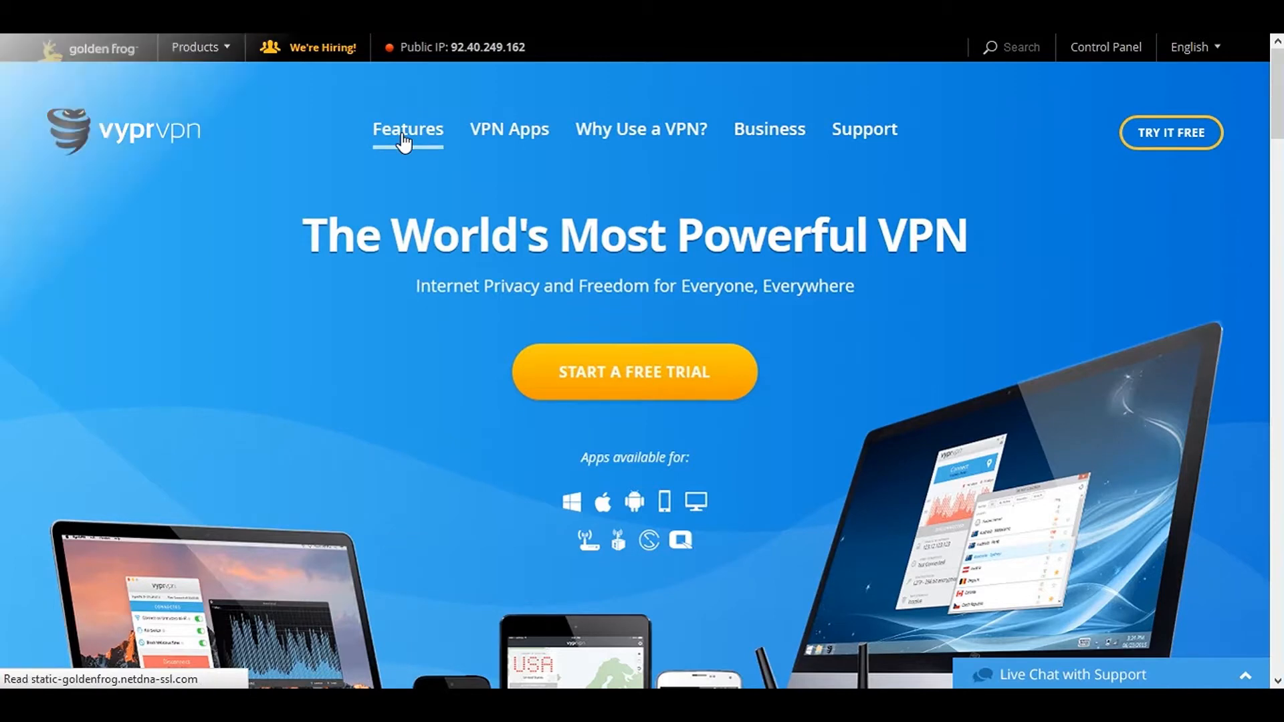
Browse the Features pages covering server locations, VPN protocols and Chameleon anti-blocking.
click(407, 130)
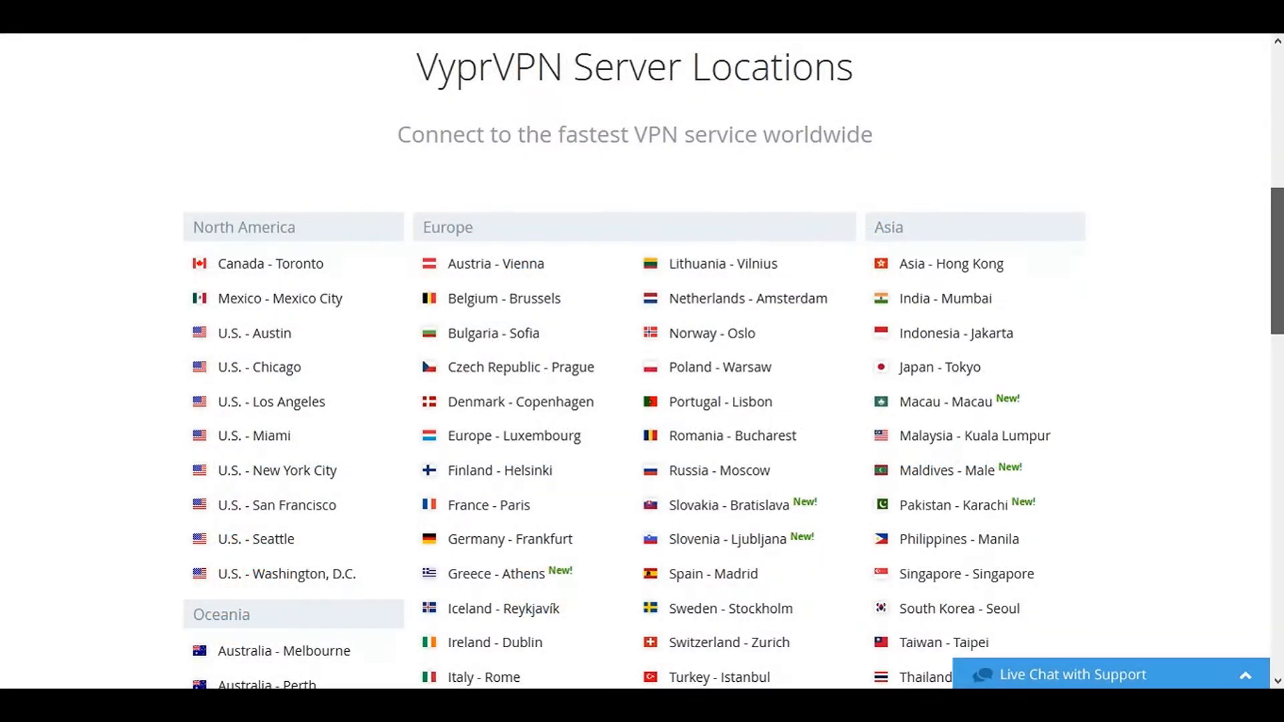
scroll(down, 3)
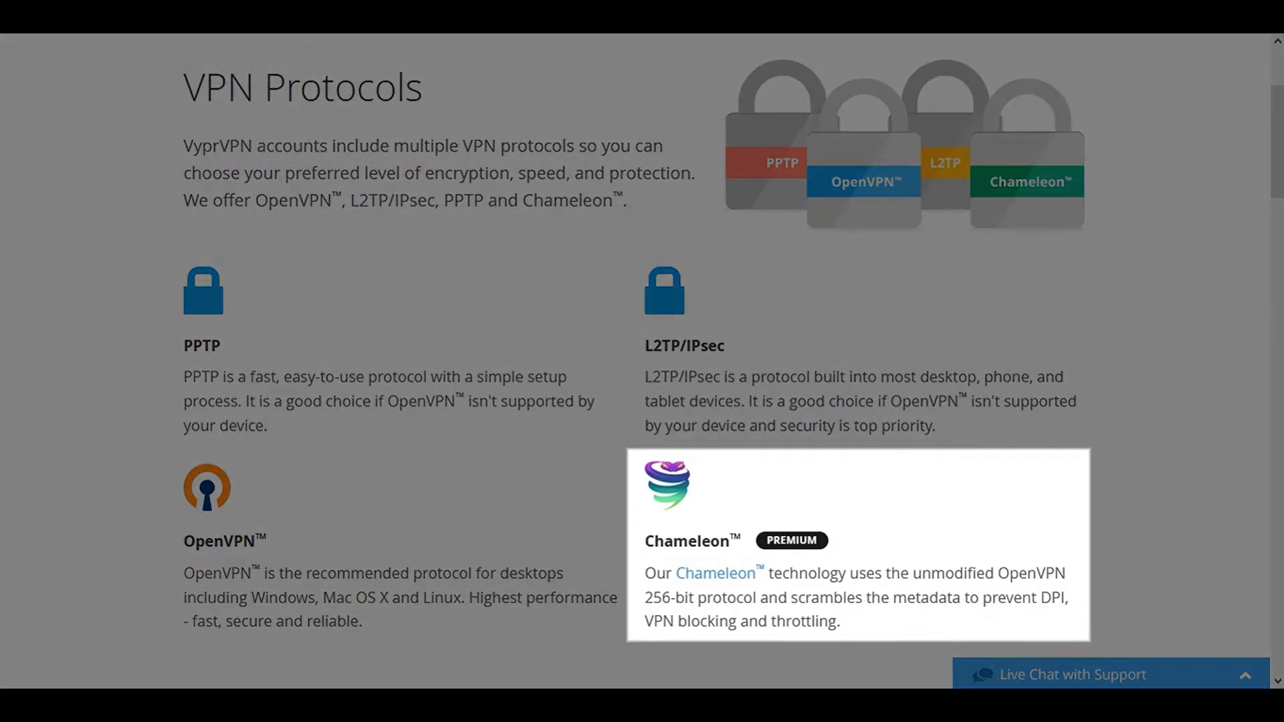
scroll(down, 3)
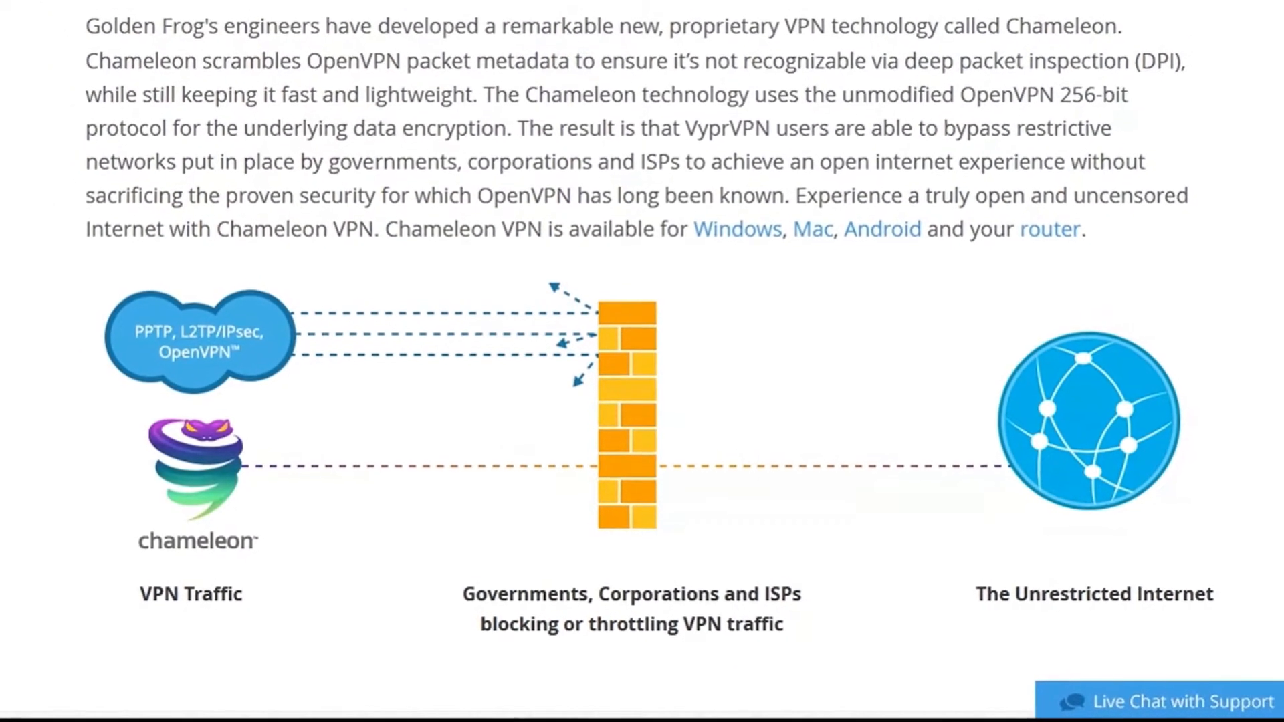
scroll(down, 3)
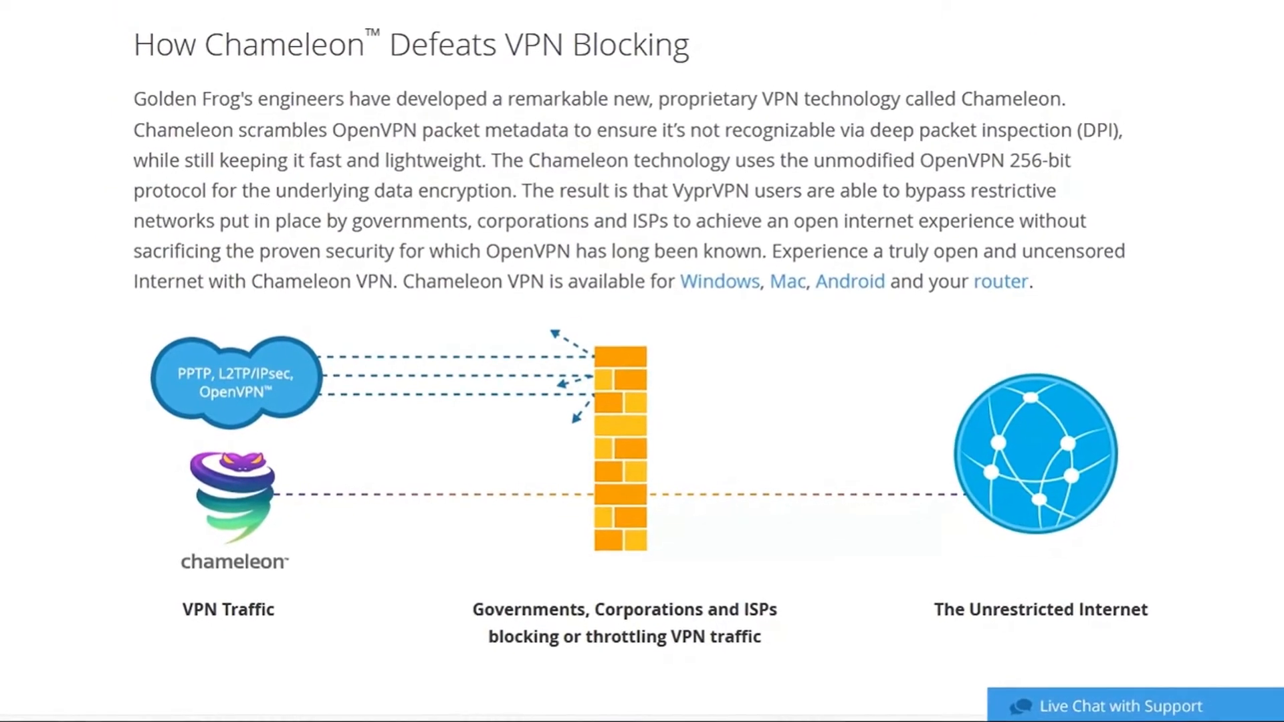
scroll(down, 3)
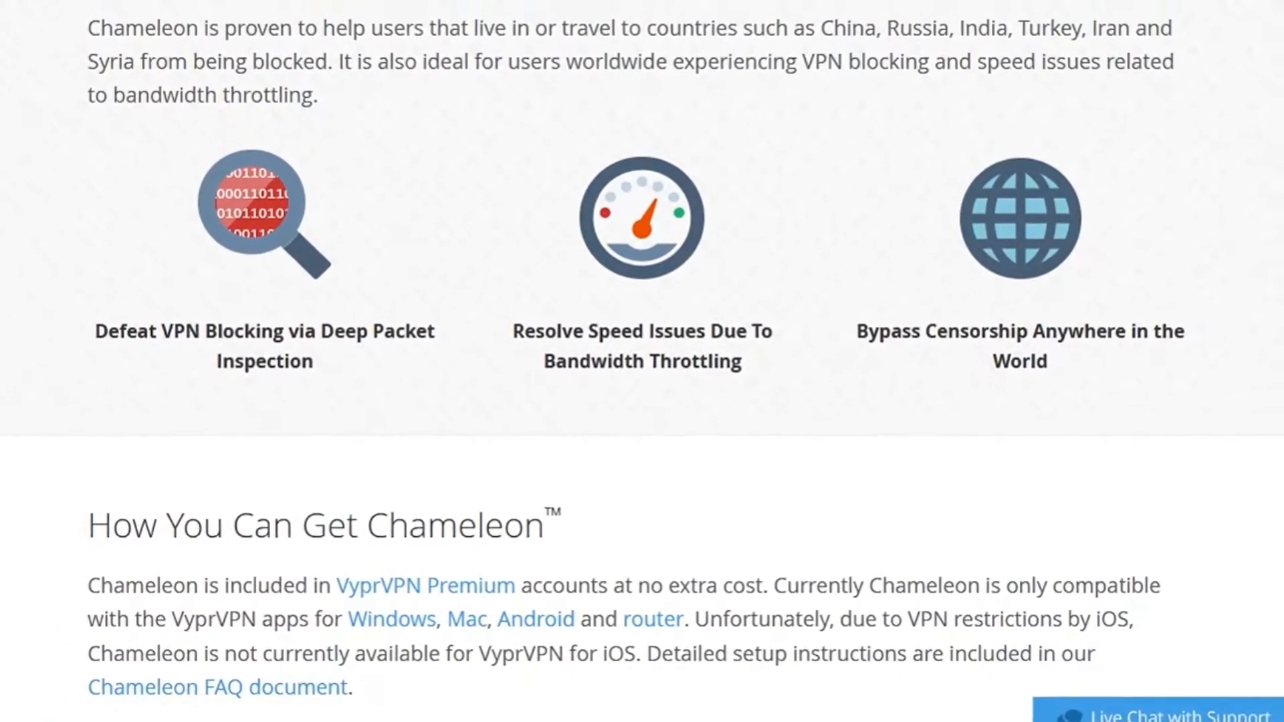
scroll(down, 3)
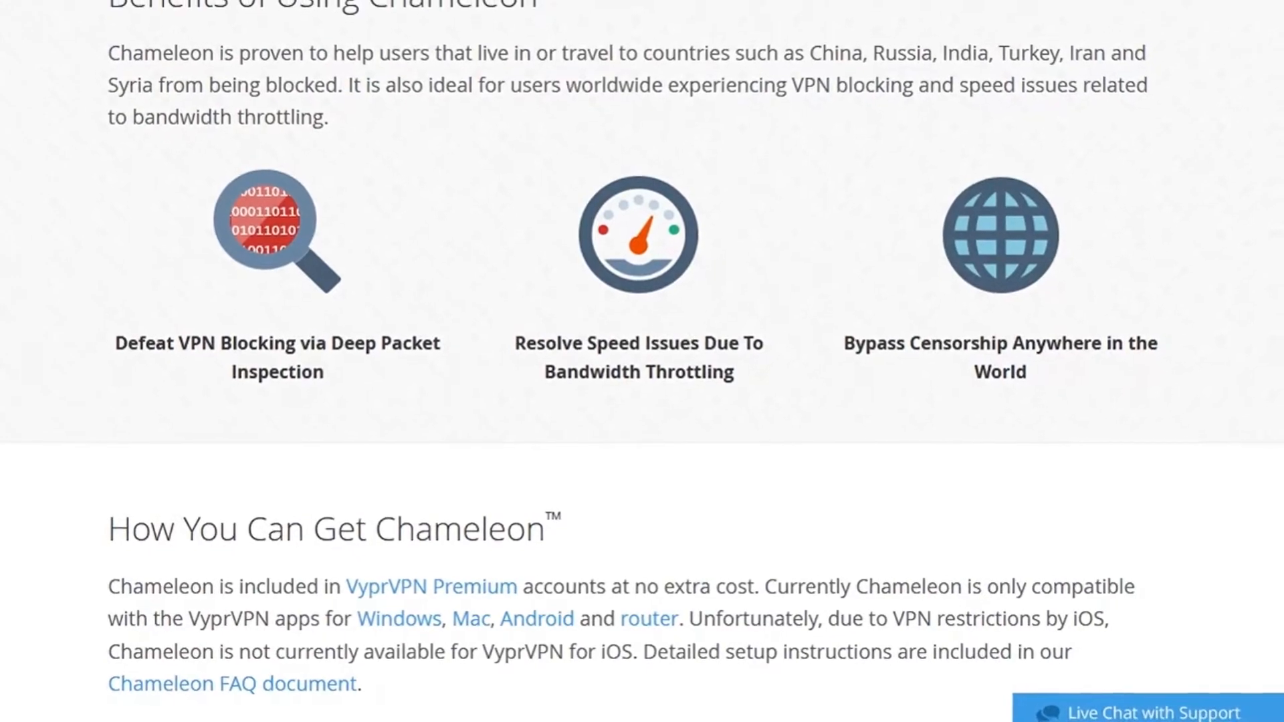
scroll(down, 3)
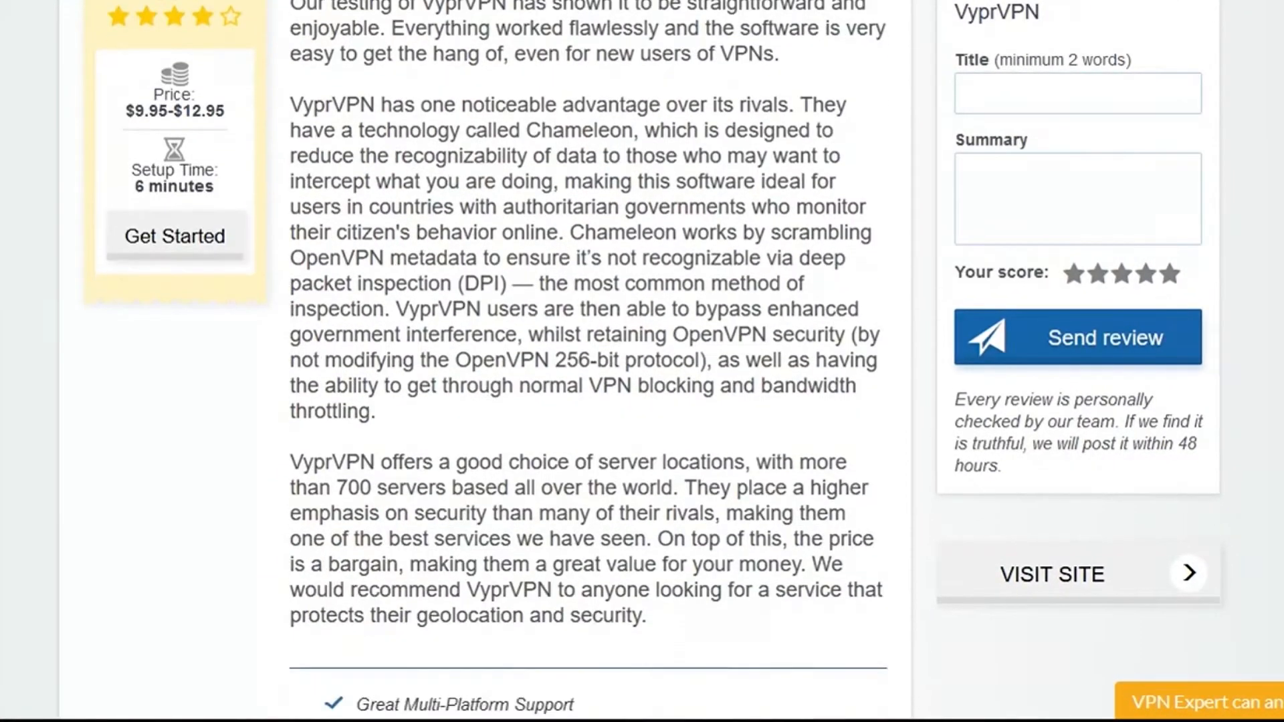
Read the vpnMentor VyprVPN review's verdict and pros, then follow Visit Site in the sidebar.
scroll(down, 3)
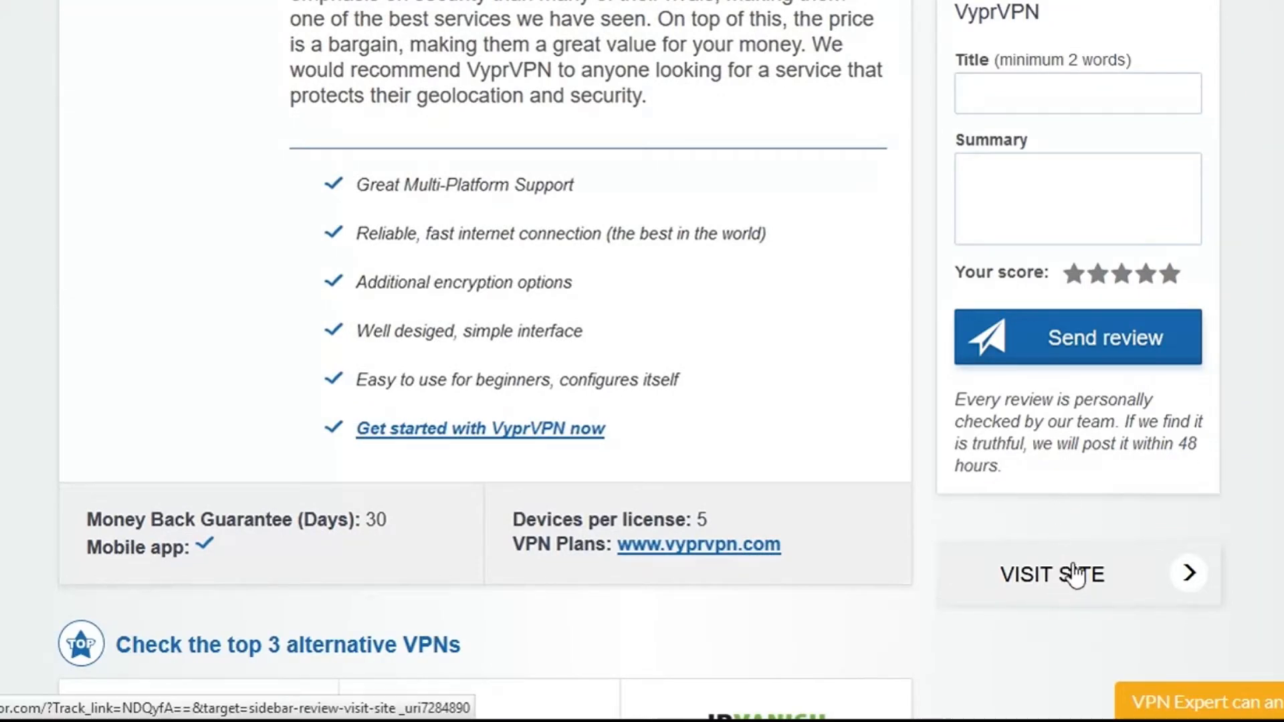
click(1051, 574)
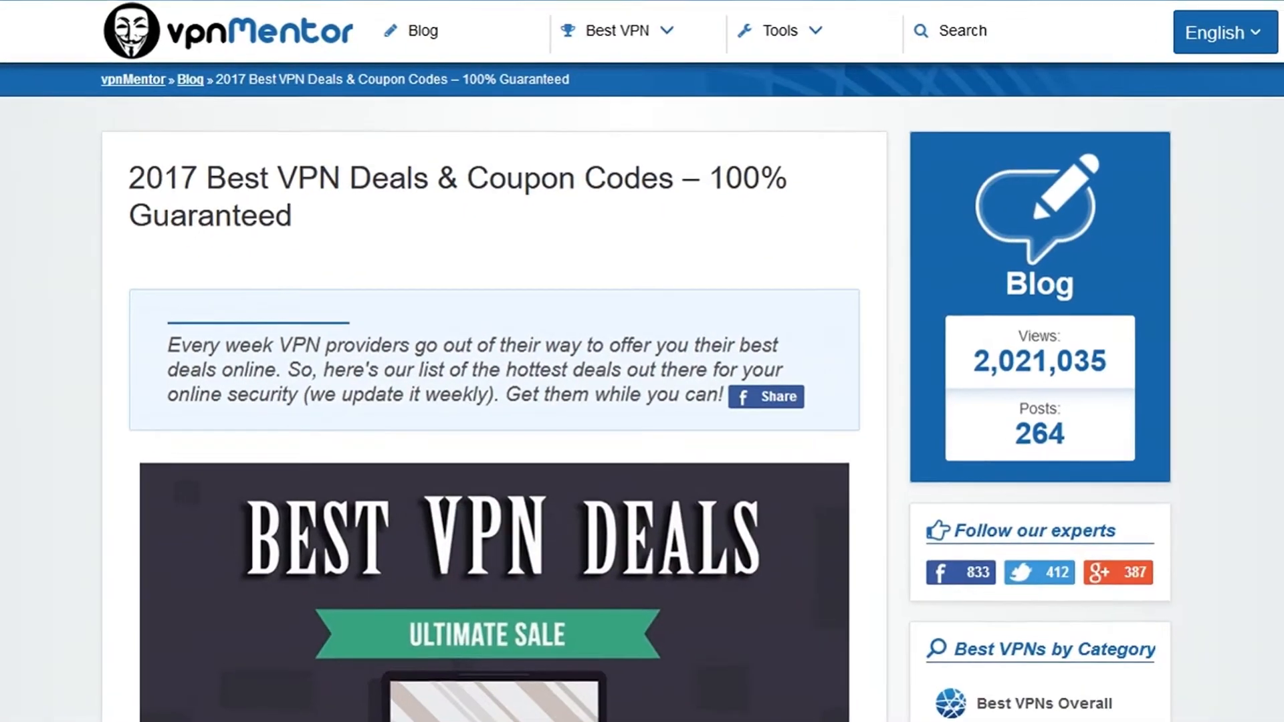
scroll(down, 3)
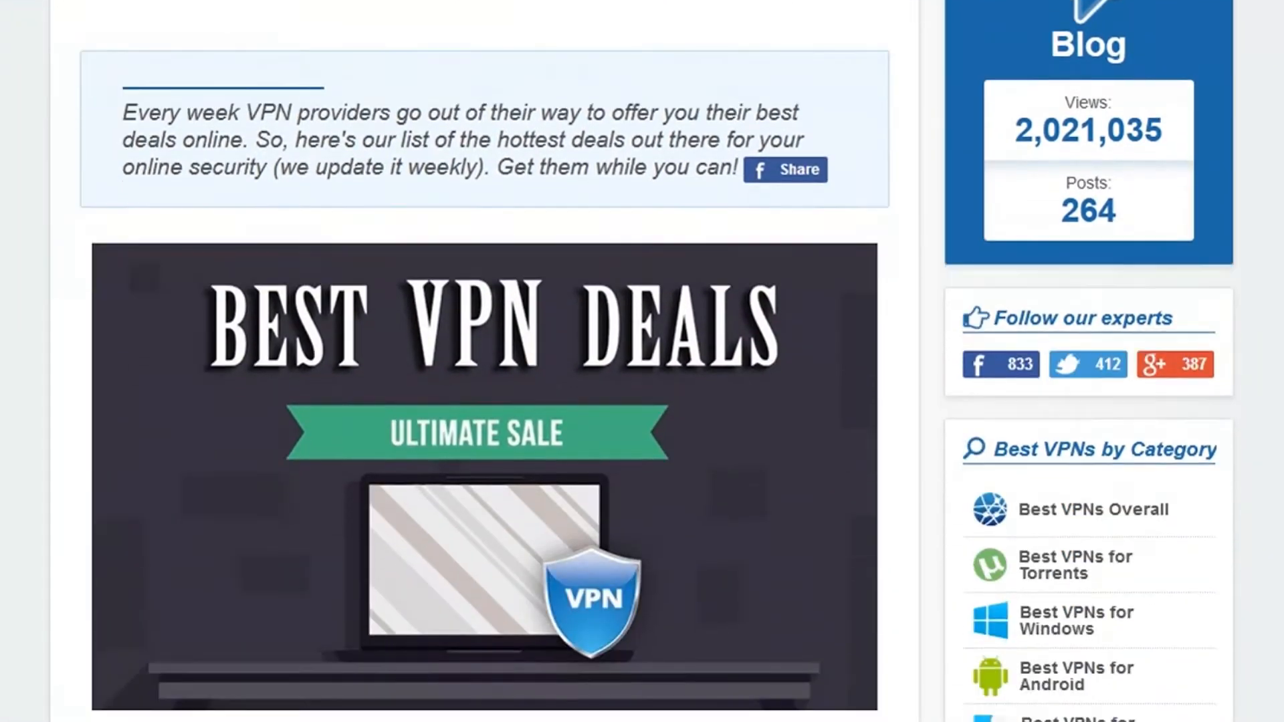
scroll(down, 3)
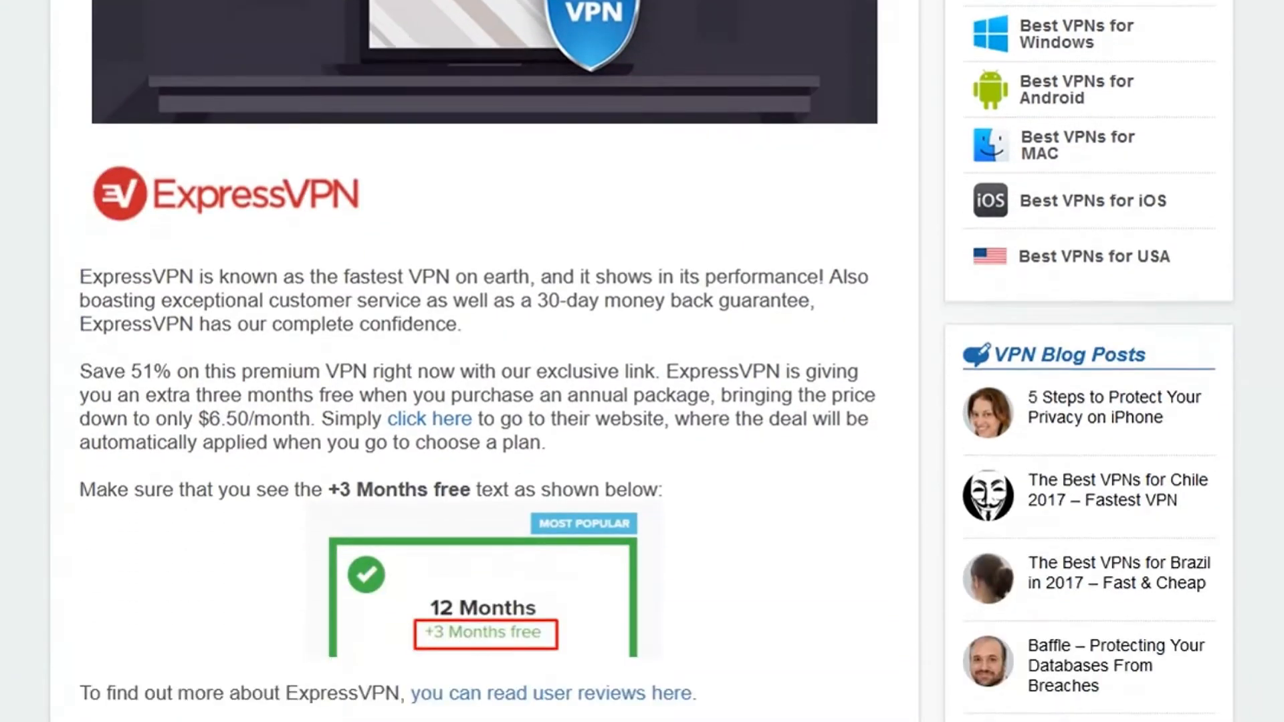
scroll(down, 3)
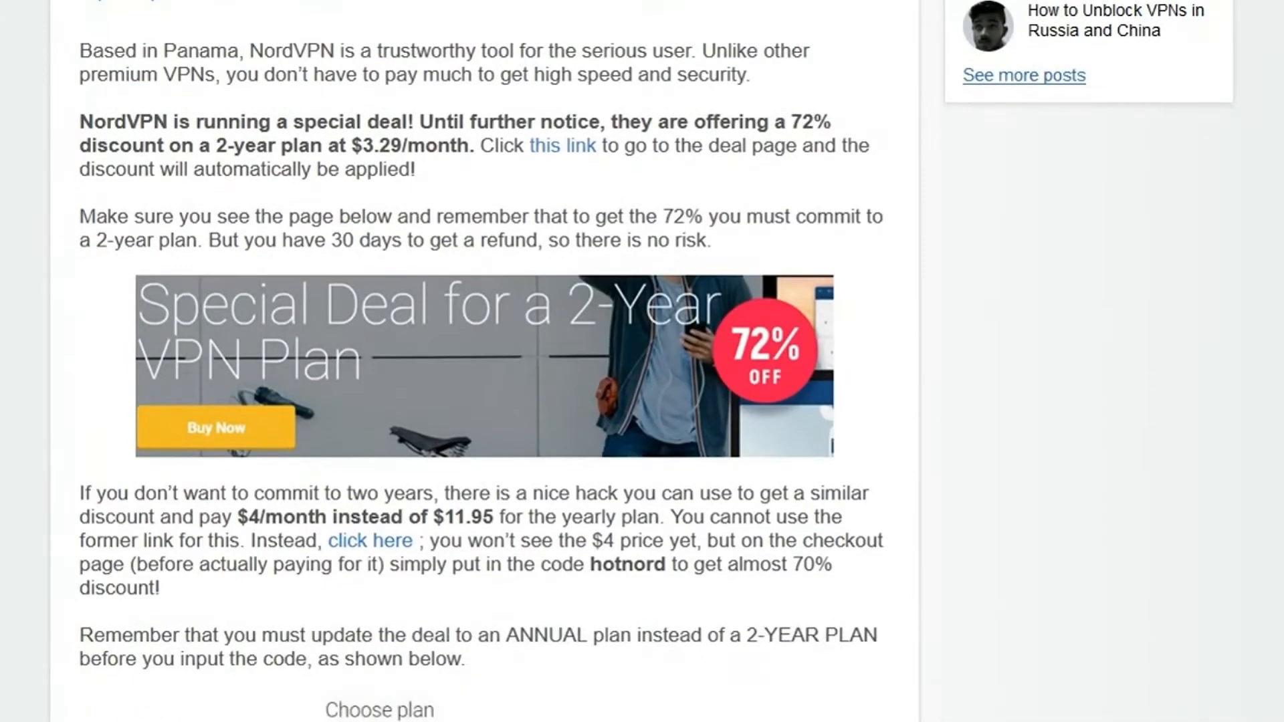
scroll(down, 3)
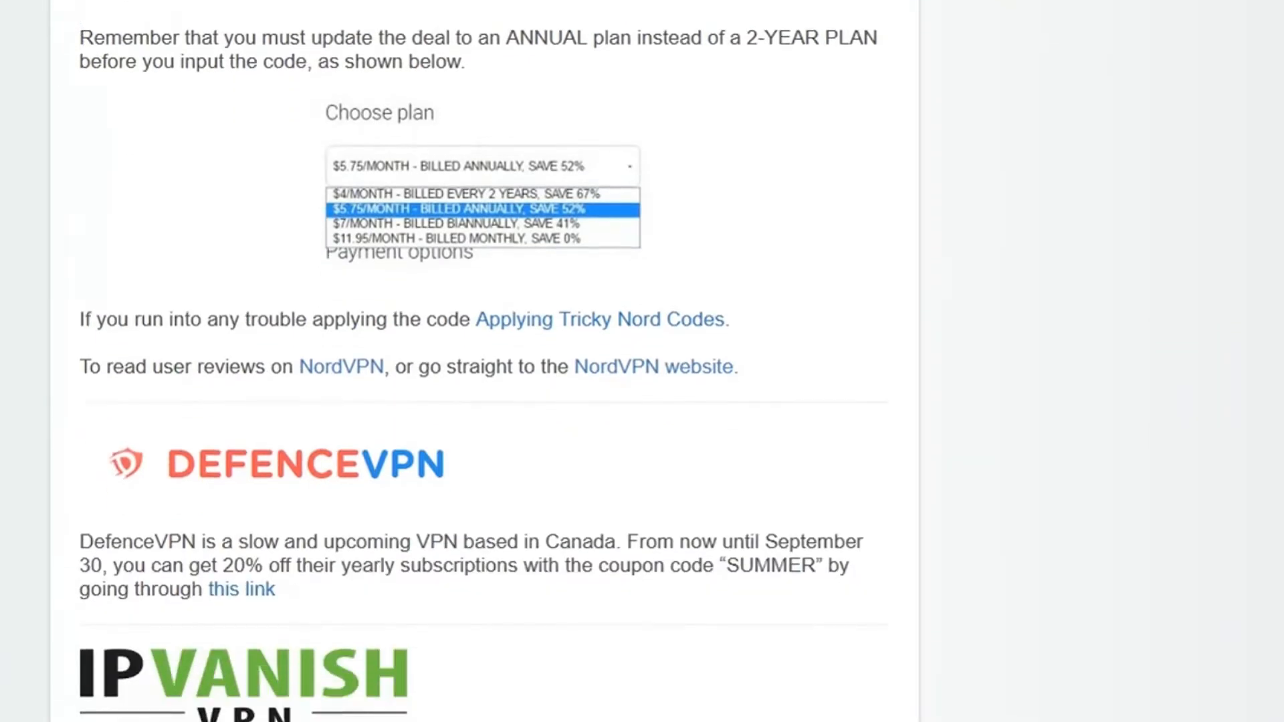
scroll(down, 3)
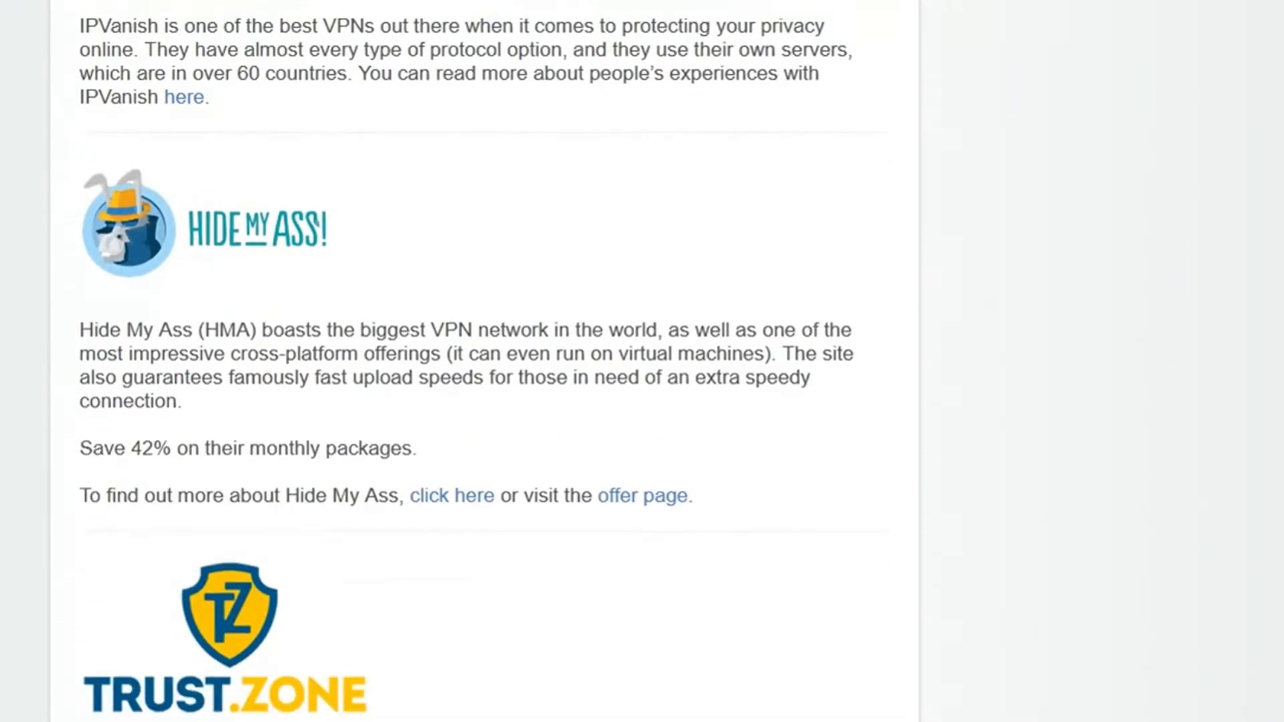
scroll(down, 3)
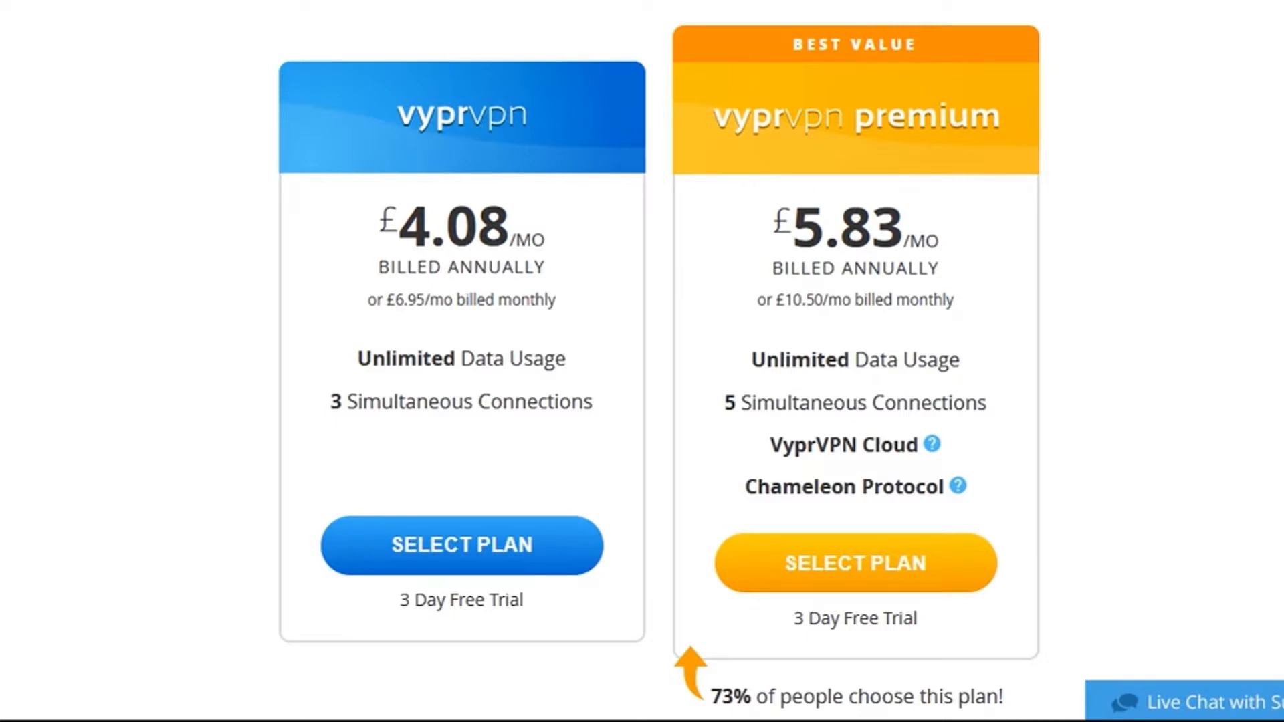
Choose the basic VyprVPN plan, enter account details and pick monthly billing at £6.95.
scroll(down, 3)
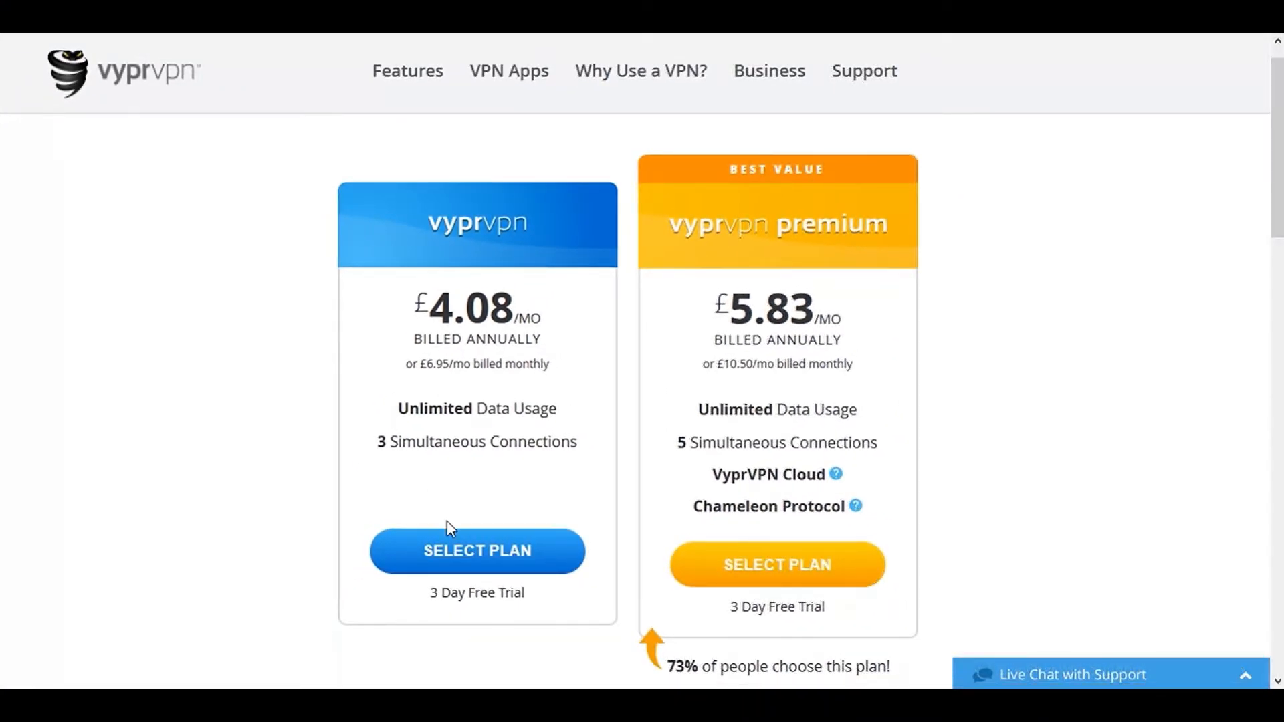
click(476, 550)
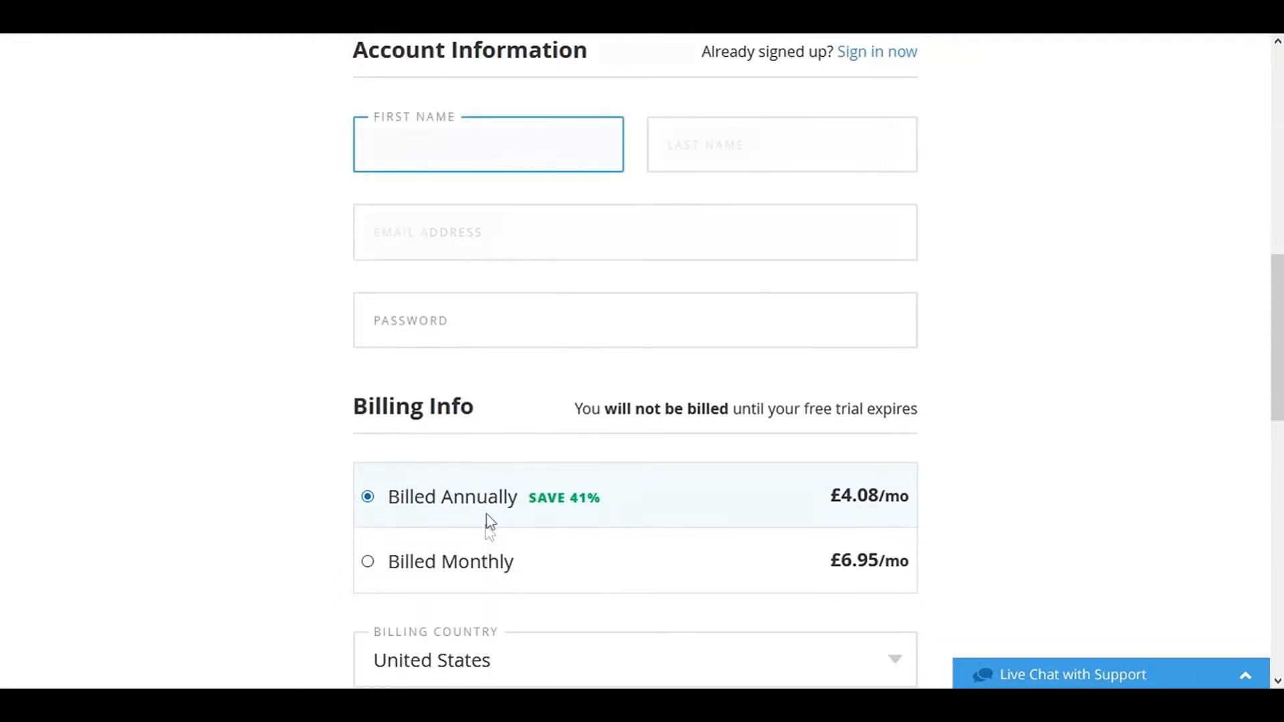
click(634, 231)
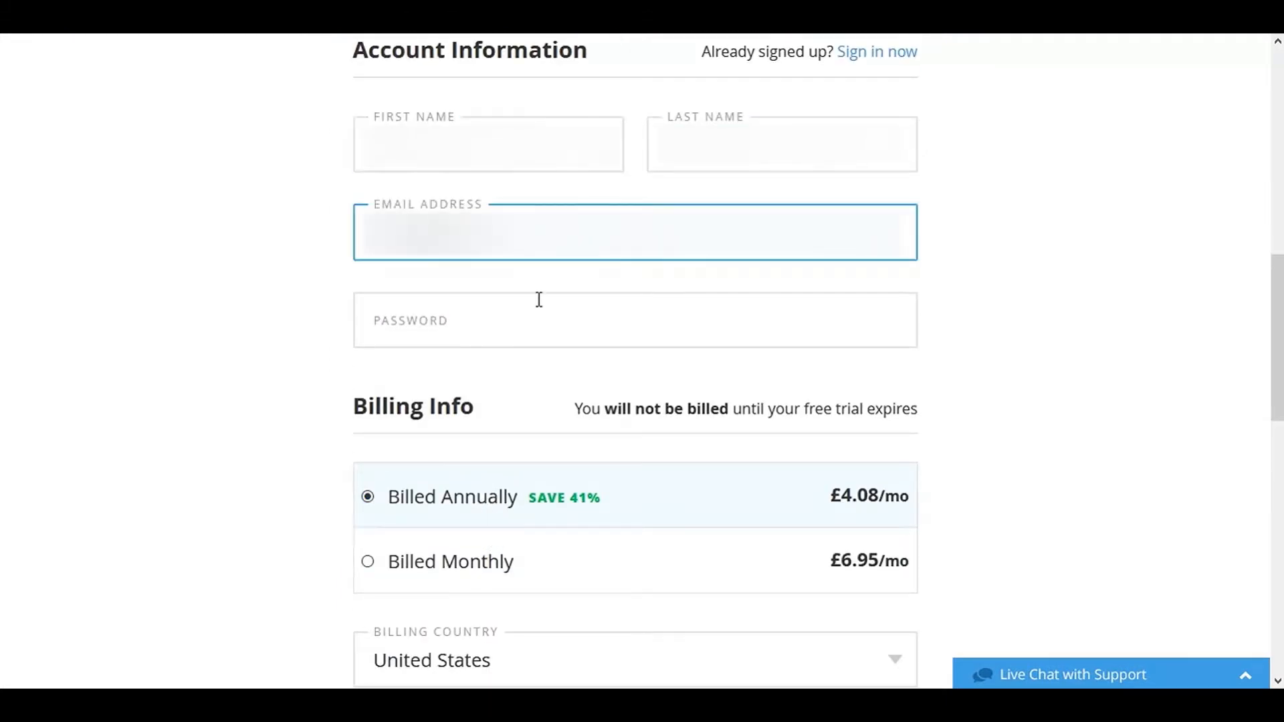
click(368, 560)
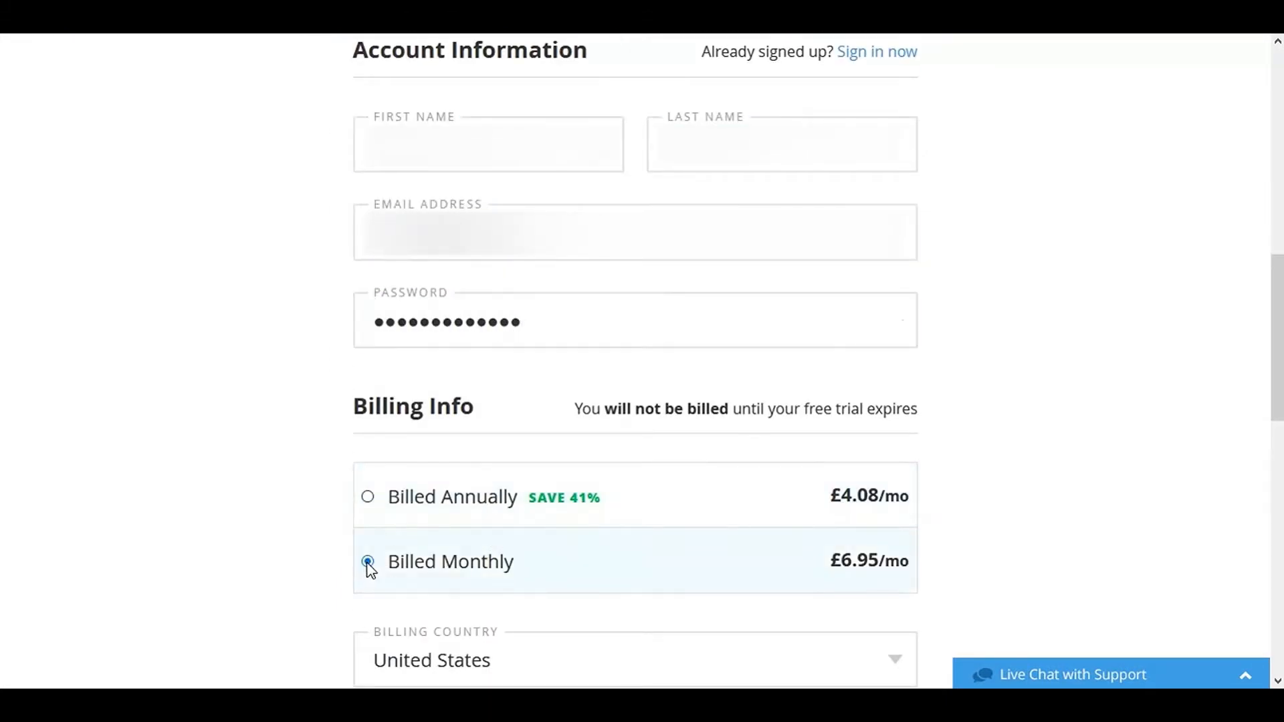
Select PayPal as the payment method and continue to payment.
scroll(down, 3)
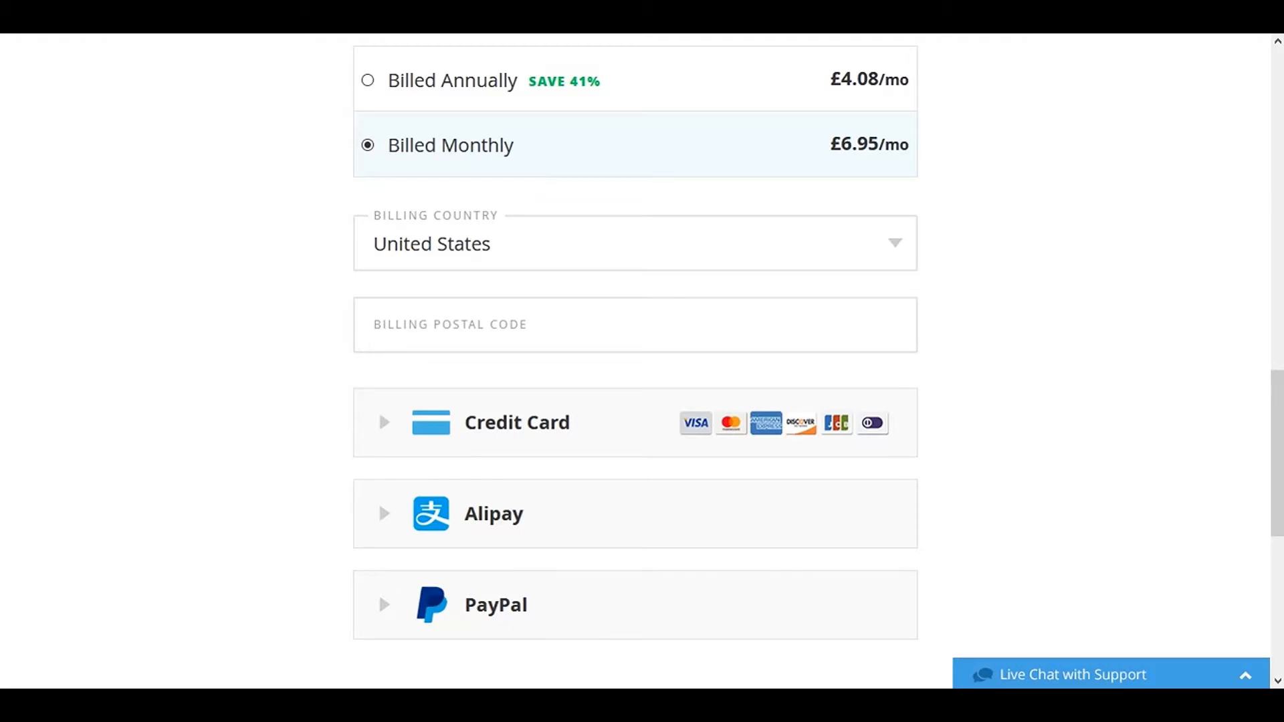
click(495, 605)
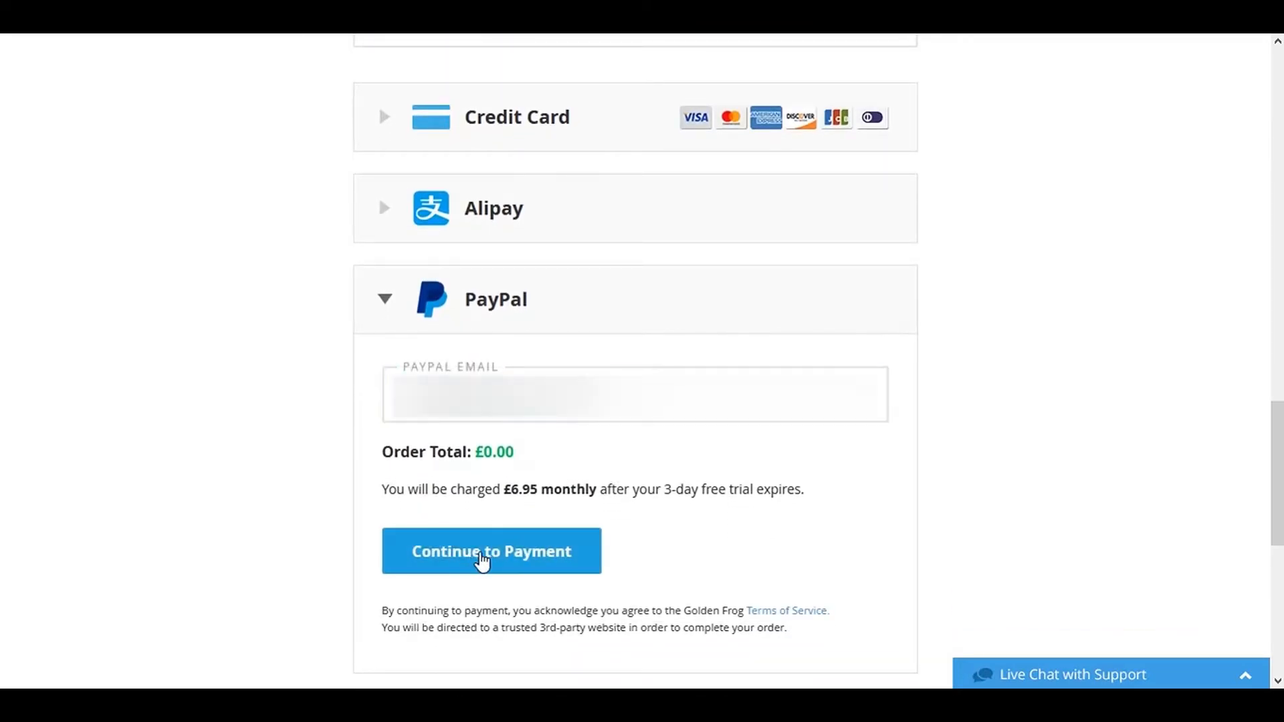
click(491, 550)
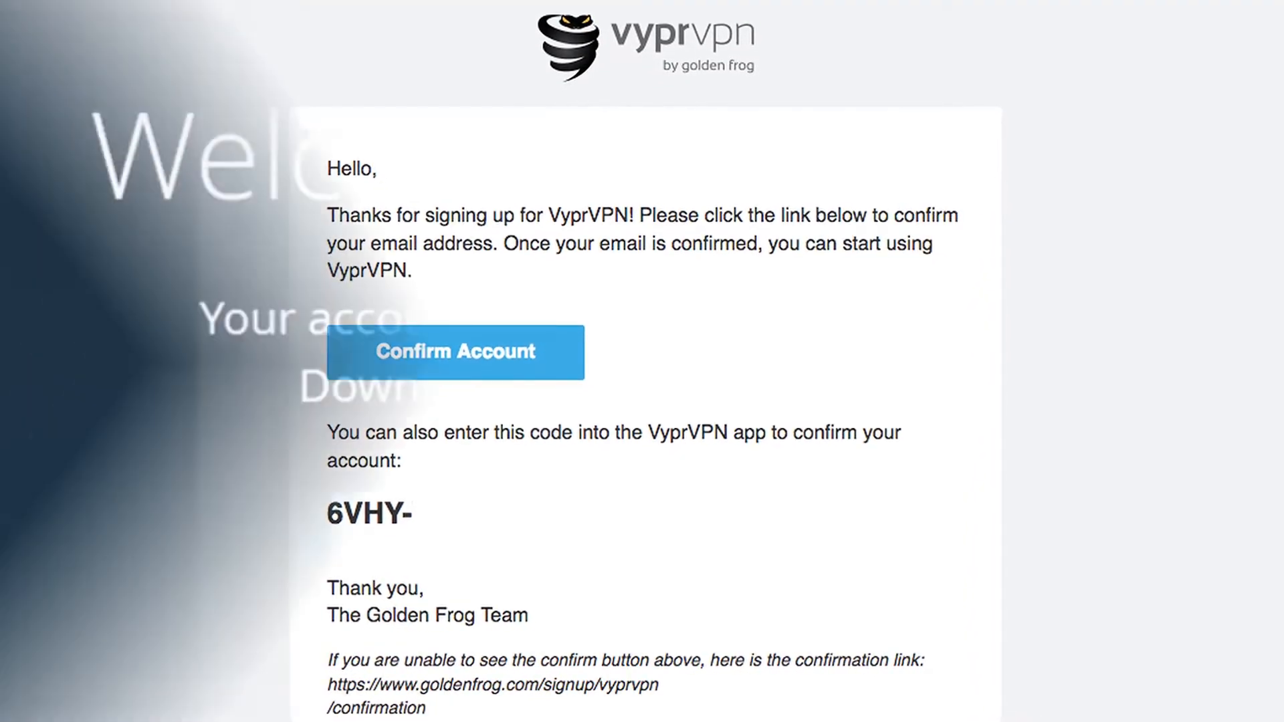
Confirm the account email and download the VyprVPN Windows app from the apps page.
click(455, 352)
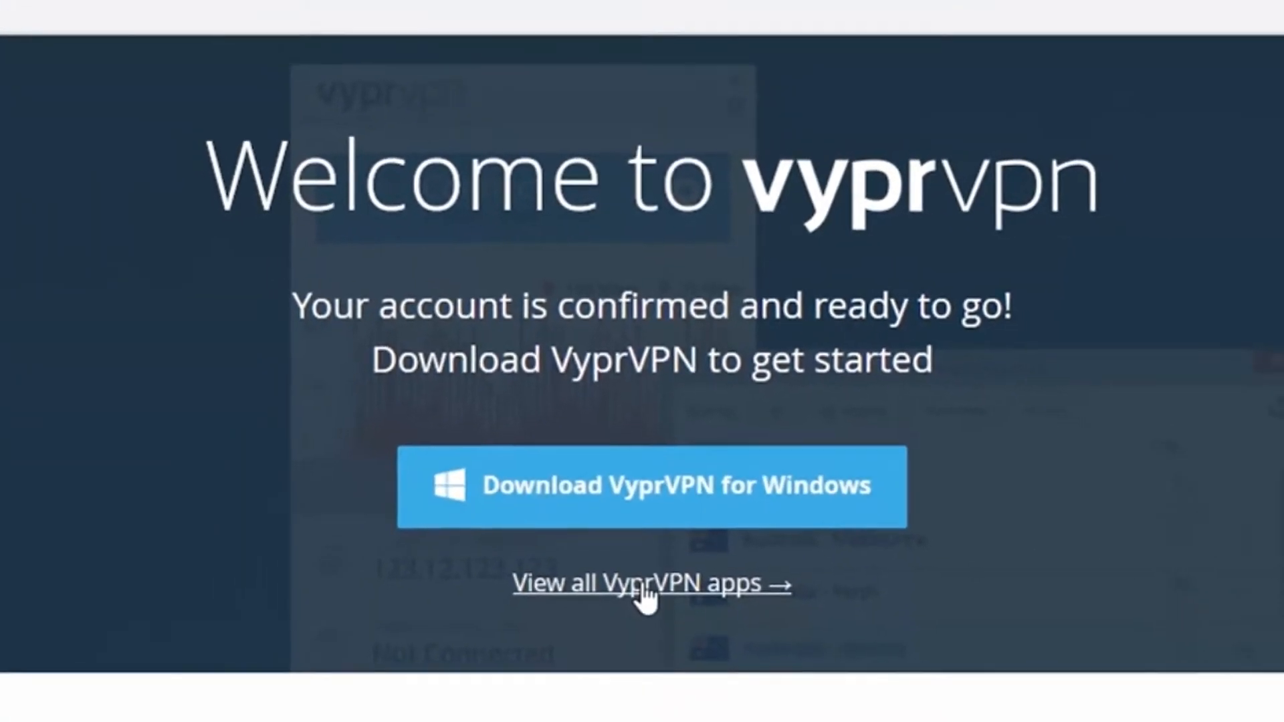
click(650, 583)
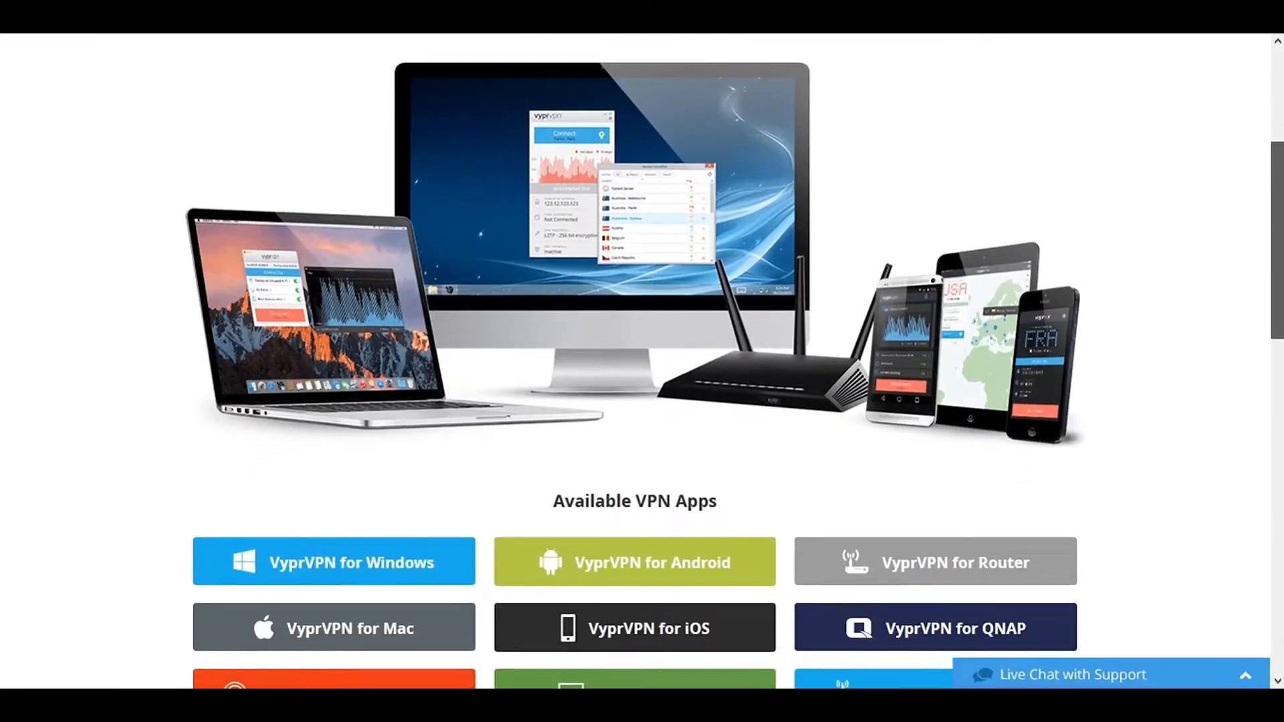
scroll(down, 3)
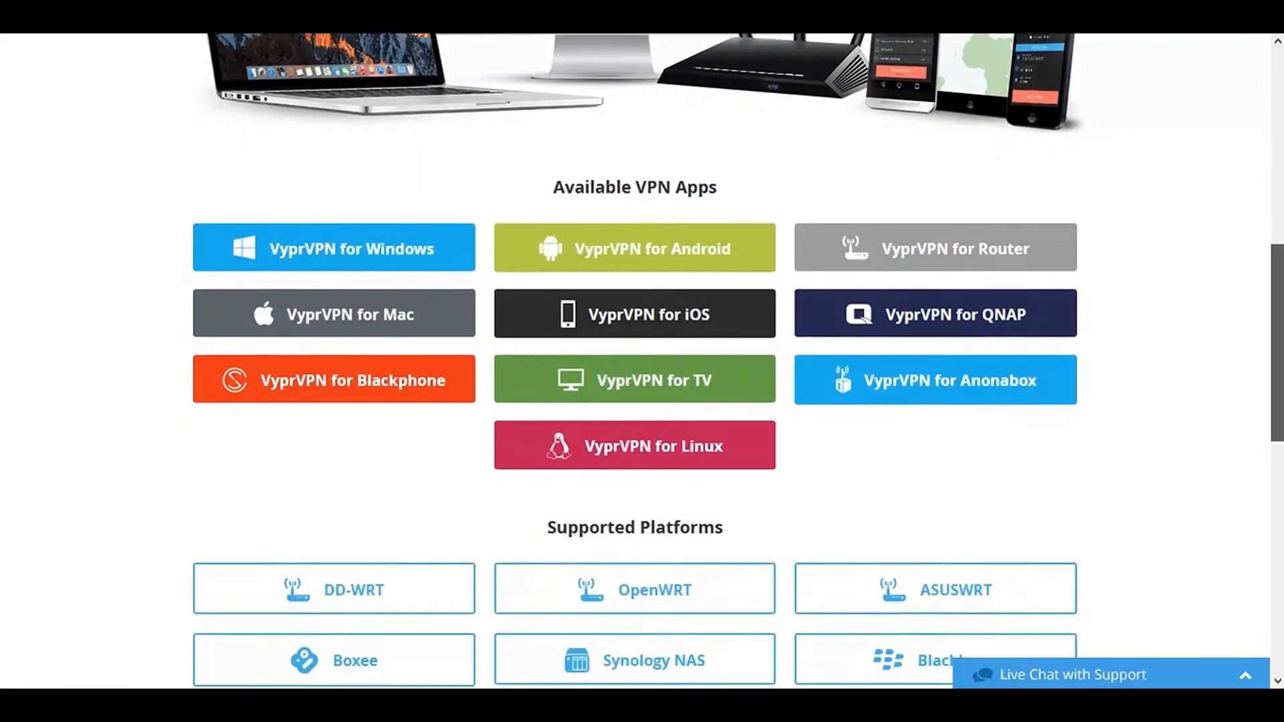
scroll(up, 3)
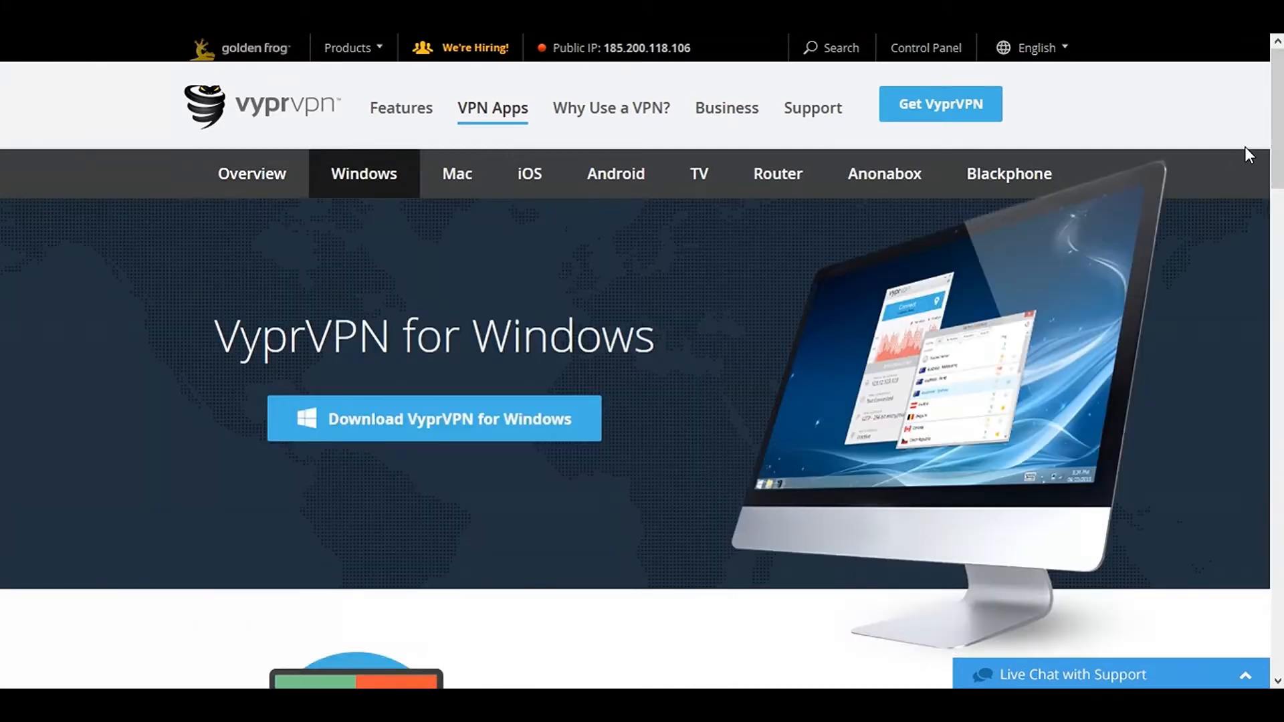
click(434, 419)
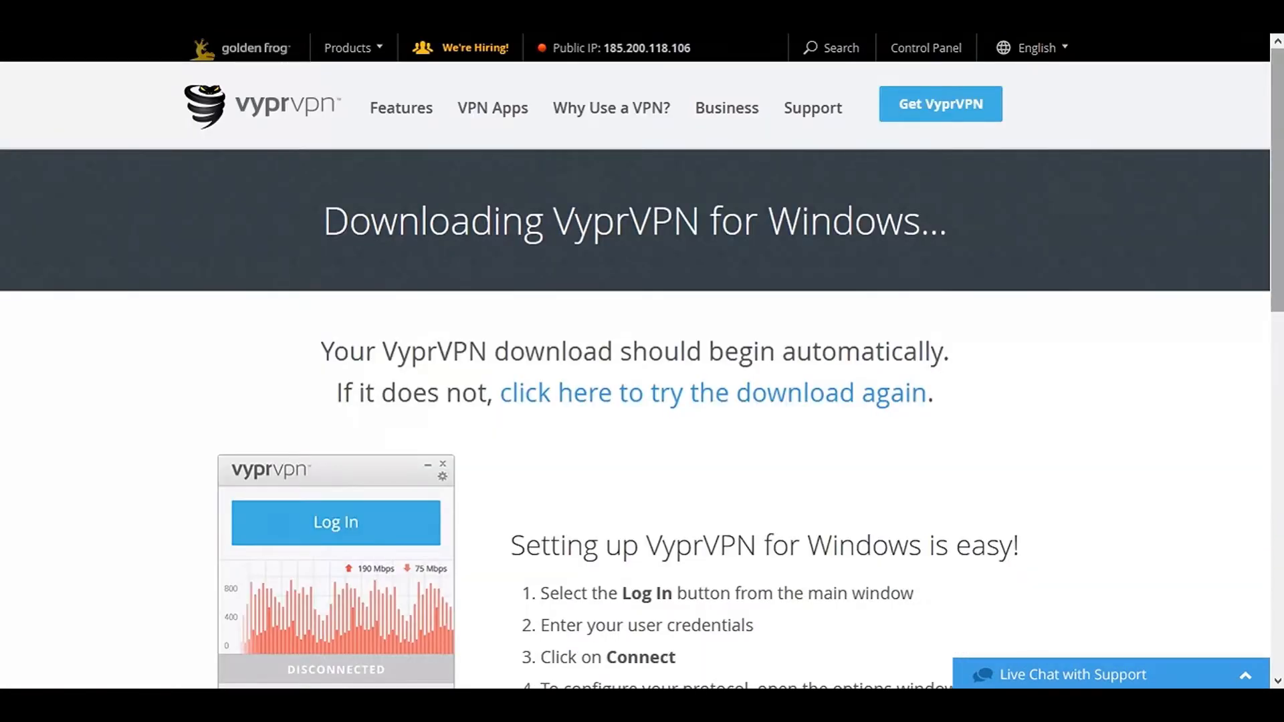
mouse_move(664, 340)
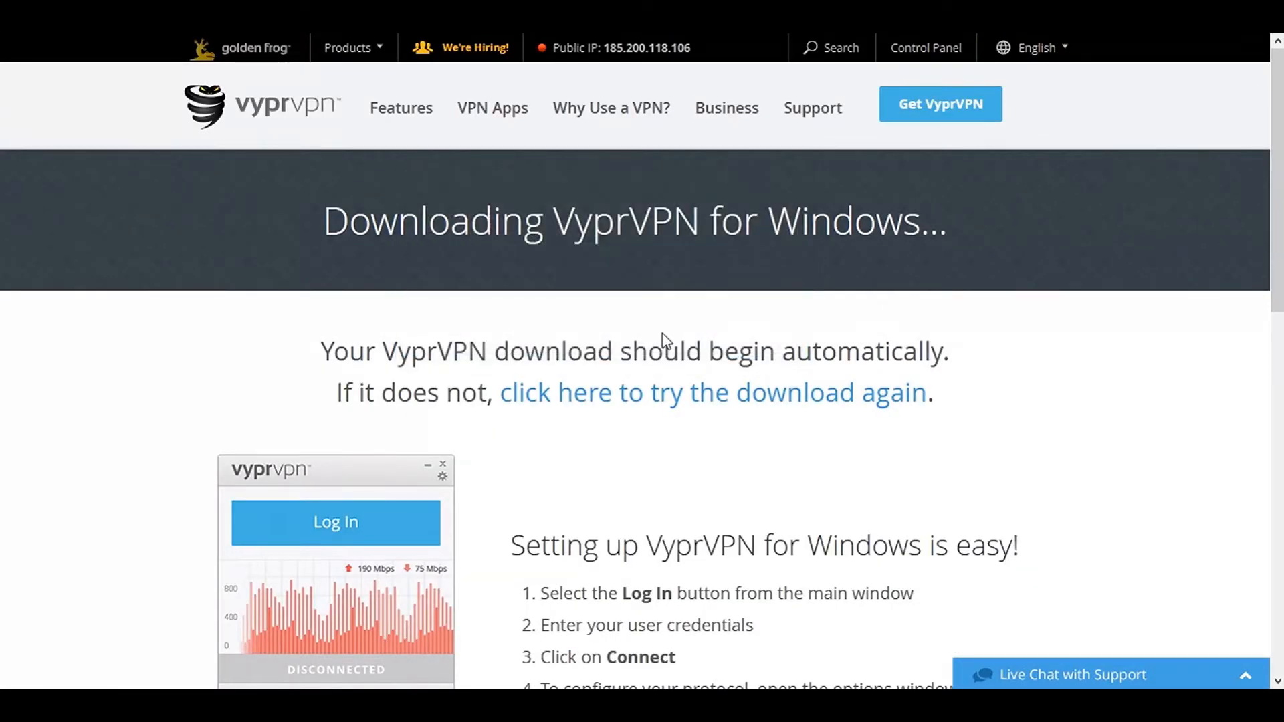
click(713, 392)
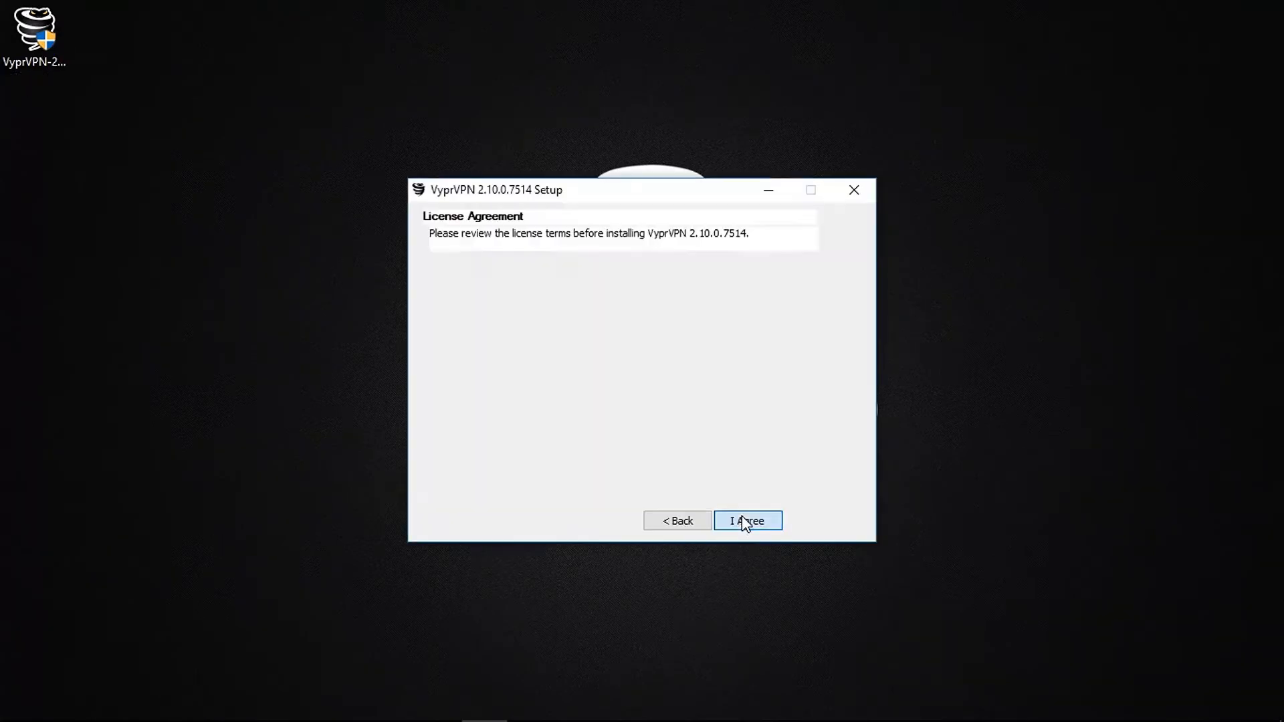
Accept the VyprVPN 2.10.0.7514 license agreement so installation proceeds.
click(746, 521)
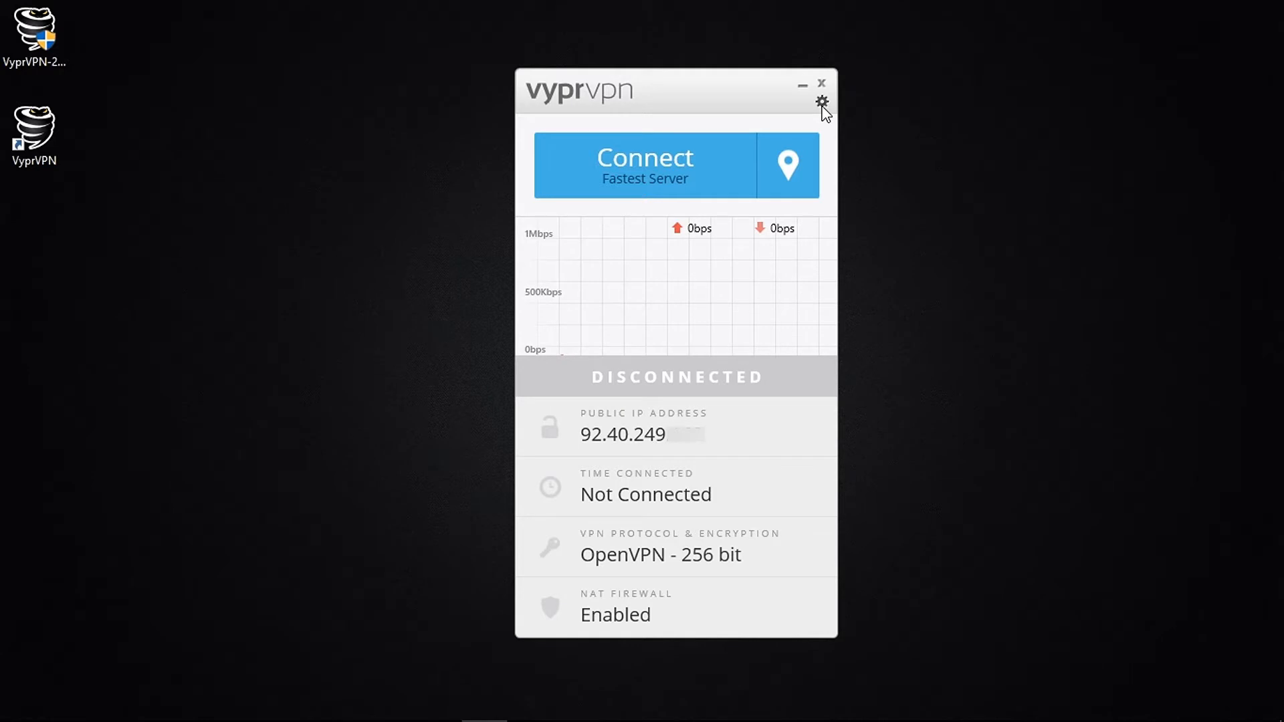
In Options, enable automatic reconnect and the kill switch.
click(822, 102)
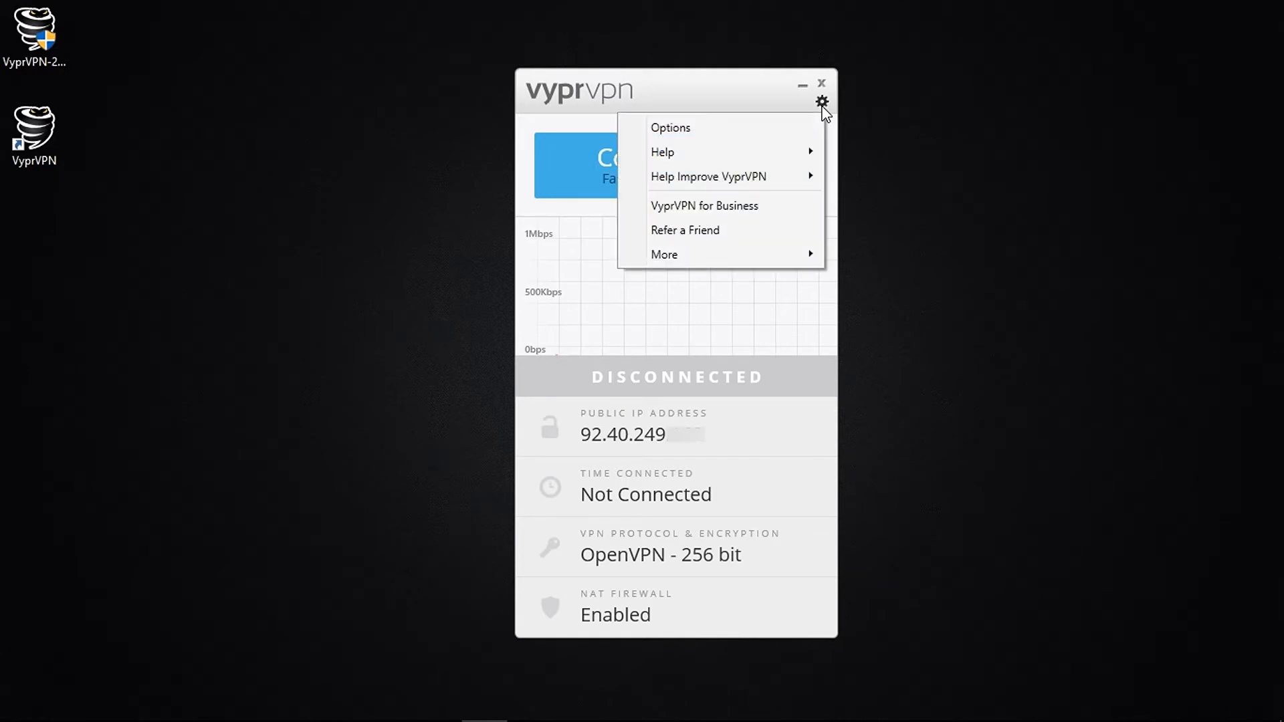
mouse_move(692, 129)
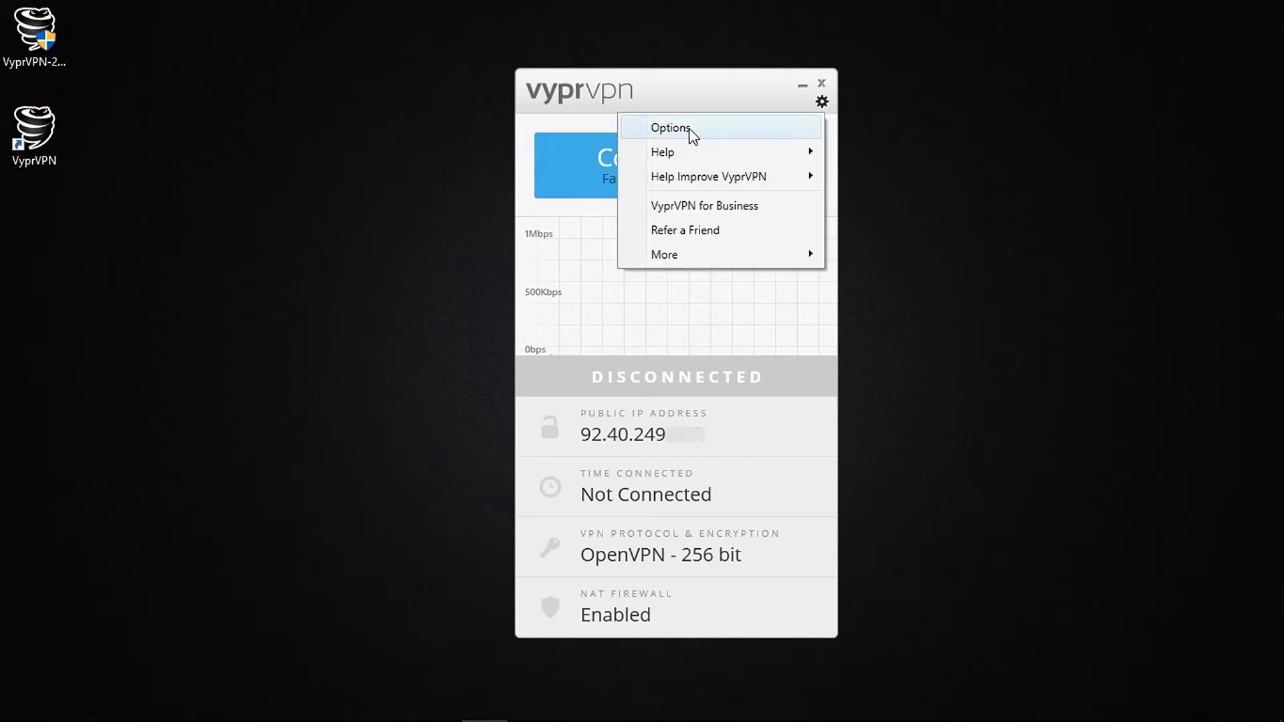
click(670, 127)
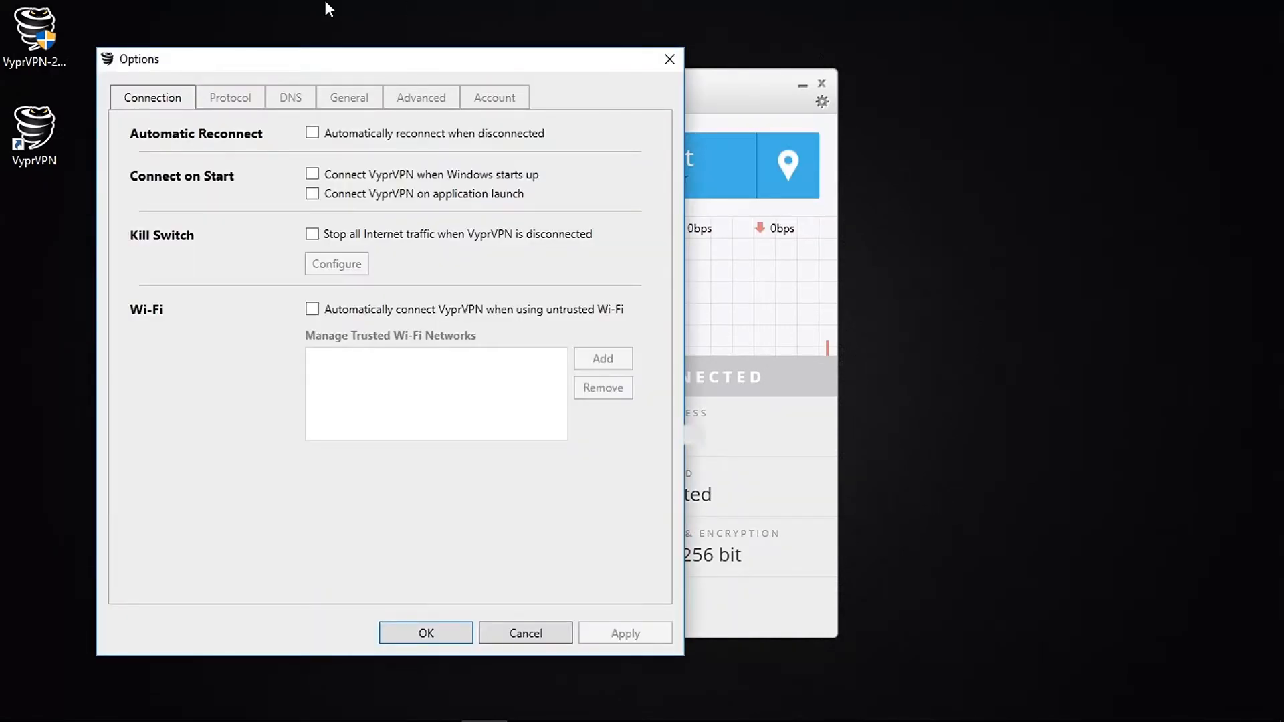
mouse_move(311, 30)
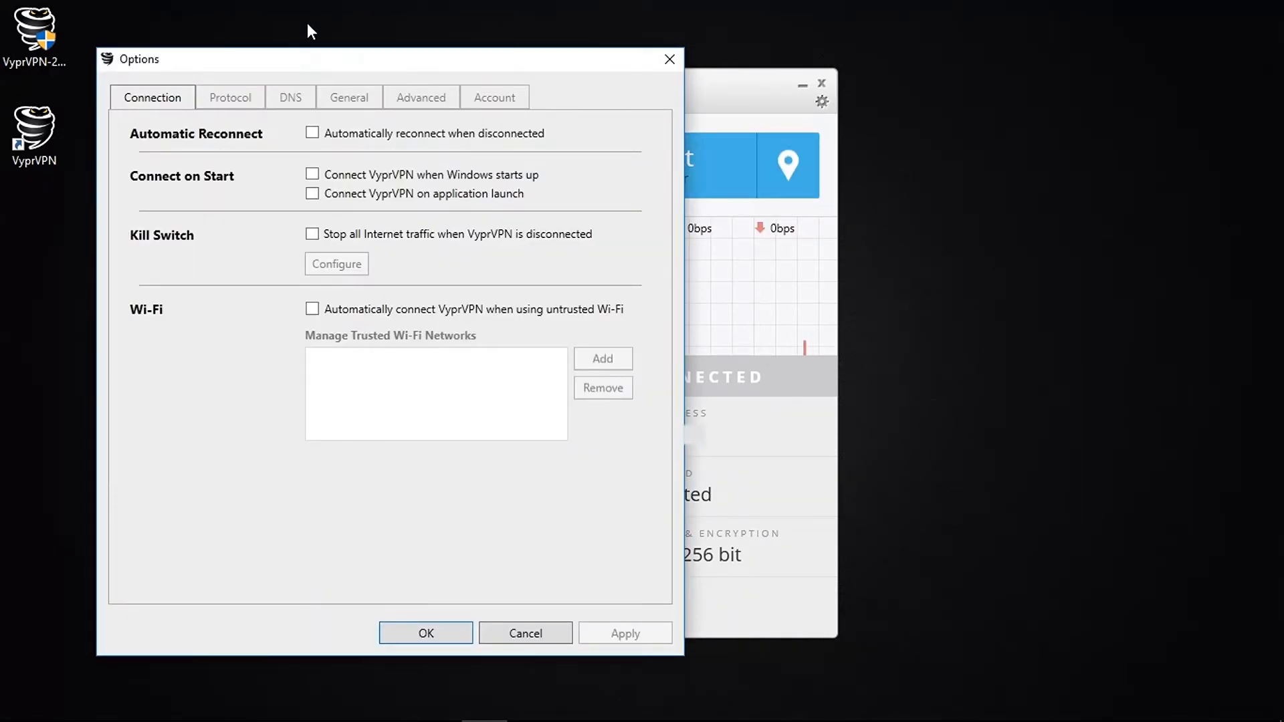
mouse_move(312, 134)
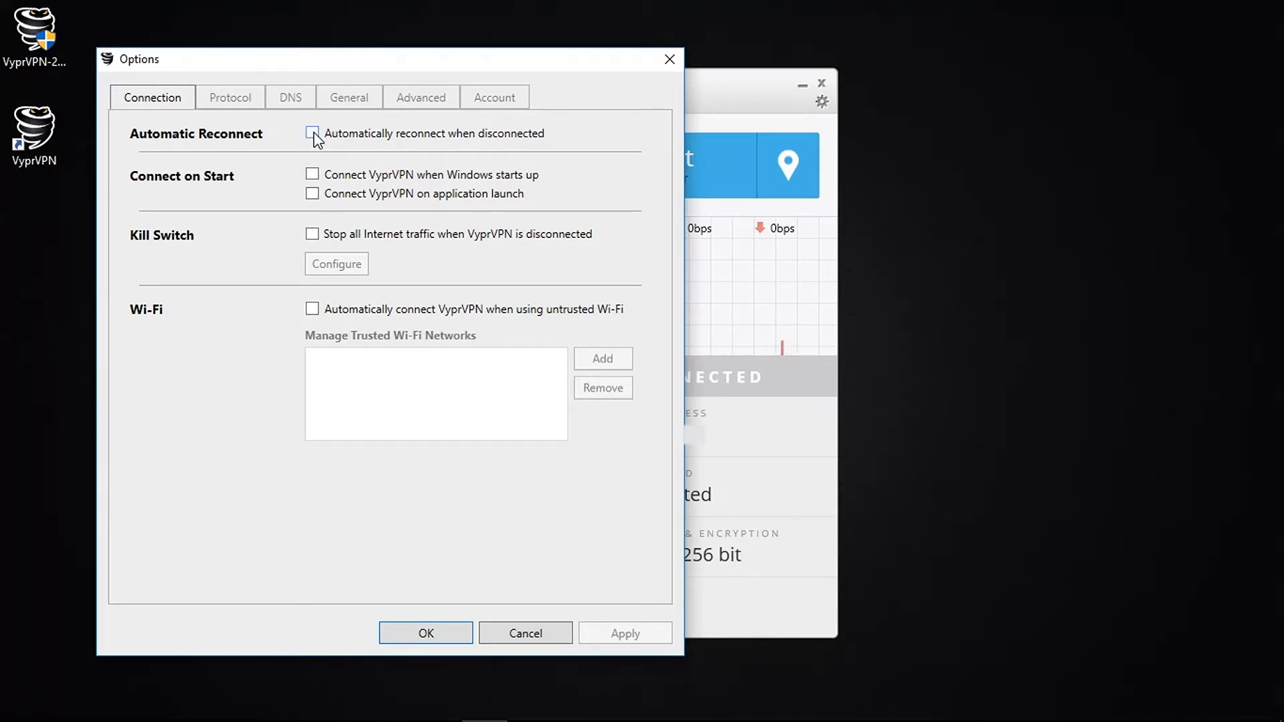
click(311, 134)
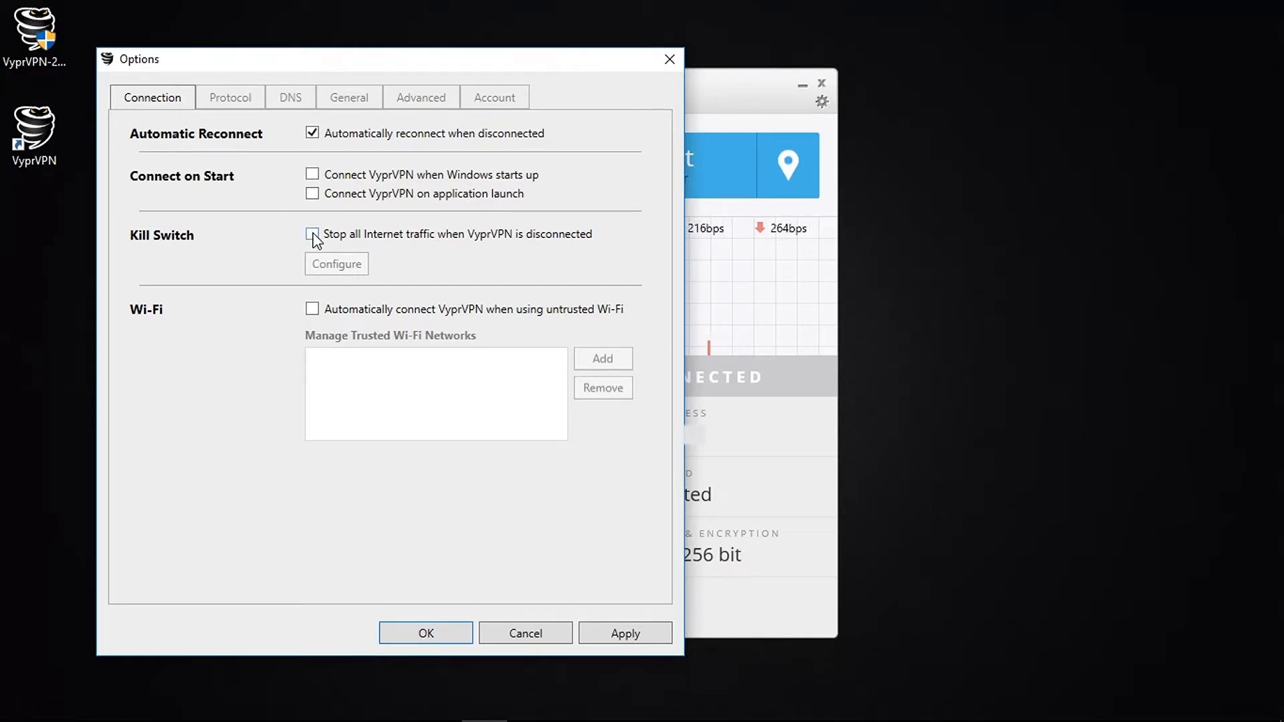
click(311, 234)
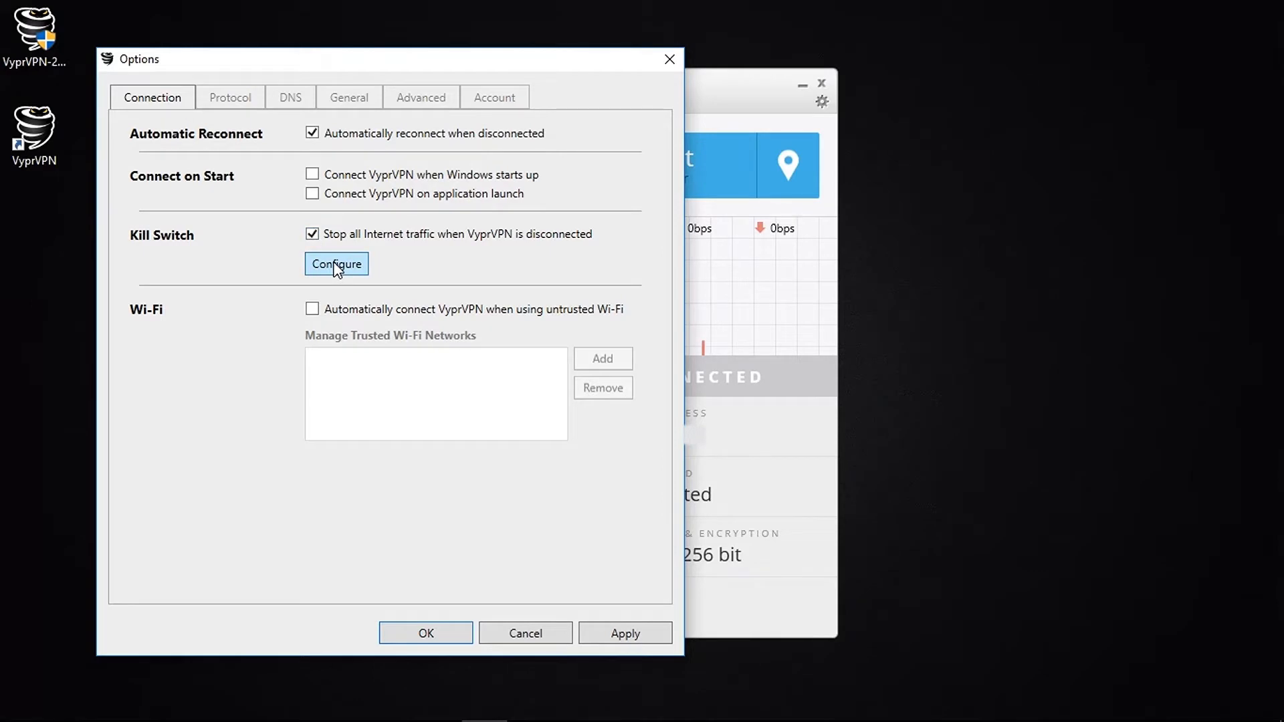
click(336, 263)
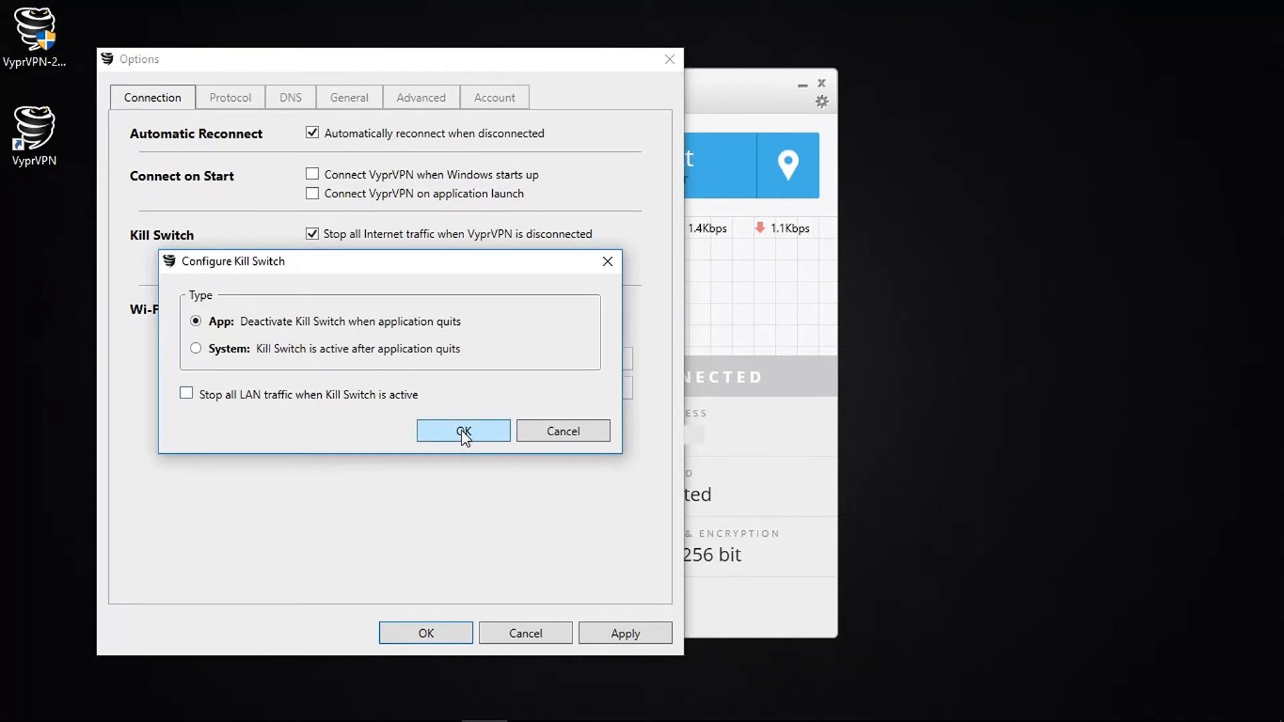
click(463, 431)
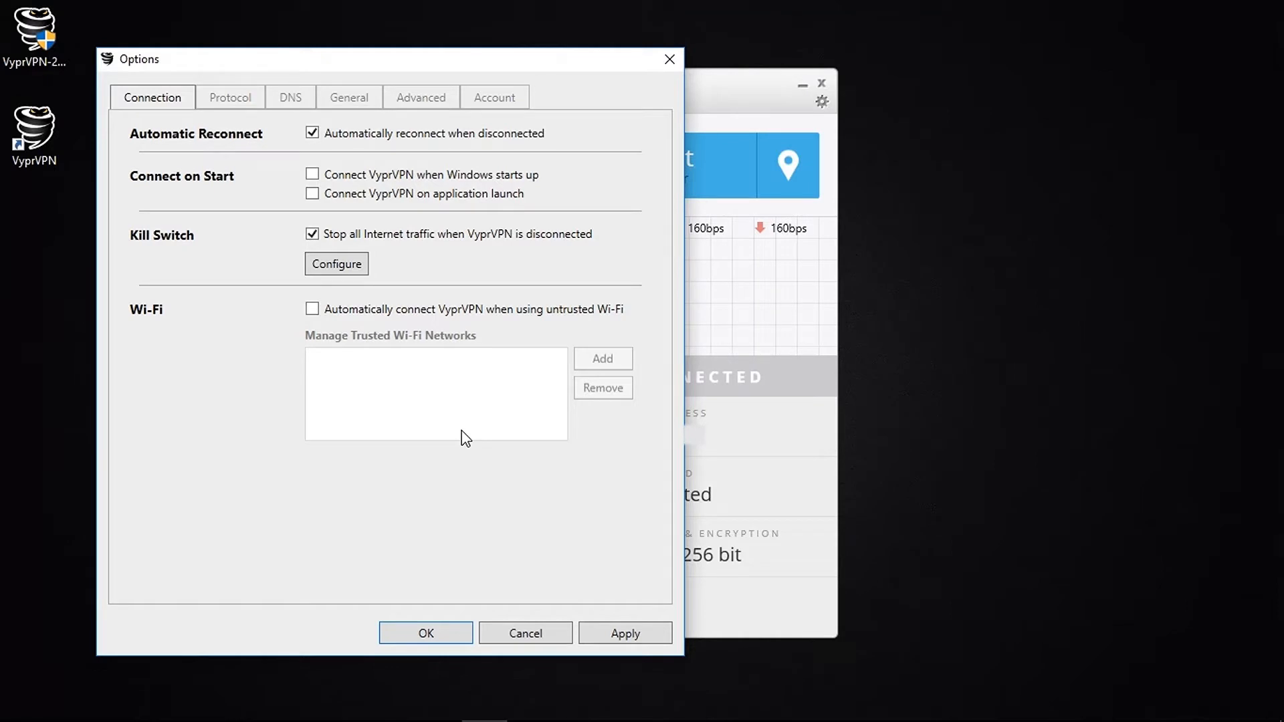
mouse_move(341, 342)
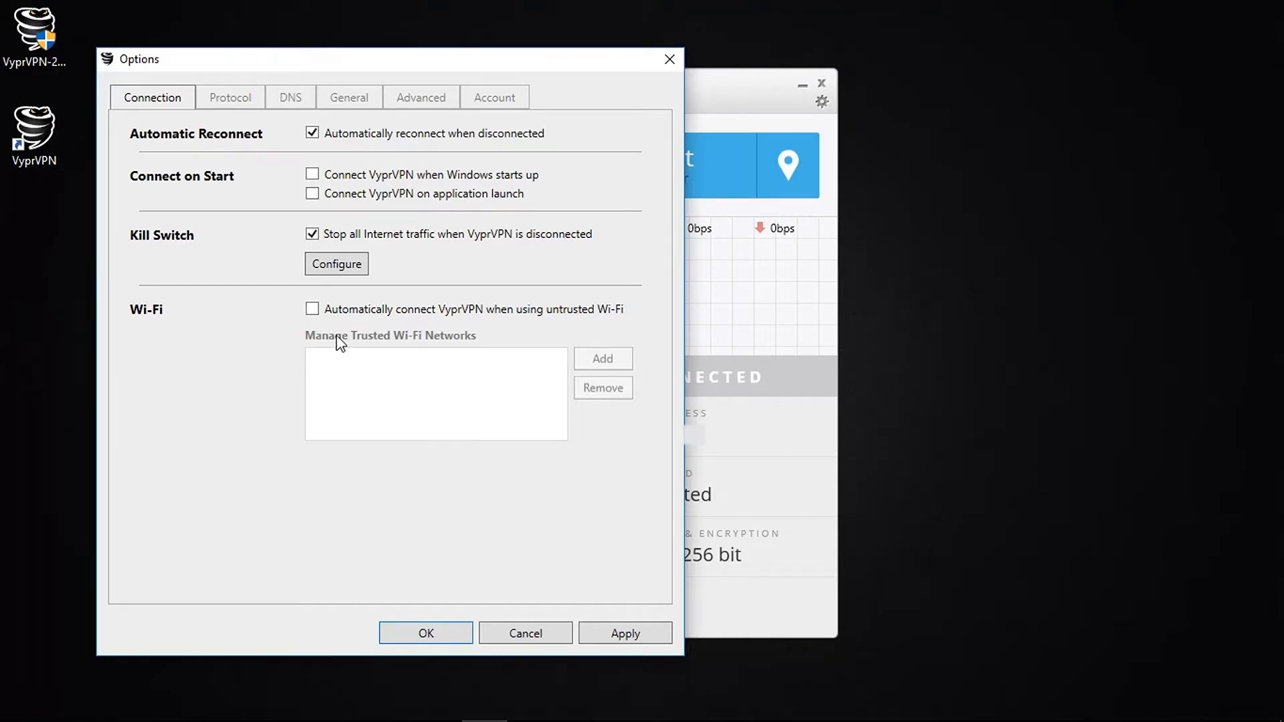
Enable auto-connect on untrusted Wi-Fi, leaving the trusted networks list empty.
click(311, 309)
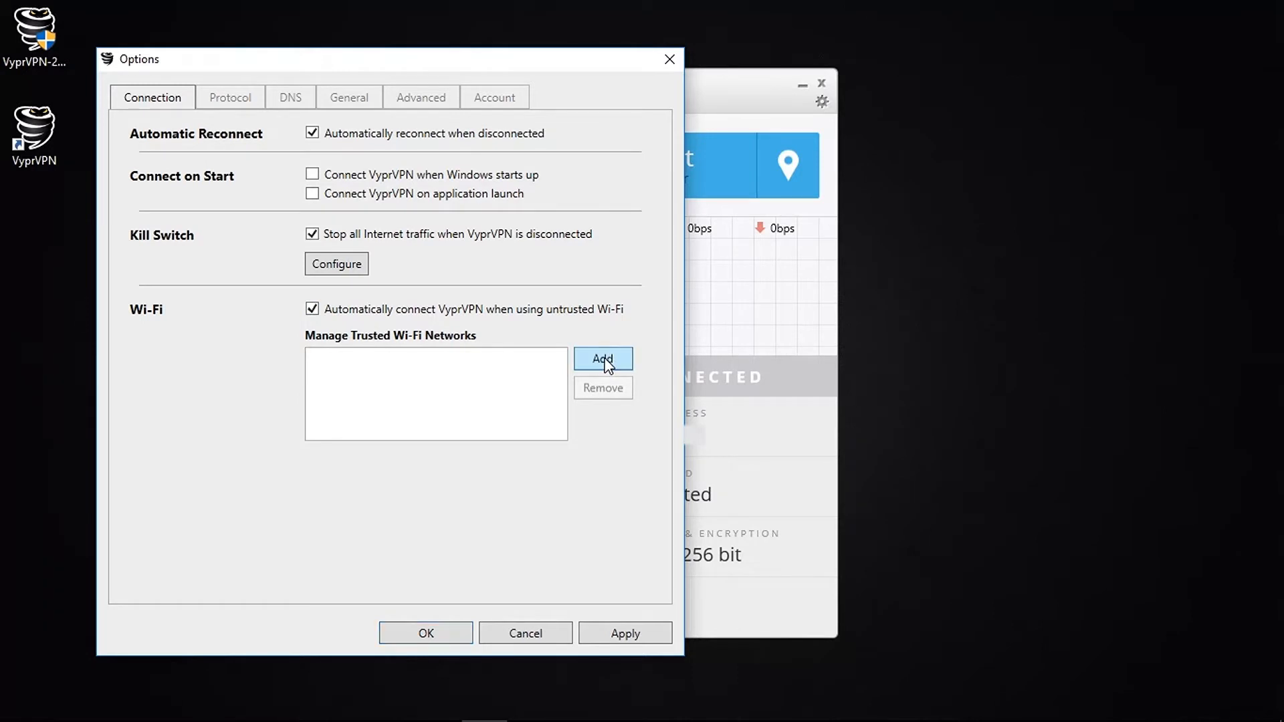
click(604, 358)
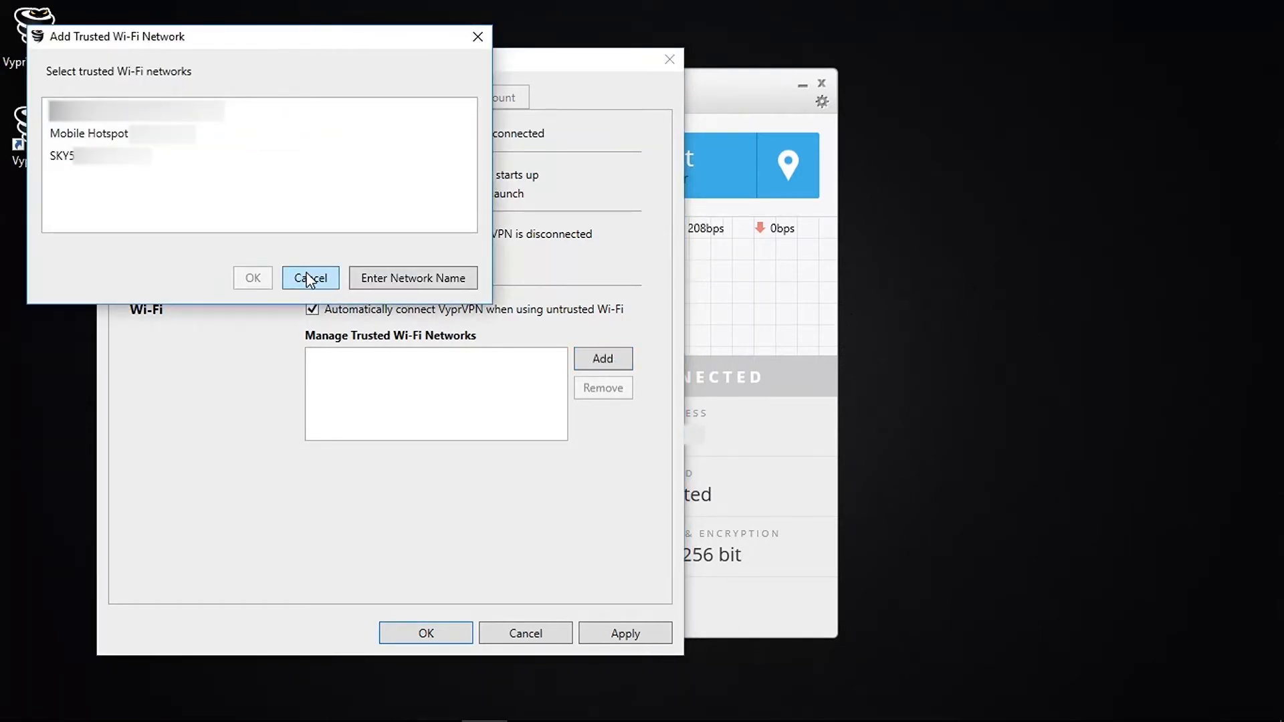
click(309, 278)
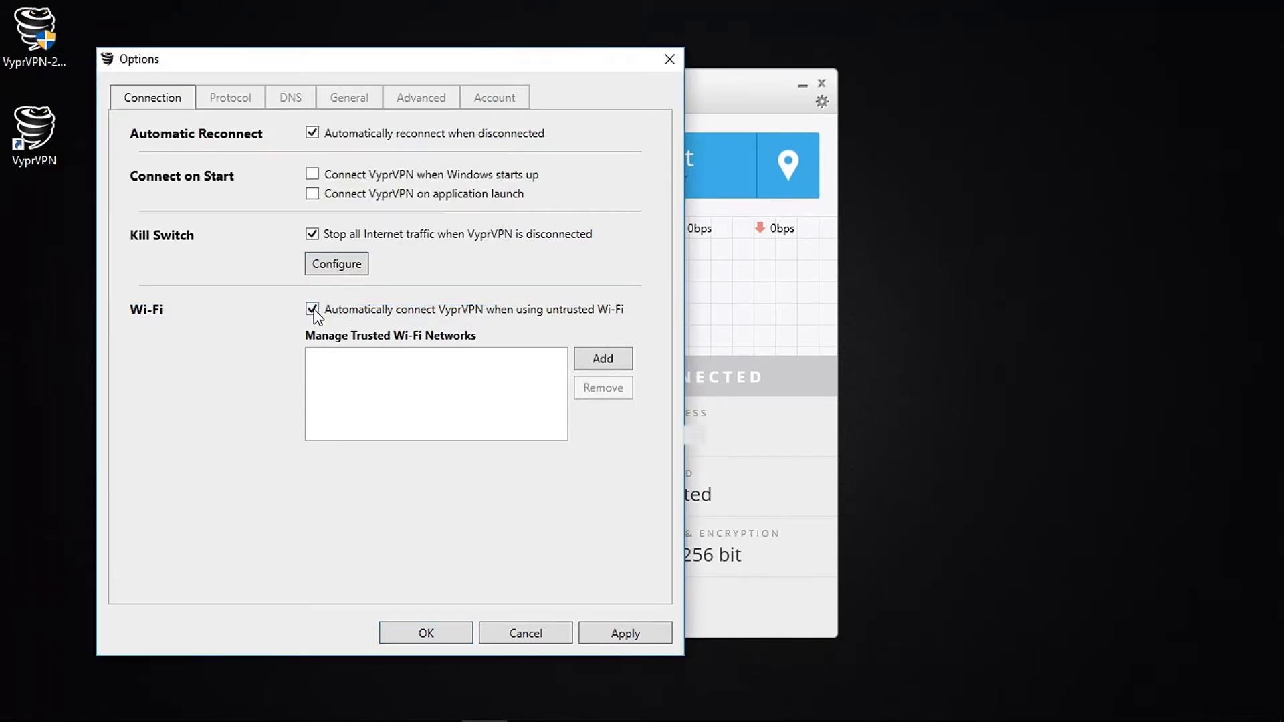
click(230, 96)
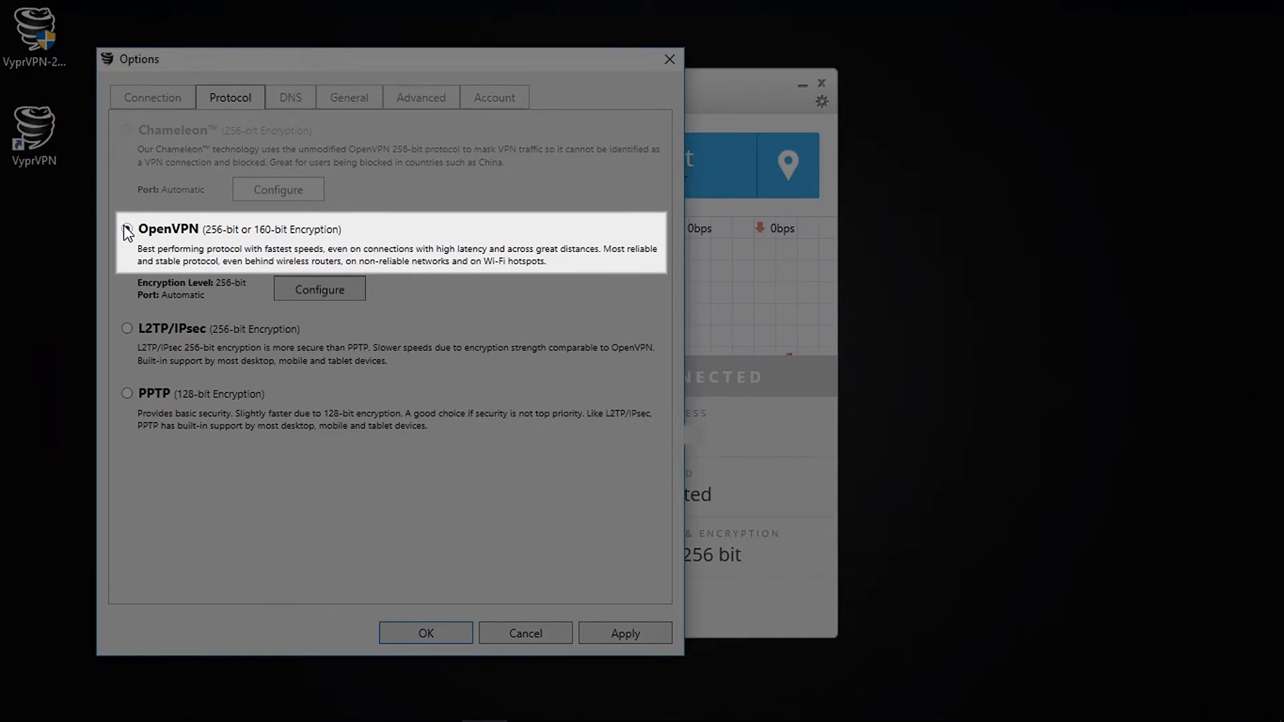
Set OpenVPN to 160-bit encryption with automatic port, then view the DNS settings with VyprDNS.
click(127, 229)
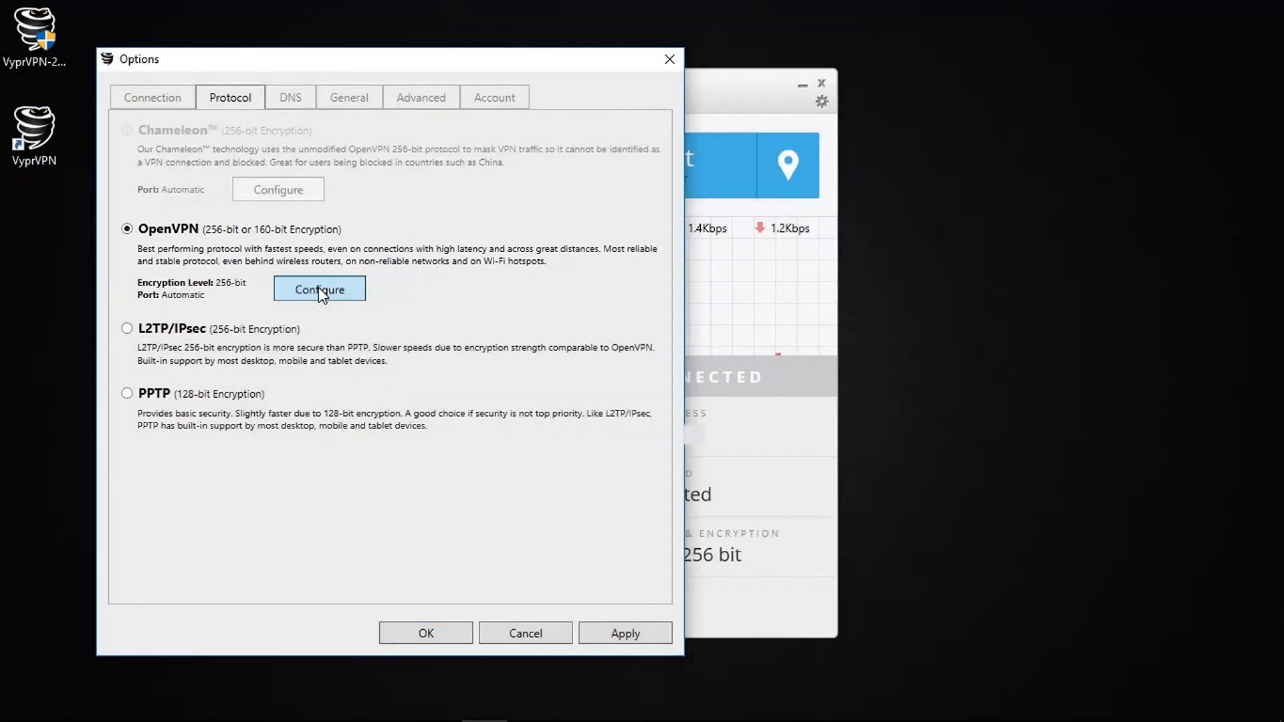
click(318, 289)
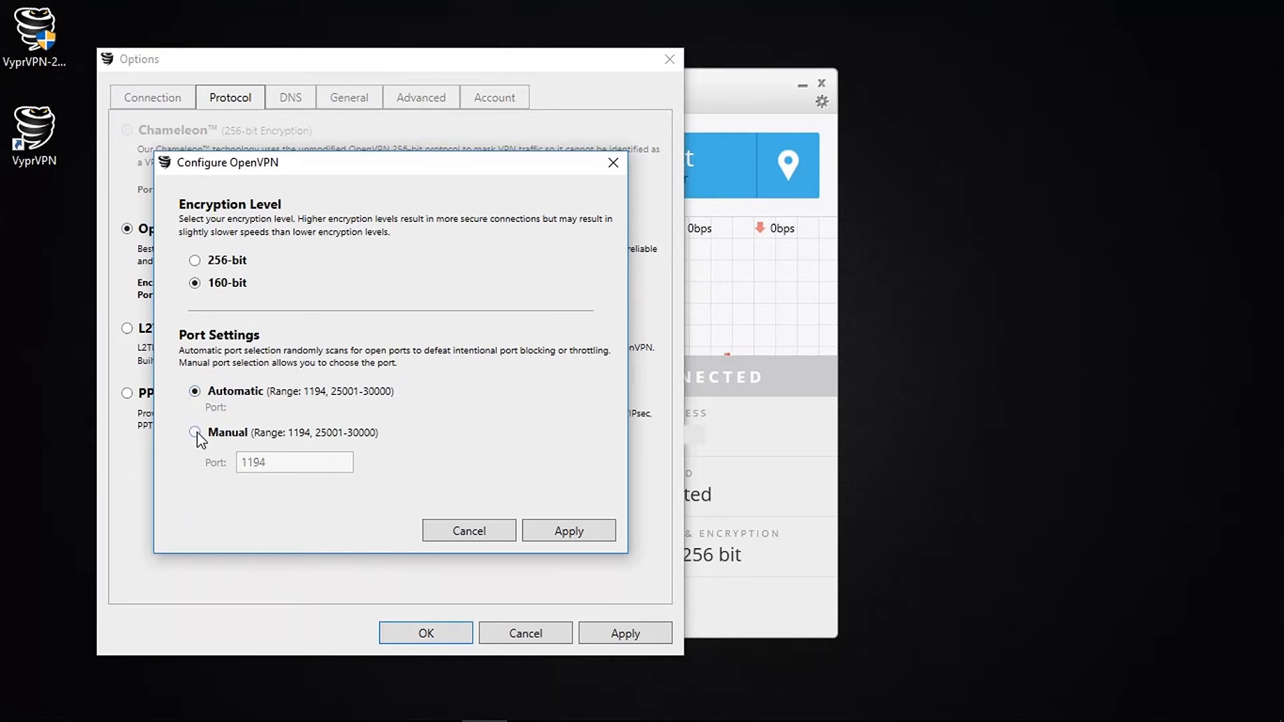
click(568, 531)
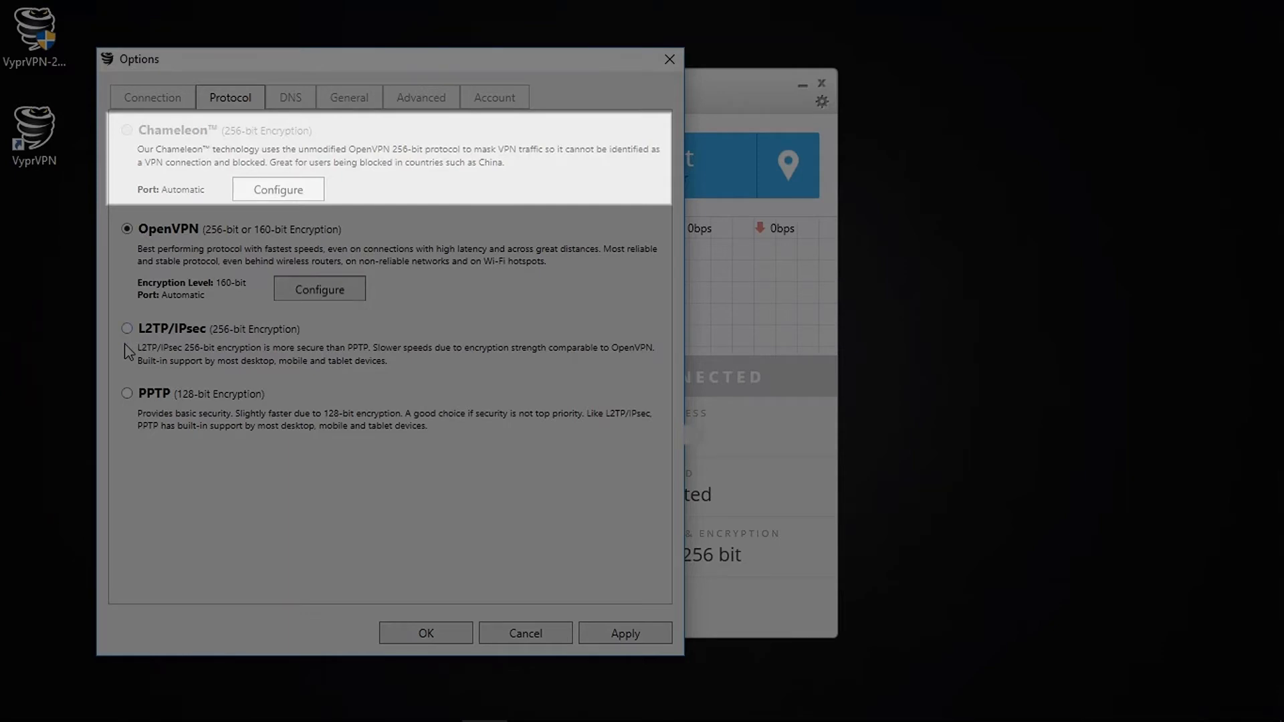
click(288, 98)
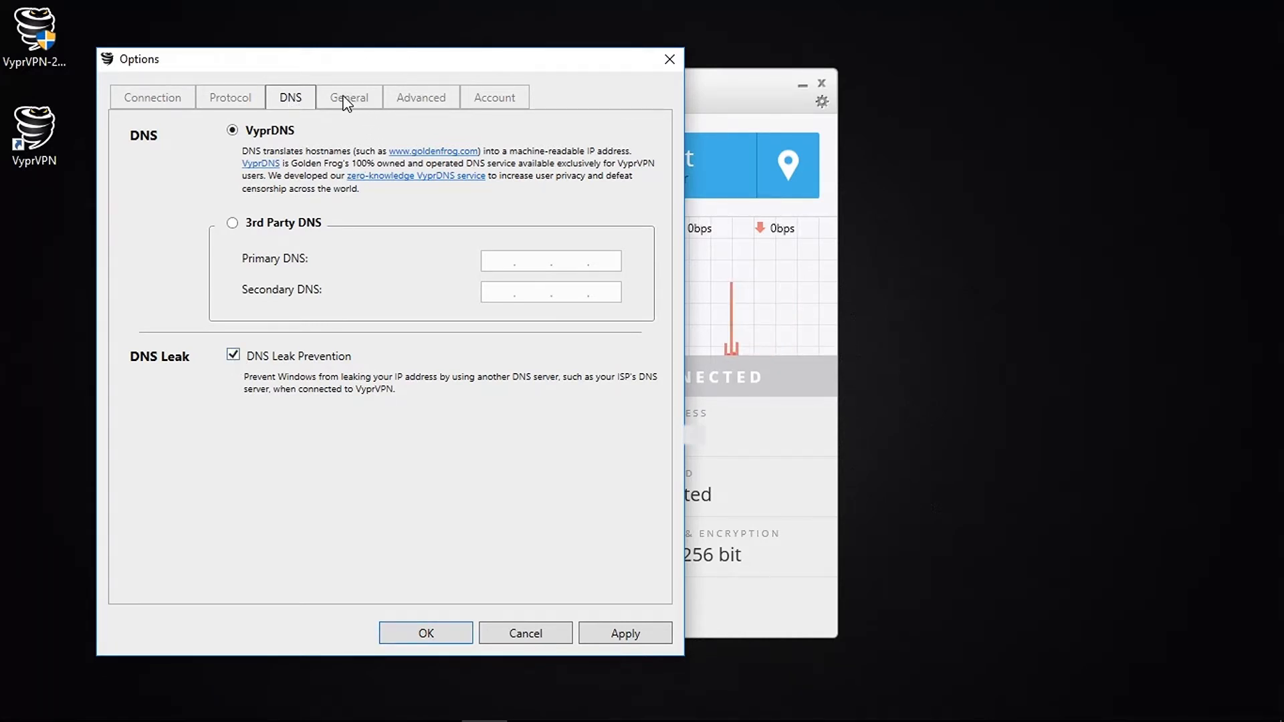
Show the General options: all connection notifications, English, connection log enabled.
click(348, 96)
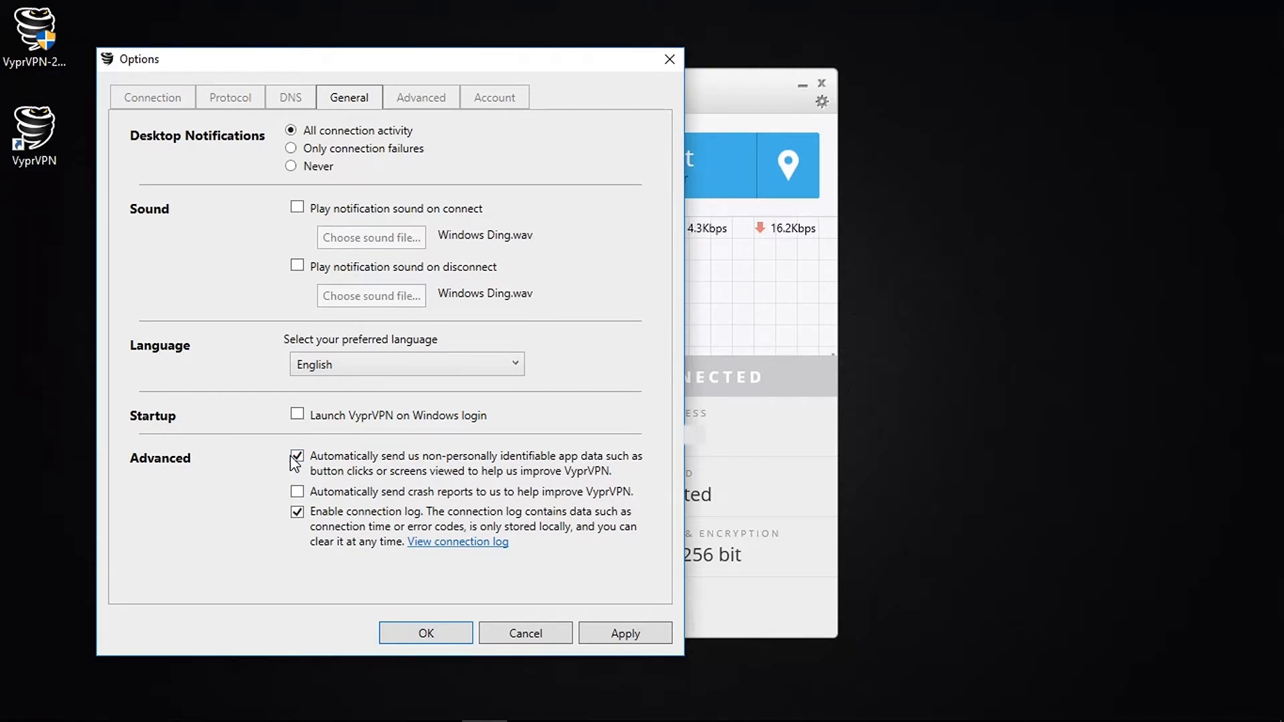
Turn off anonymous app data sharing, review the connection log, and move to Advanced options.
click(297, 457)
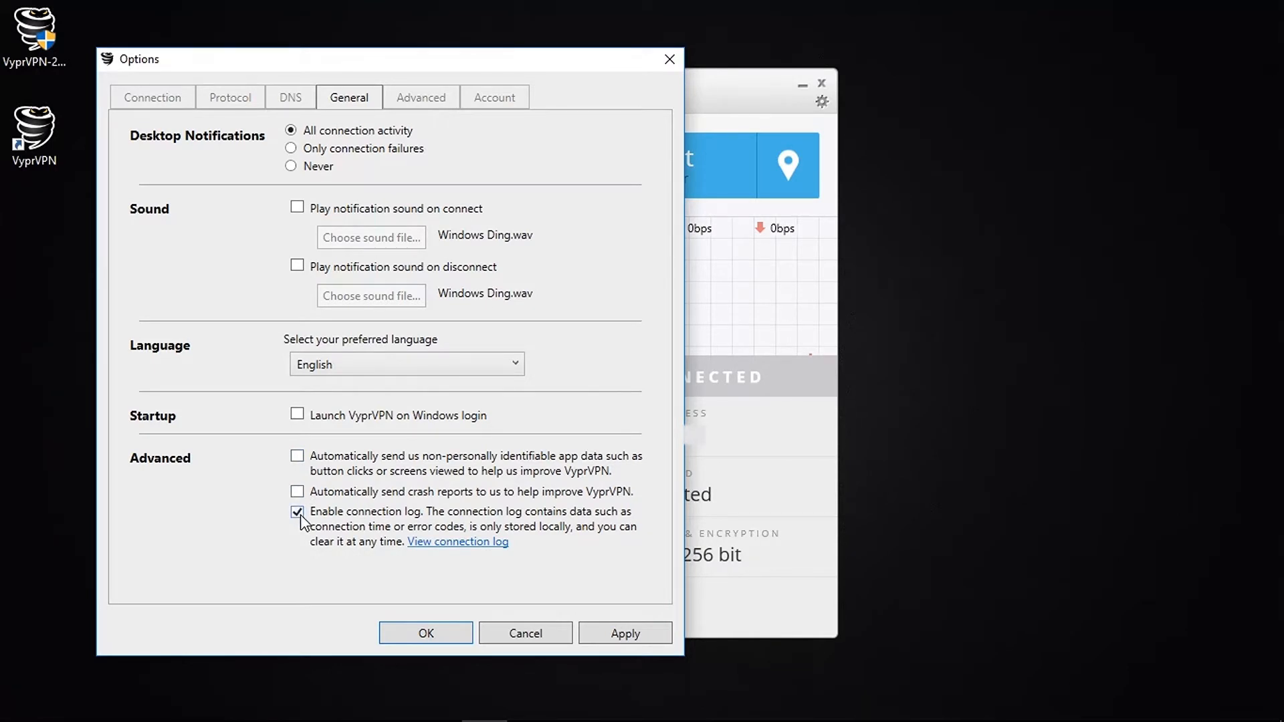
click(458, 541)
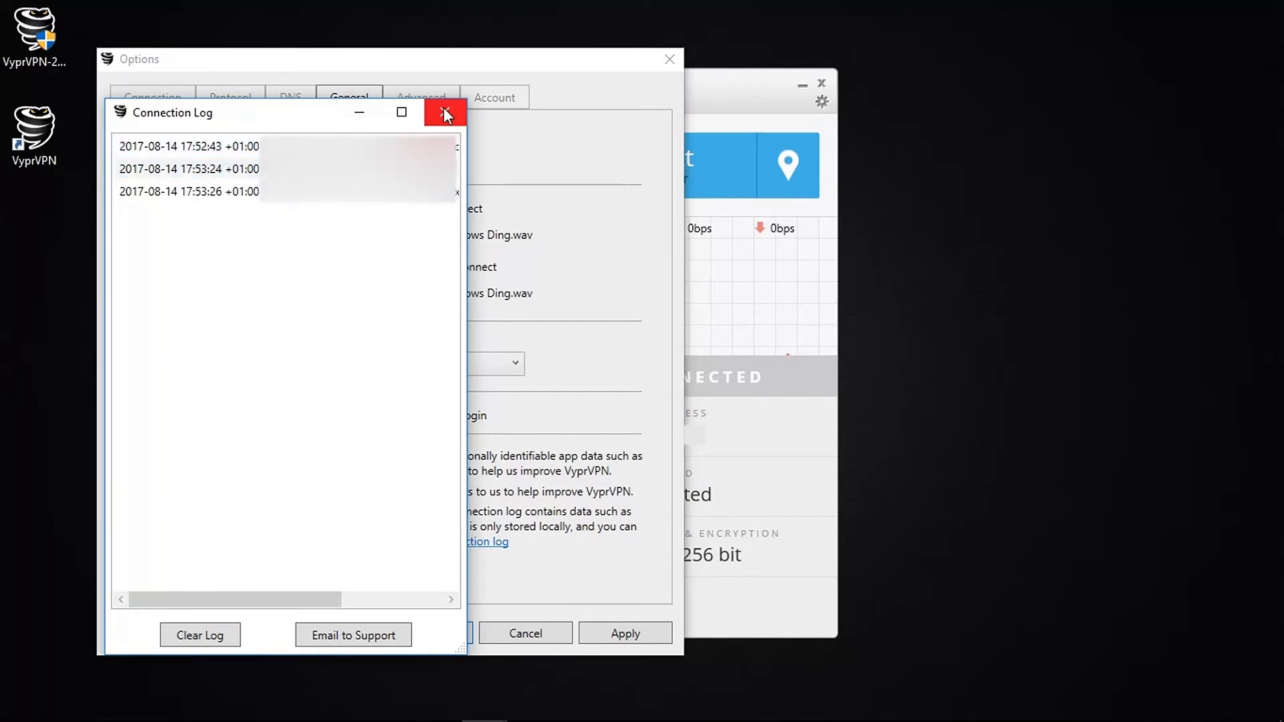
click(445, 112)
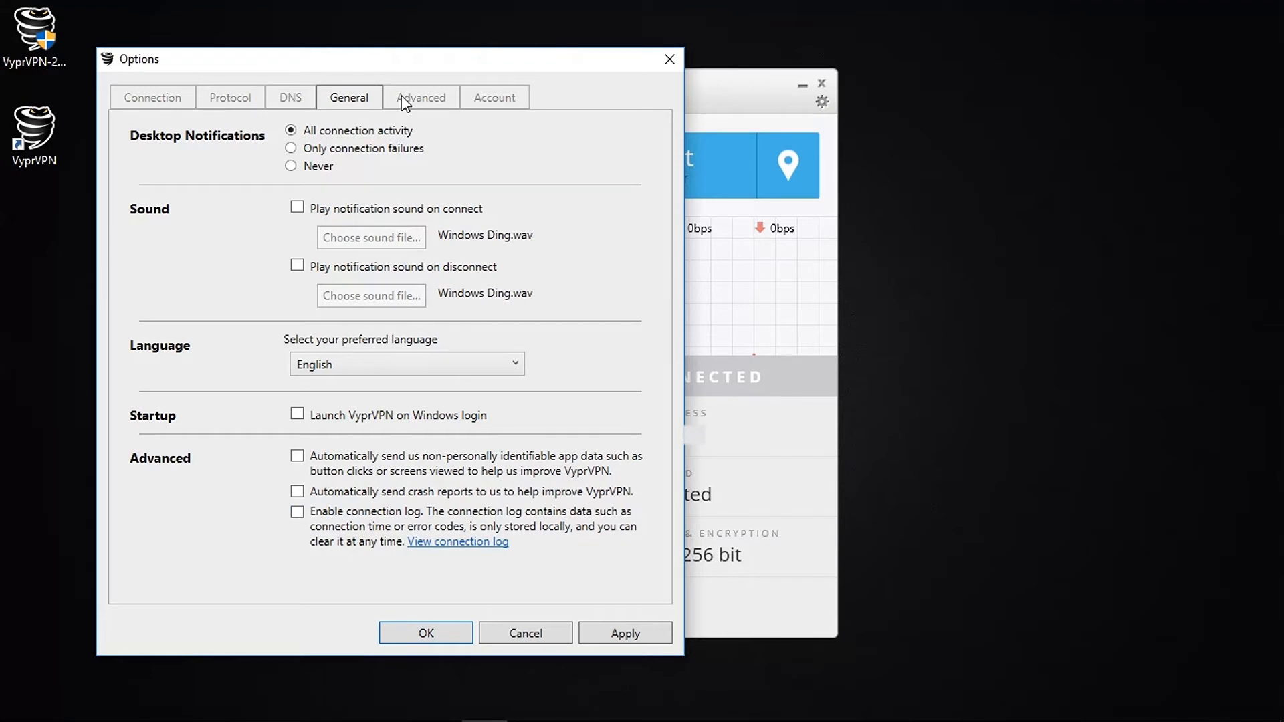
click(422, 96)
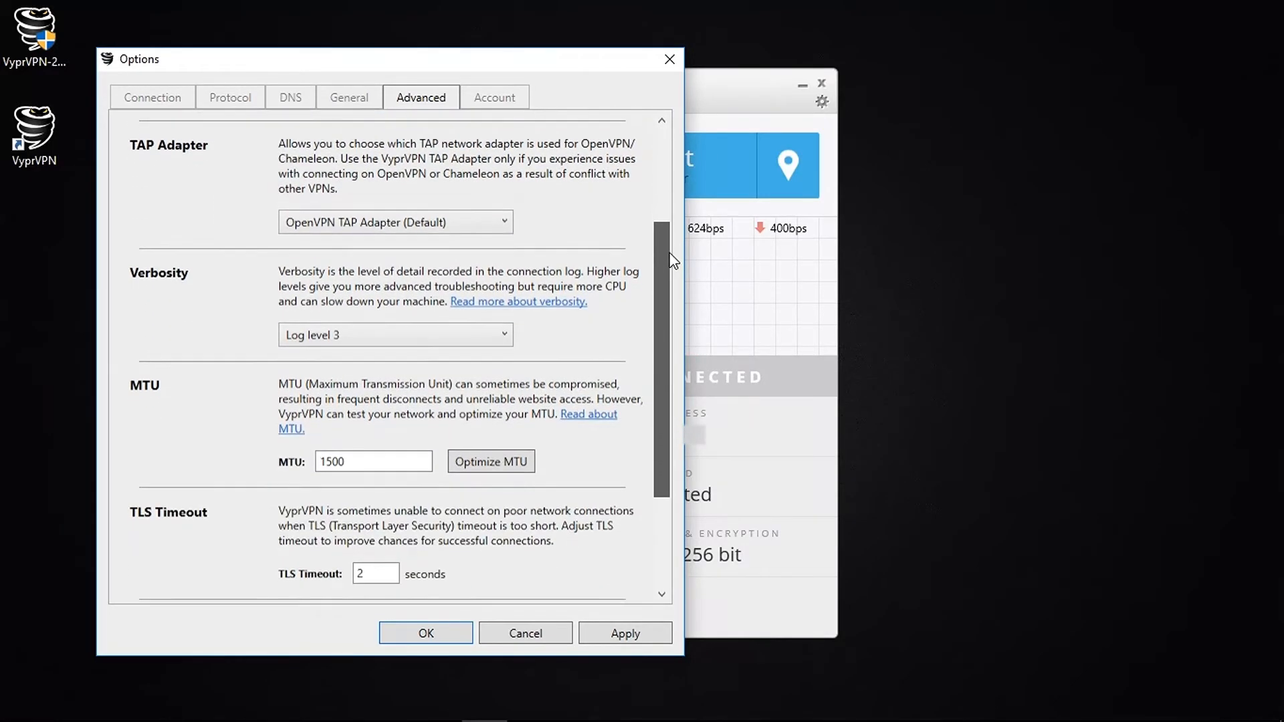
Show the Account section with version 2.10.0.7514 and beta updates left off.
scroll(down, 3)
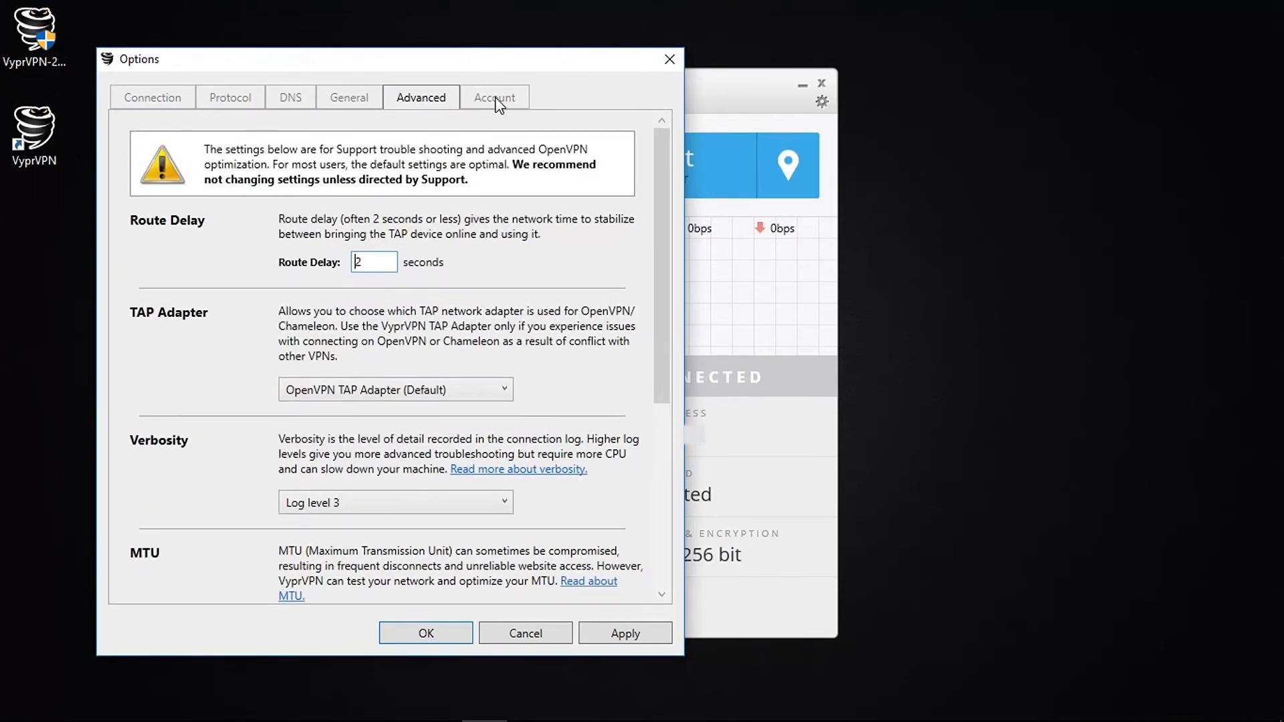
click(494, 96)
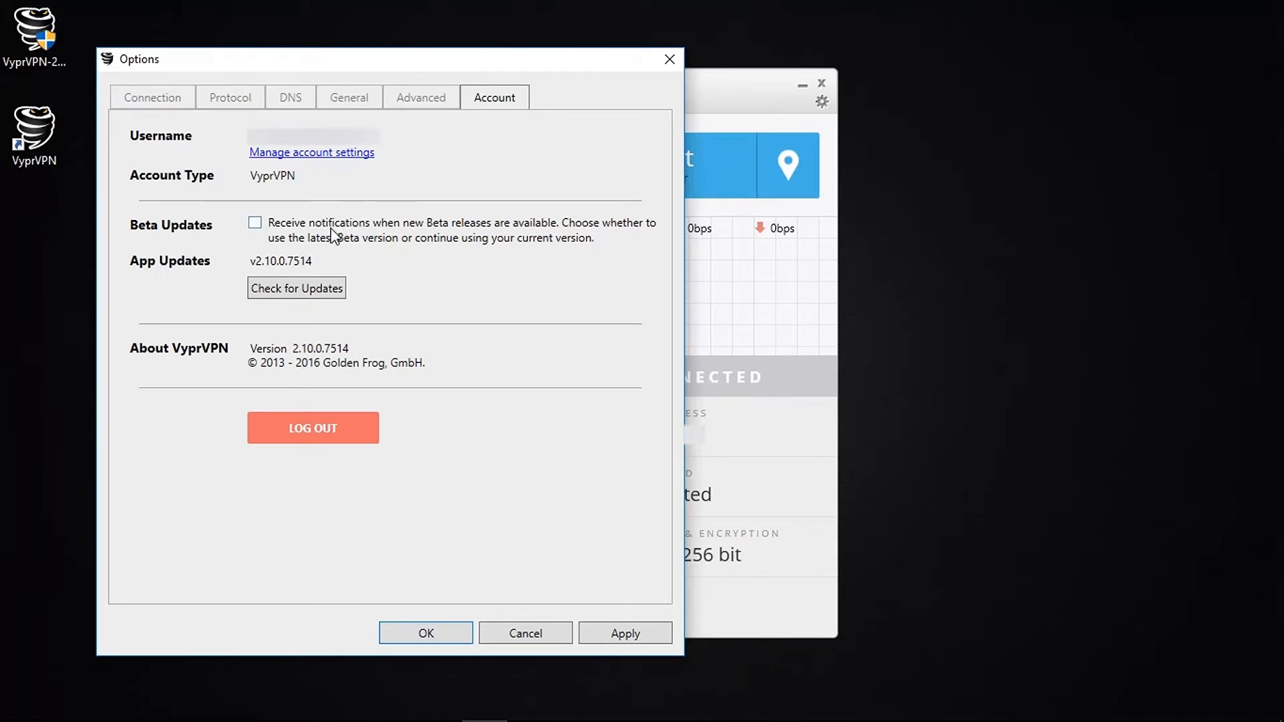
Run Check for Updates (none available) and confirm Options with OK.
click(296, 288)
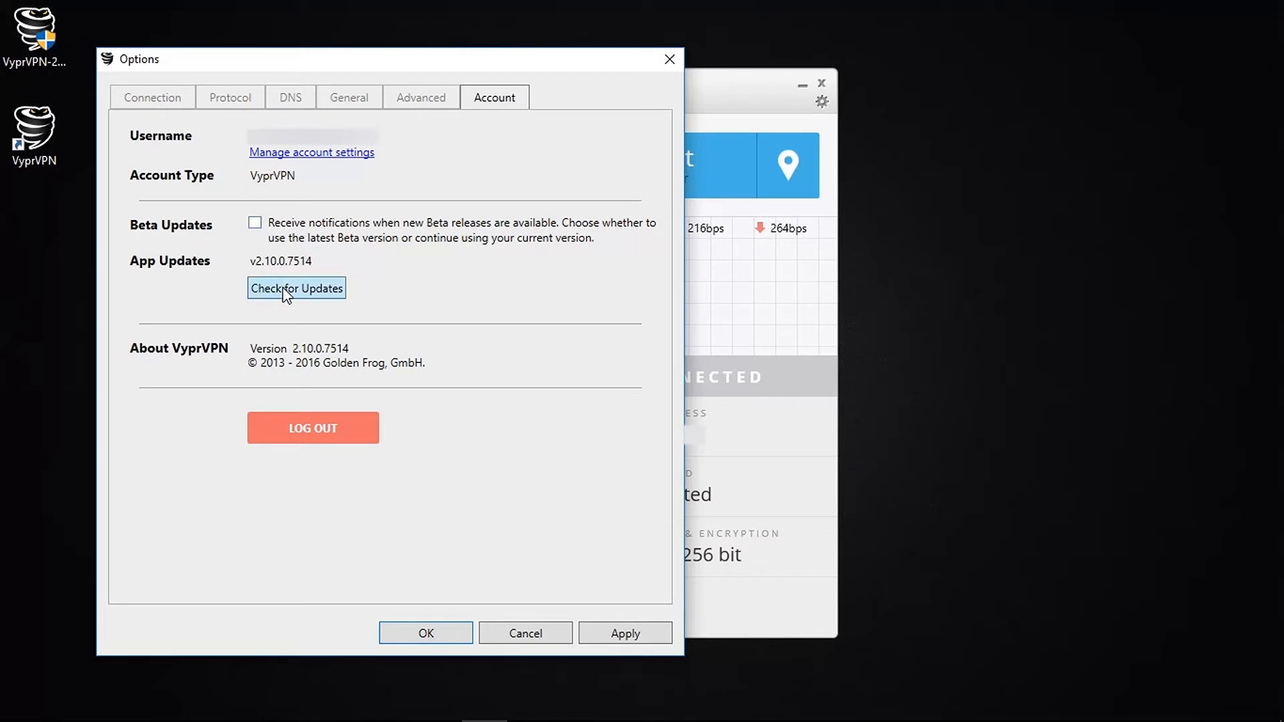
click(297, 288)
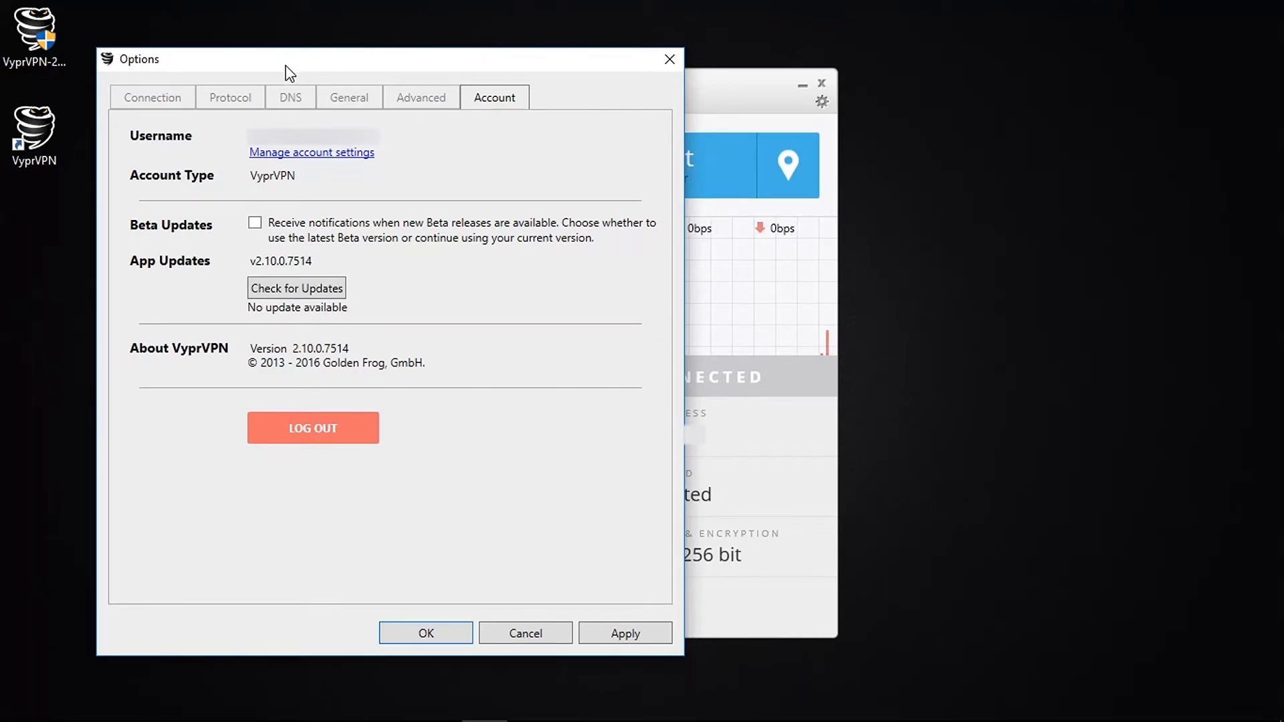
click(624, 632)
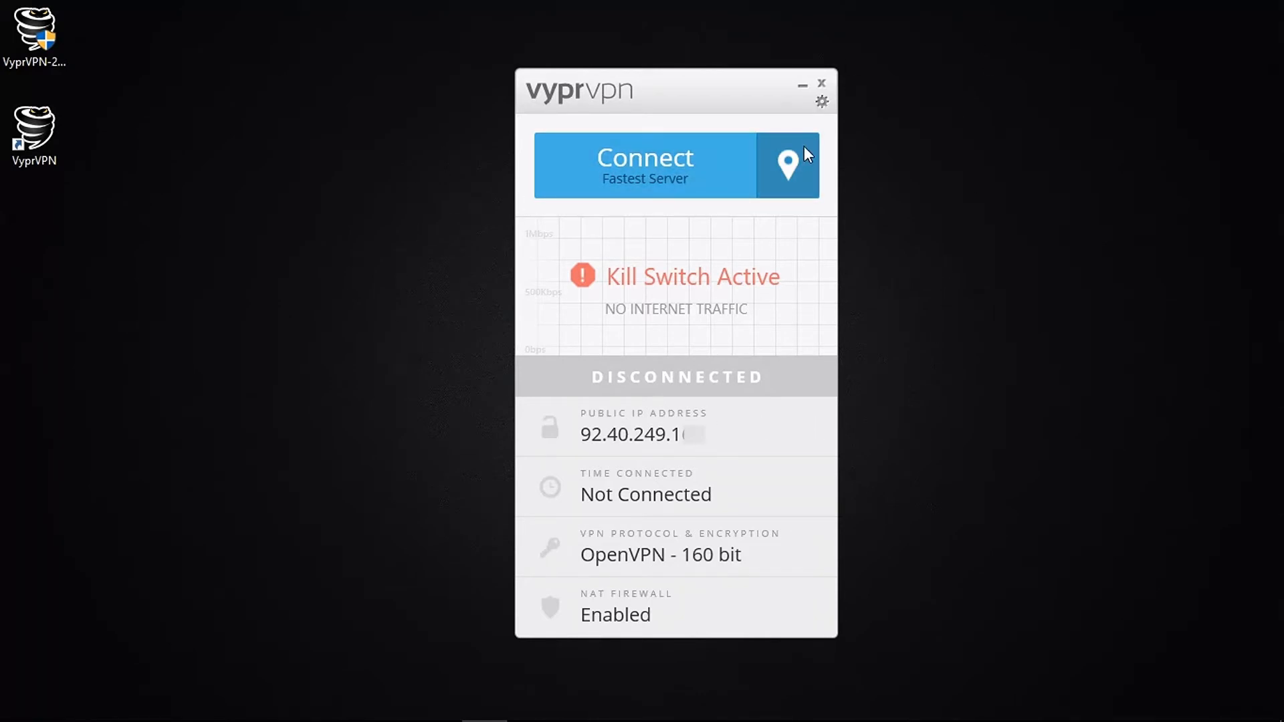
Show all server locations, star Germany as a favourite and view the Favorites list.
click(786, 165)
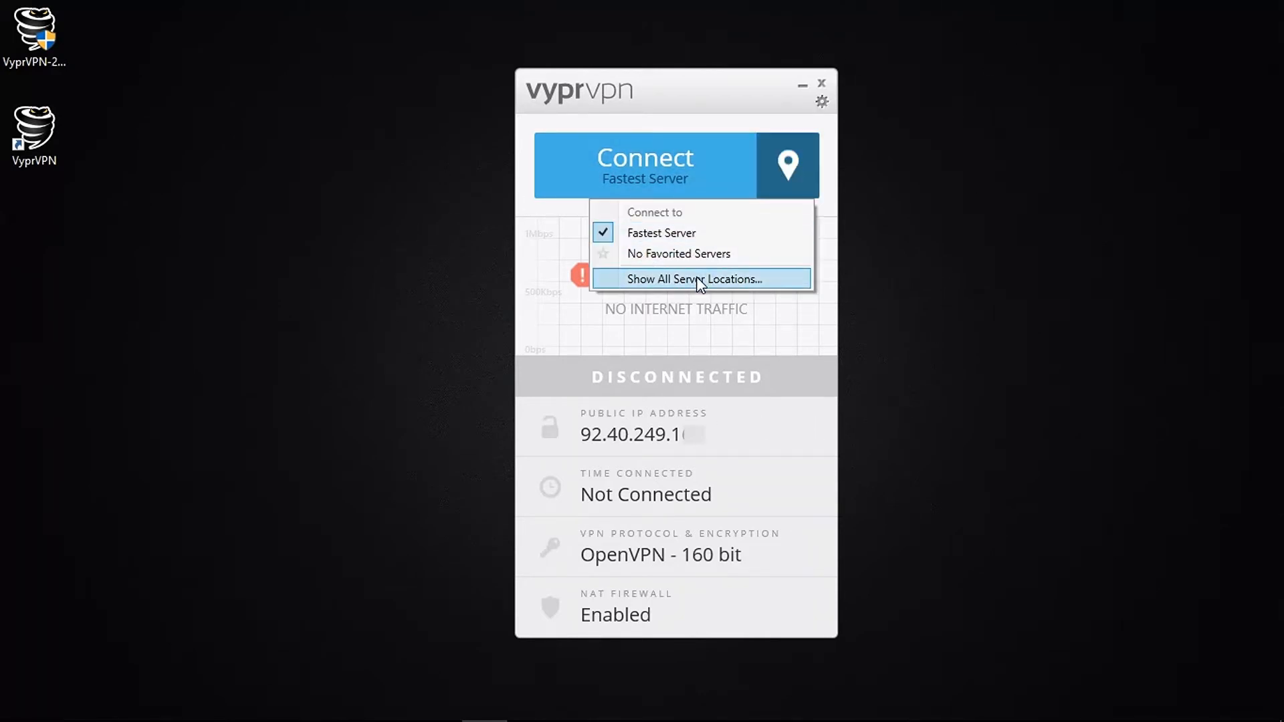
click(697, 278)
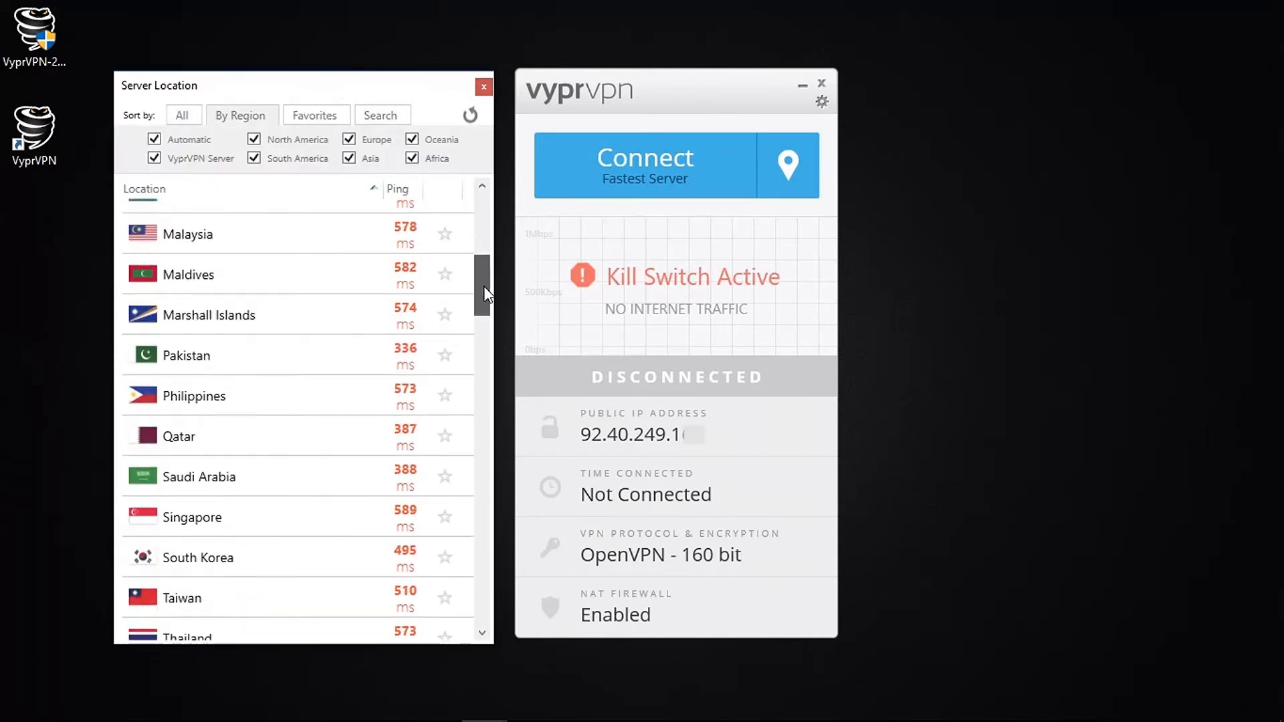
scroll(down, 3)
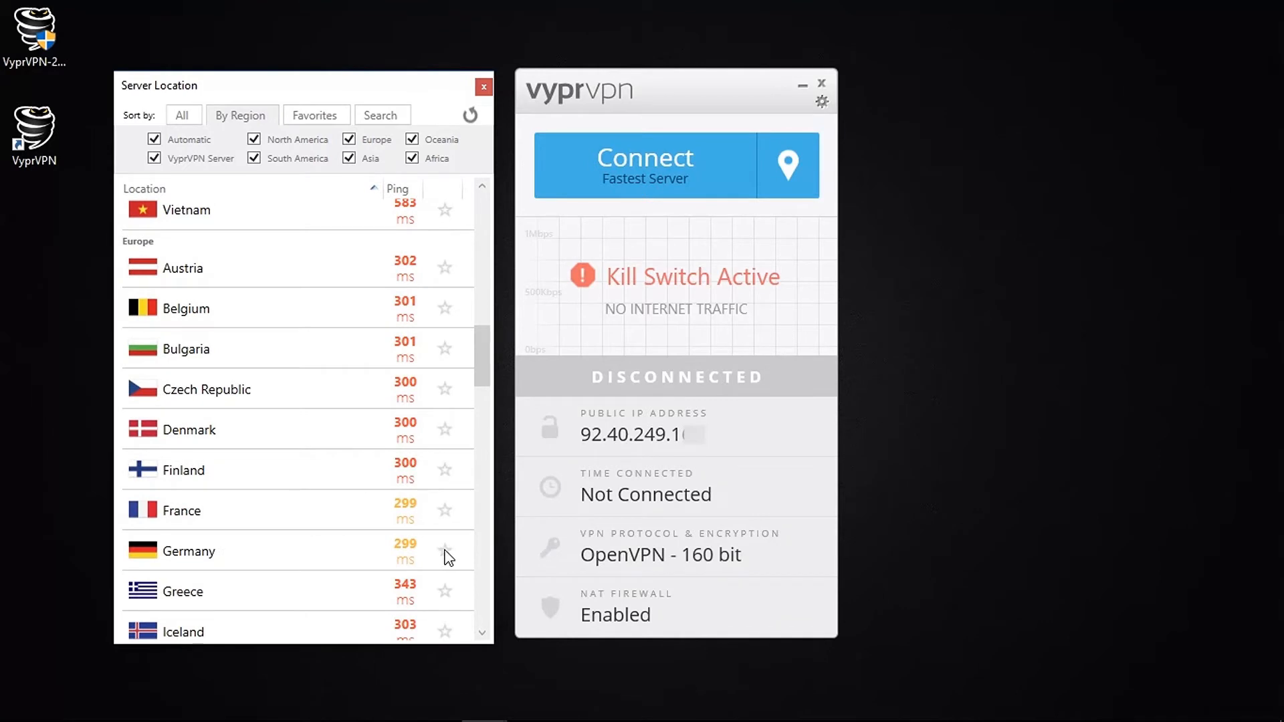
click(444, 549)
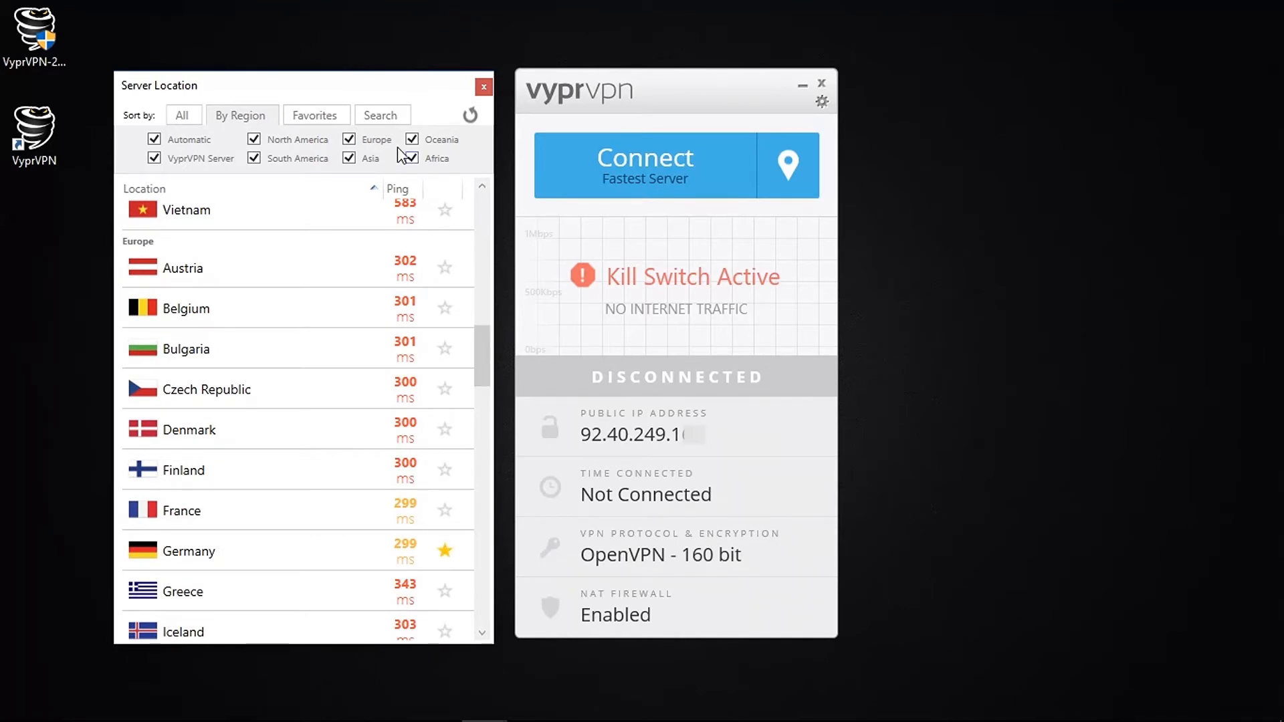
click(314, 115)
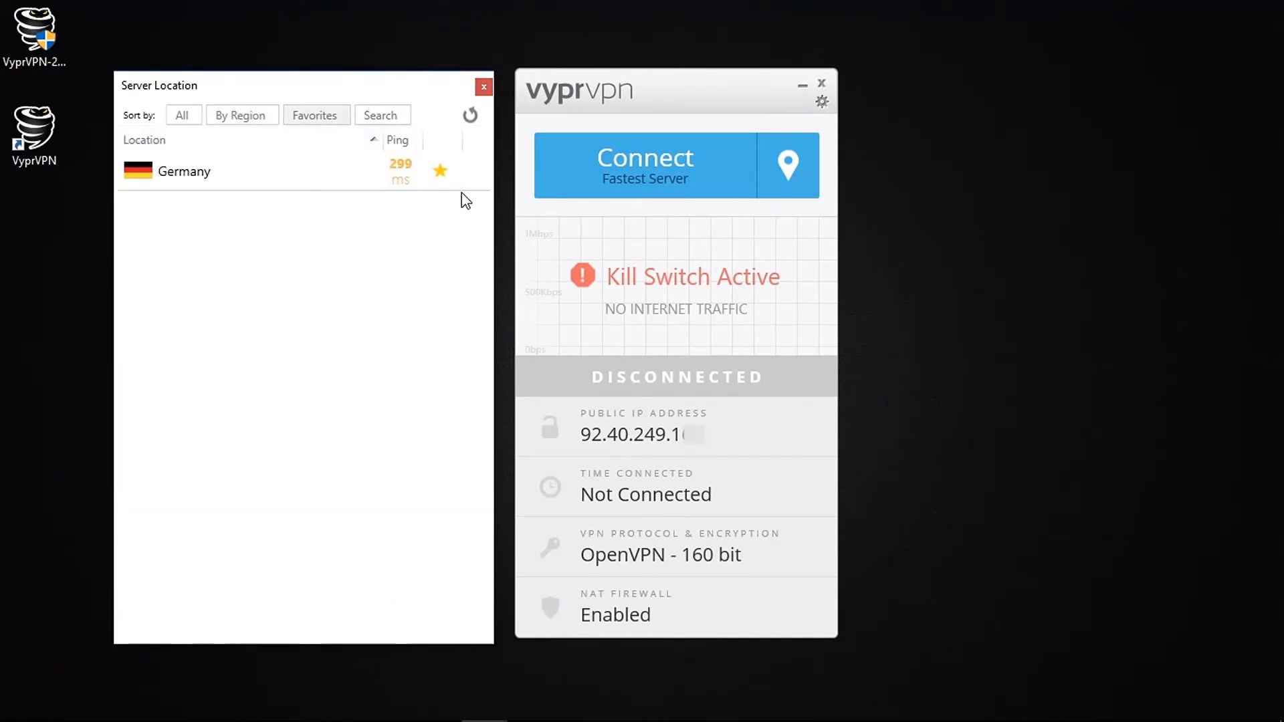
Search locations for 'New', rerun the ping test for all servers and close the list.
click(378, 115)
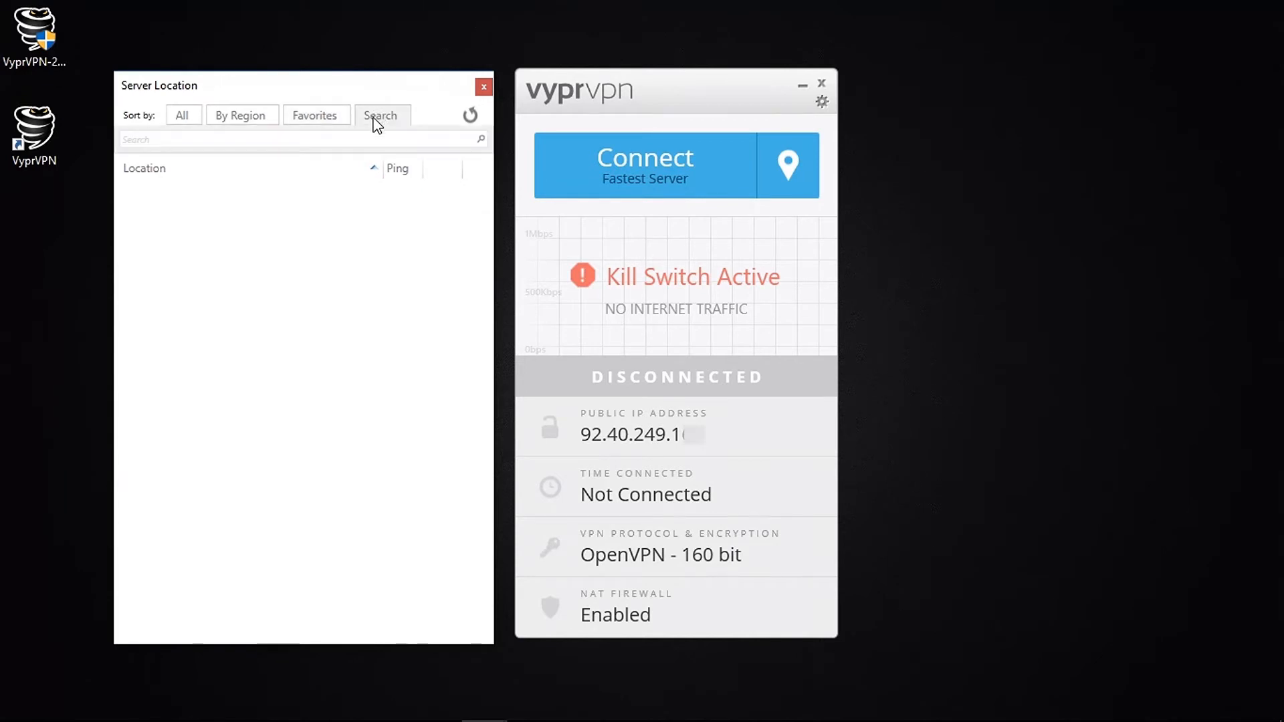
text(New)
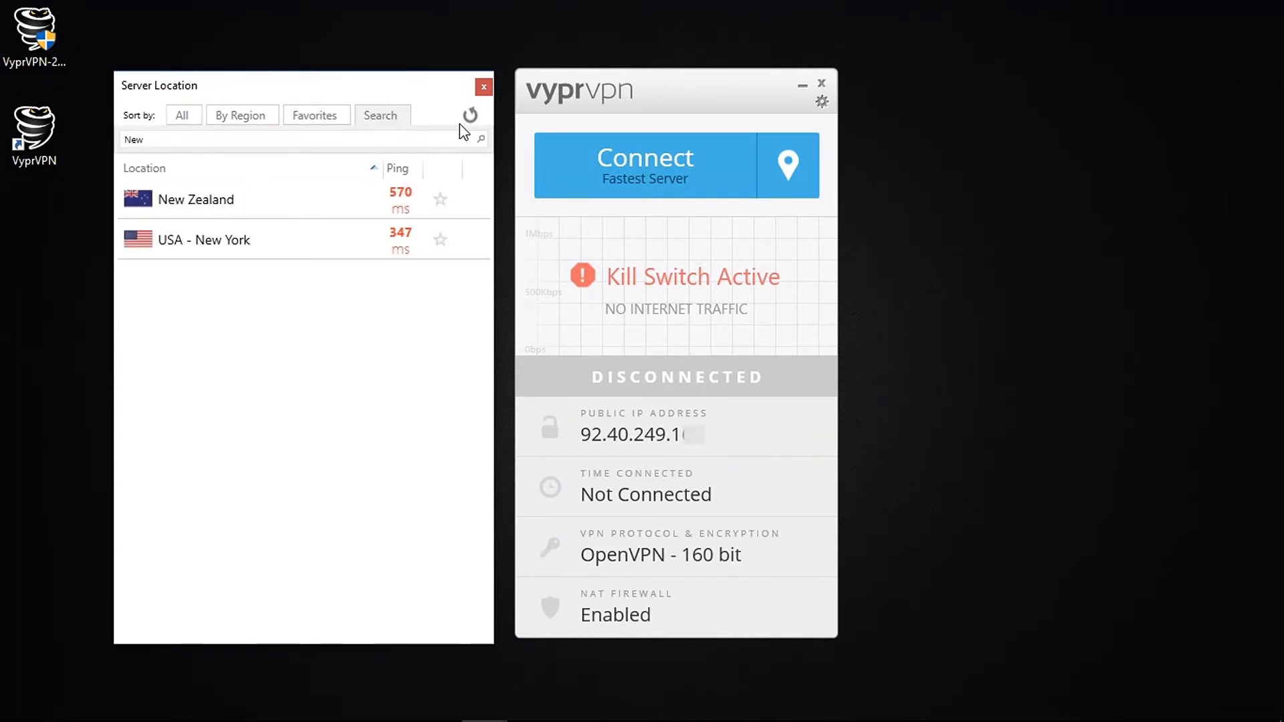
click(470, 113)
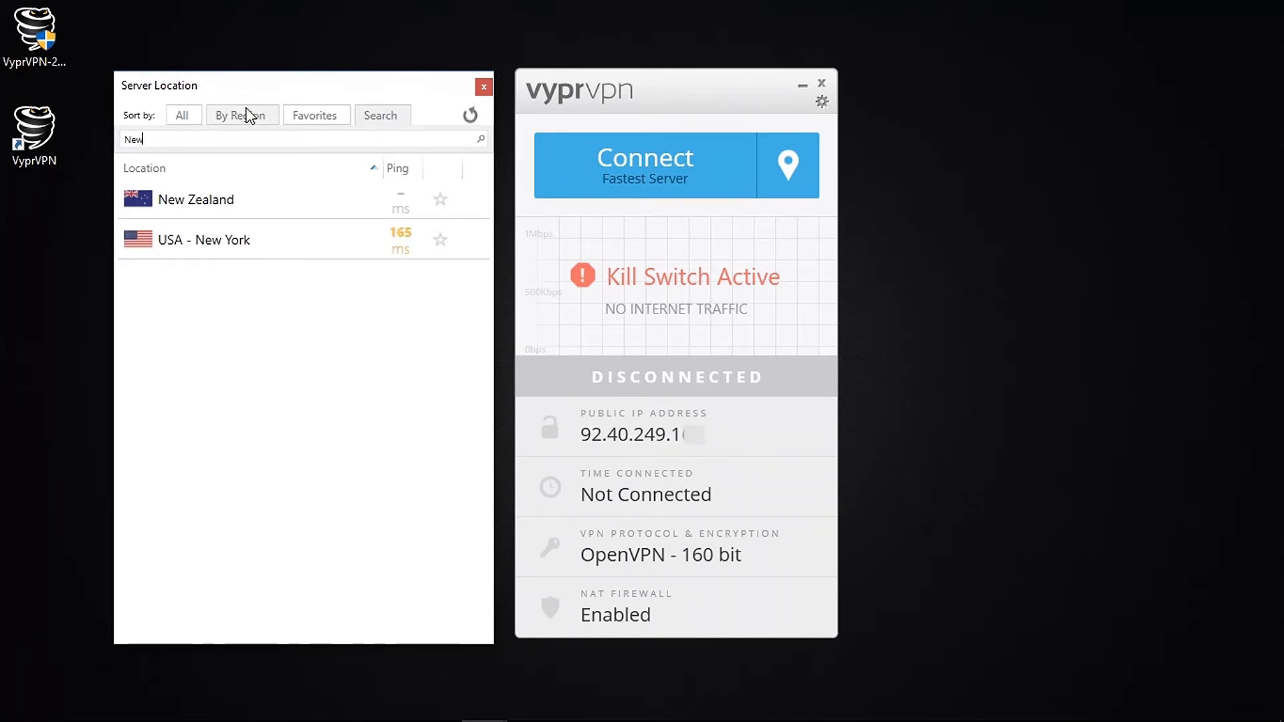
click(470, 115)
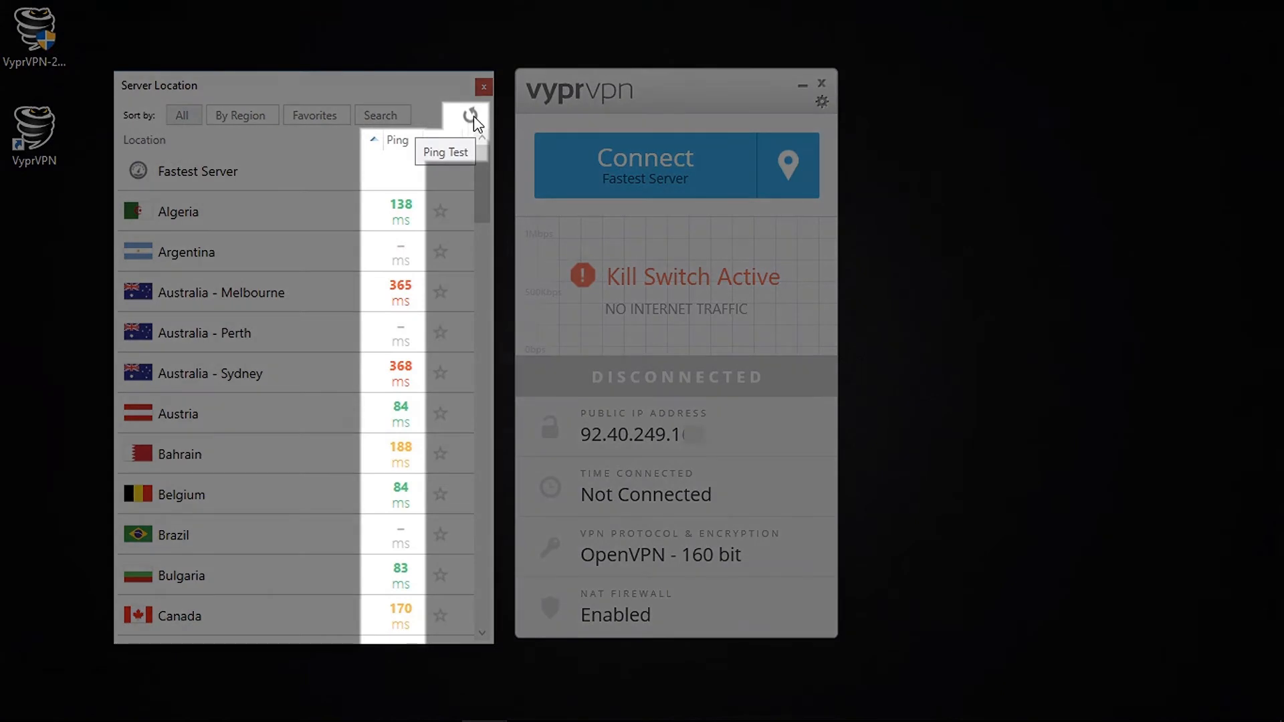
click(470, 113)
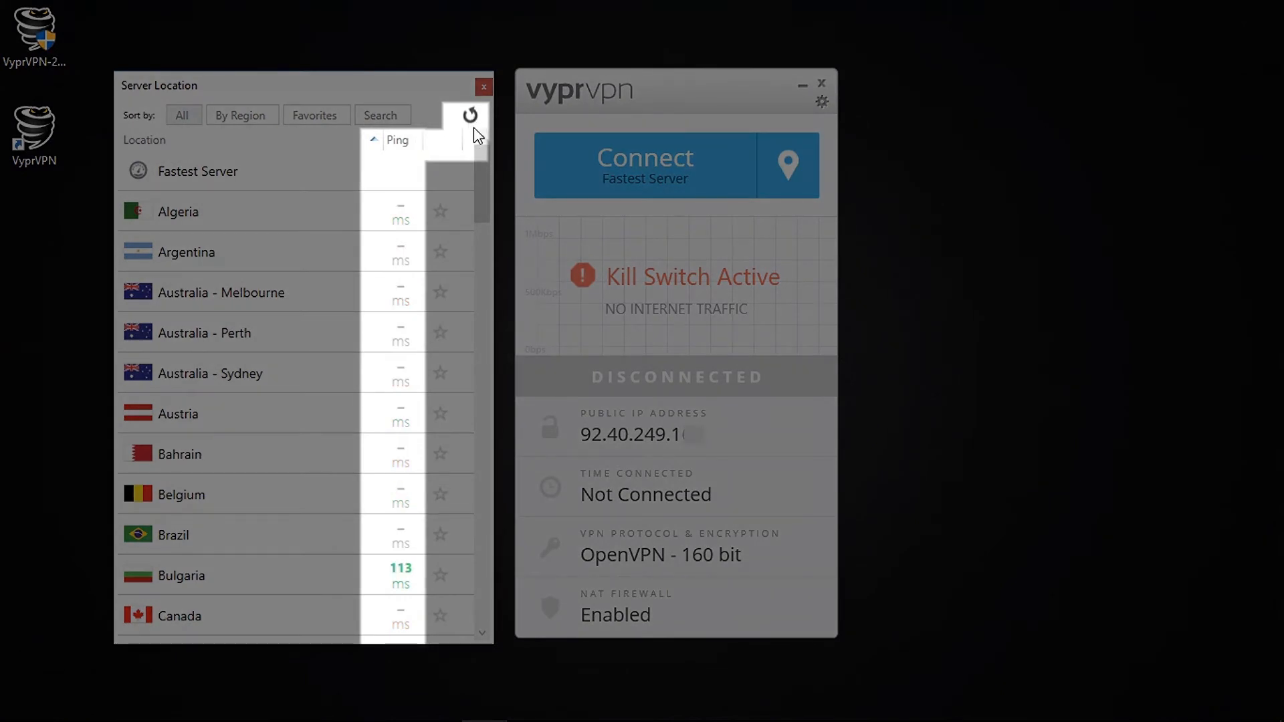
click(470, 114)
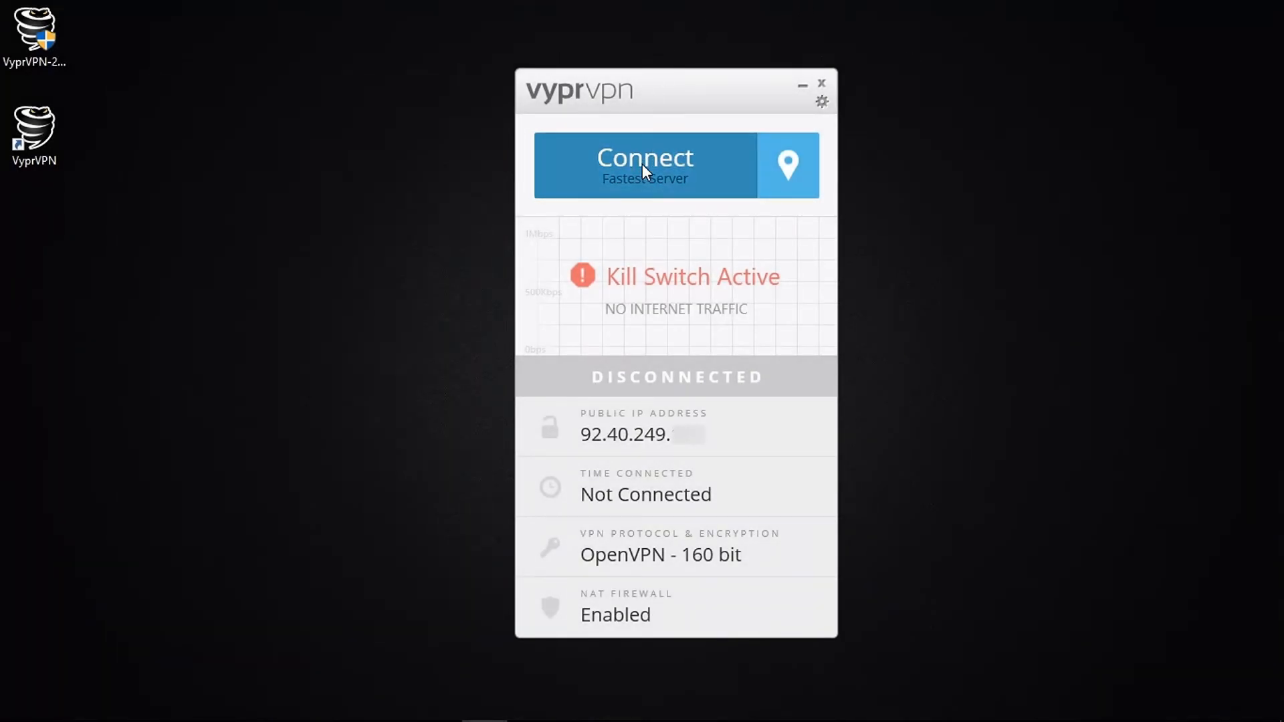
Connect VyprVPN to the fastest server.
click(645, 165)
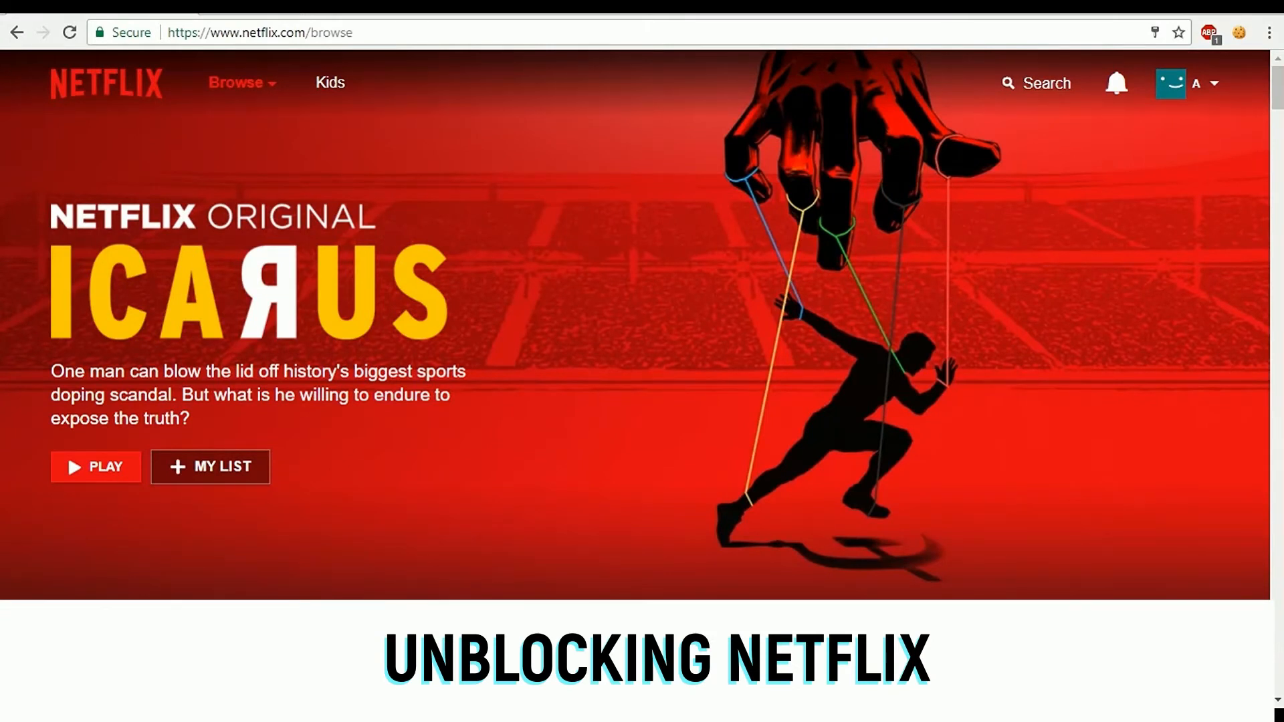
Scroll the Netflix browse page down to the Netflix Originals row.
scroll(down, 3)
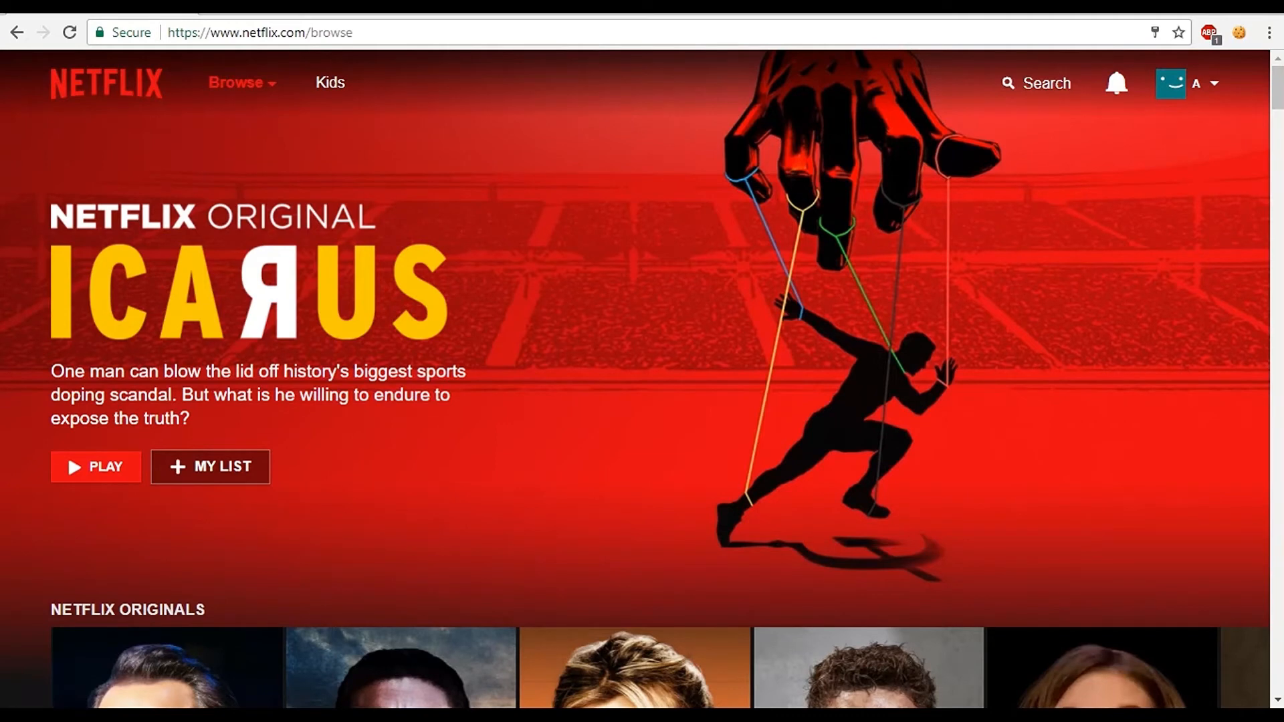
mouse_move(1066, 39)
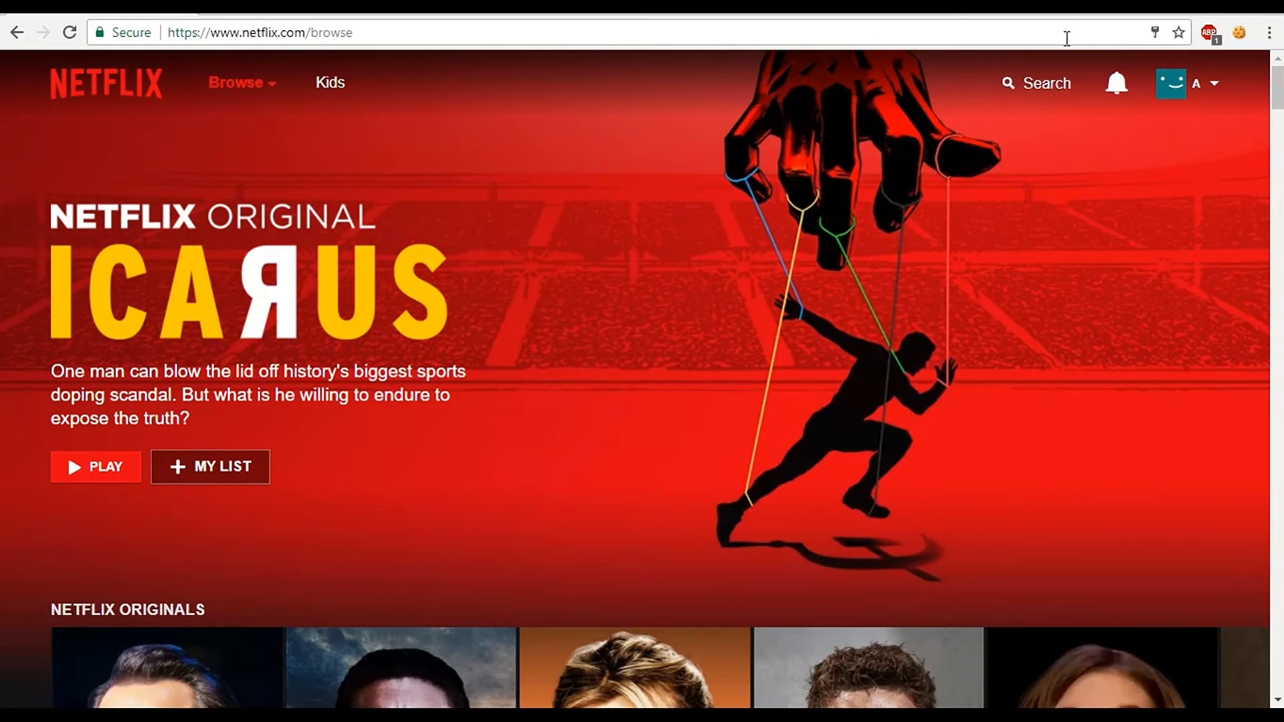
Search Netflix for 'Frasier' and browse the related titles returned.
text(F)
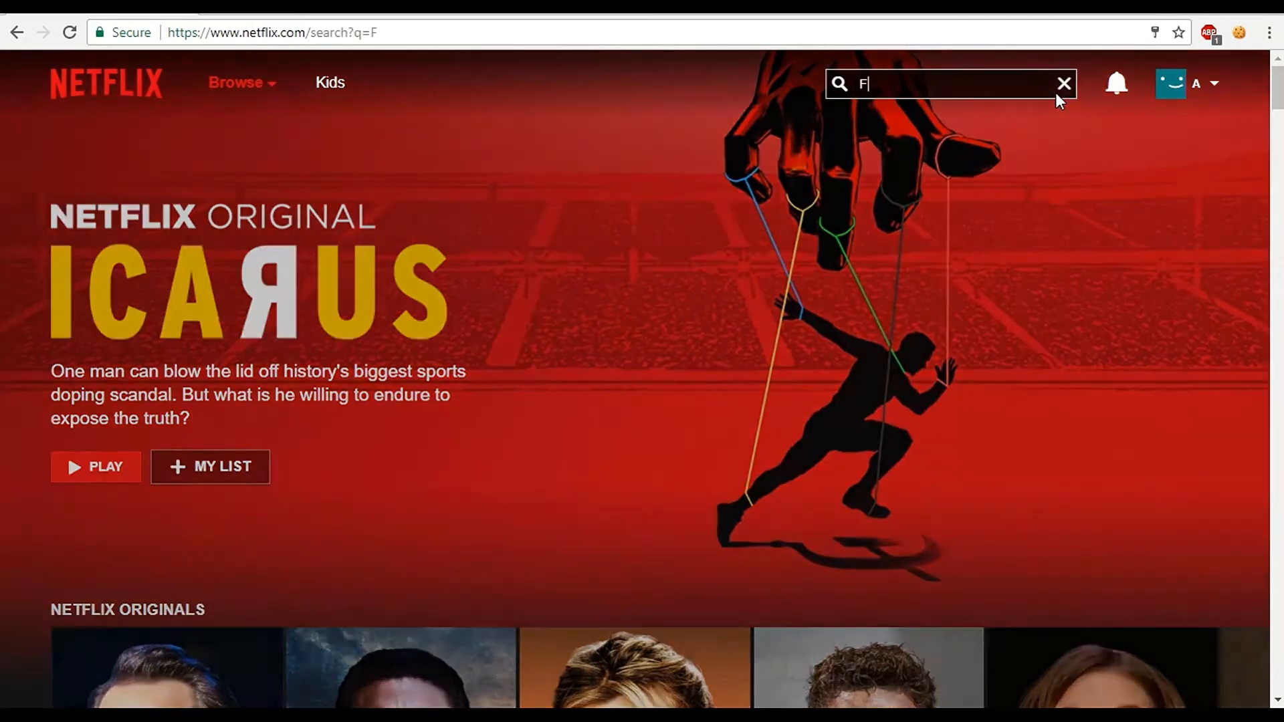
text(rasier)
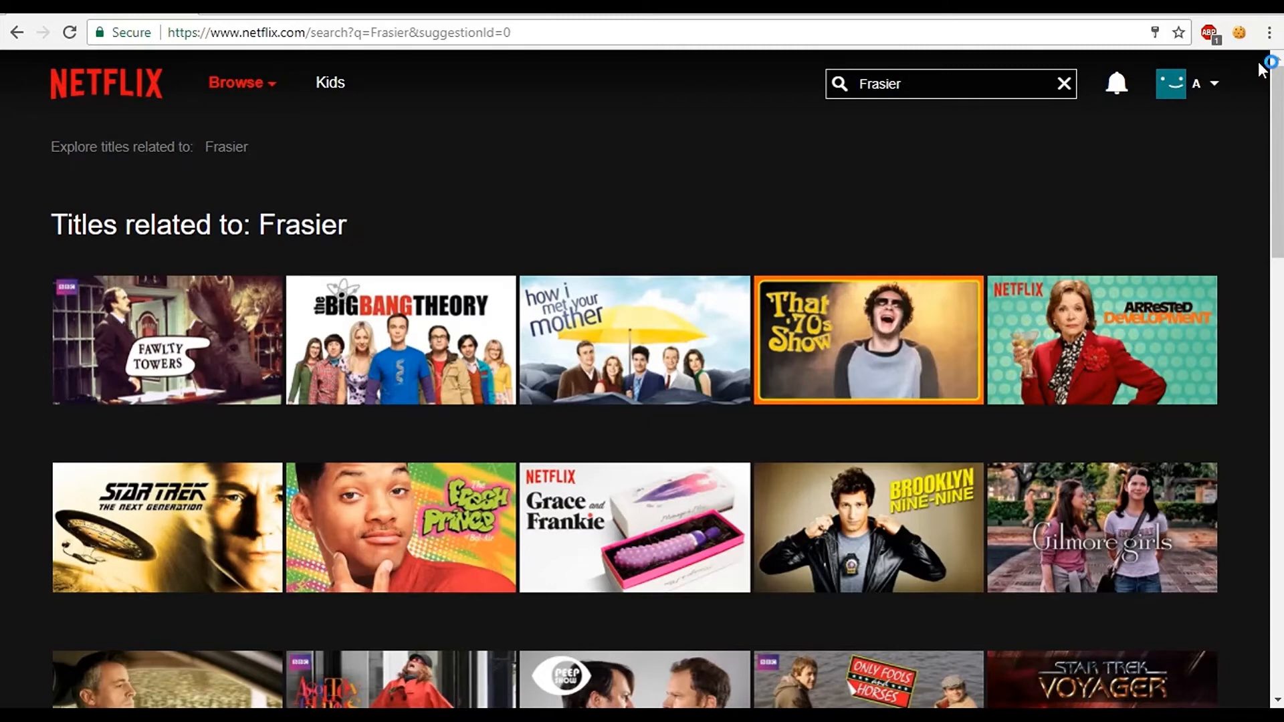
scroll(down, 3)
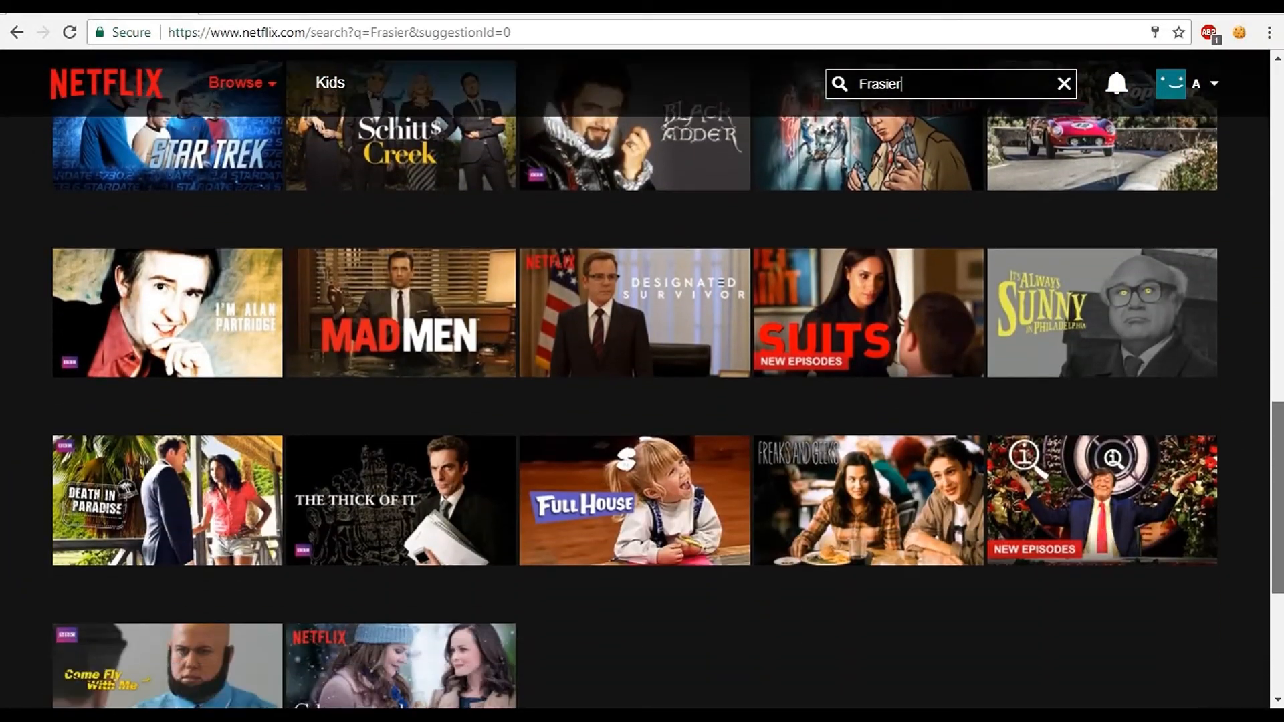
scroll(down, 3)
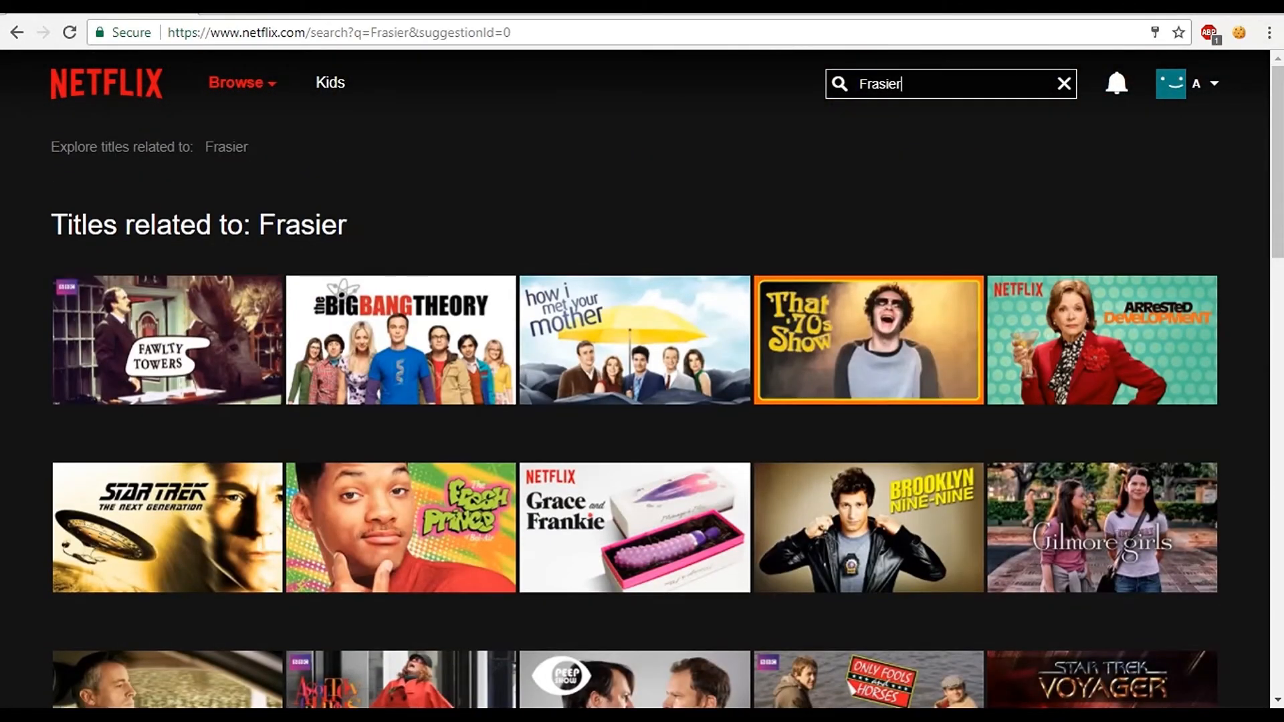
Sign out of Netflix from the profile menu.
click(1172, 83)
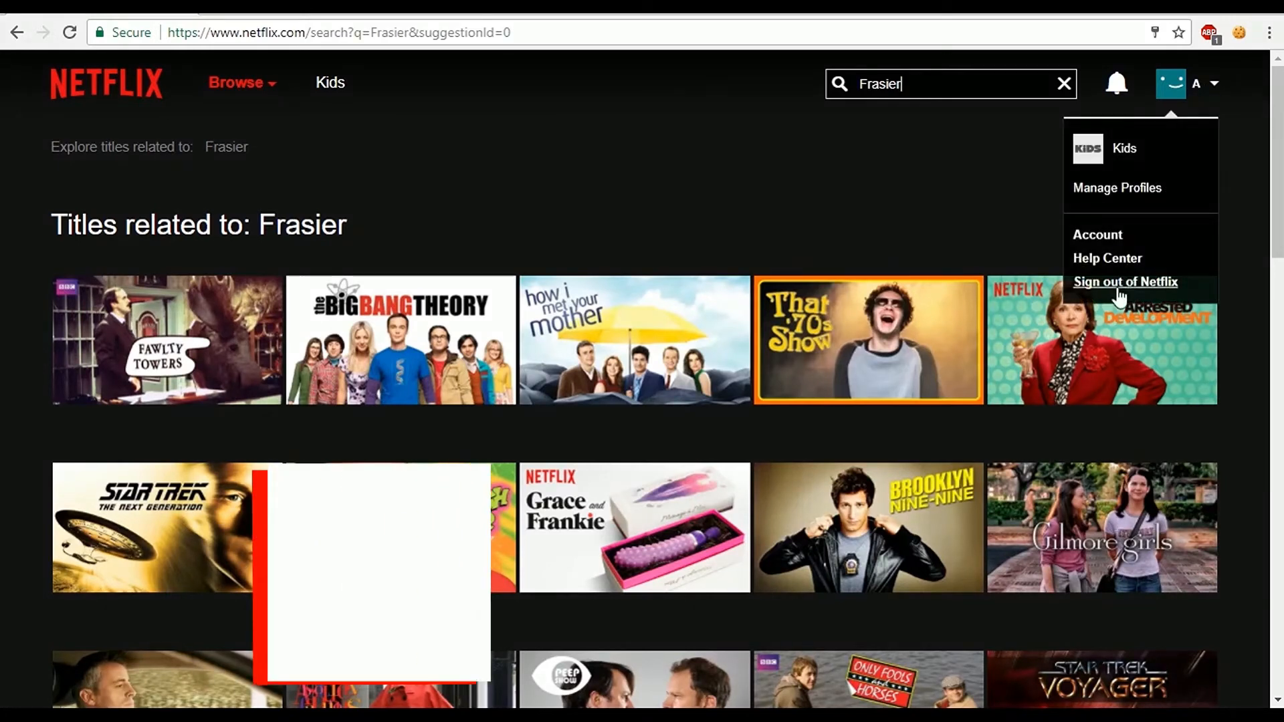
click(1125, 282)
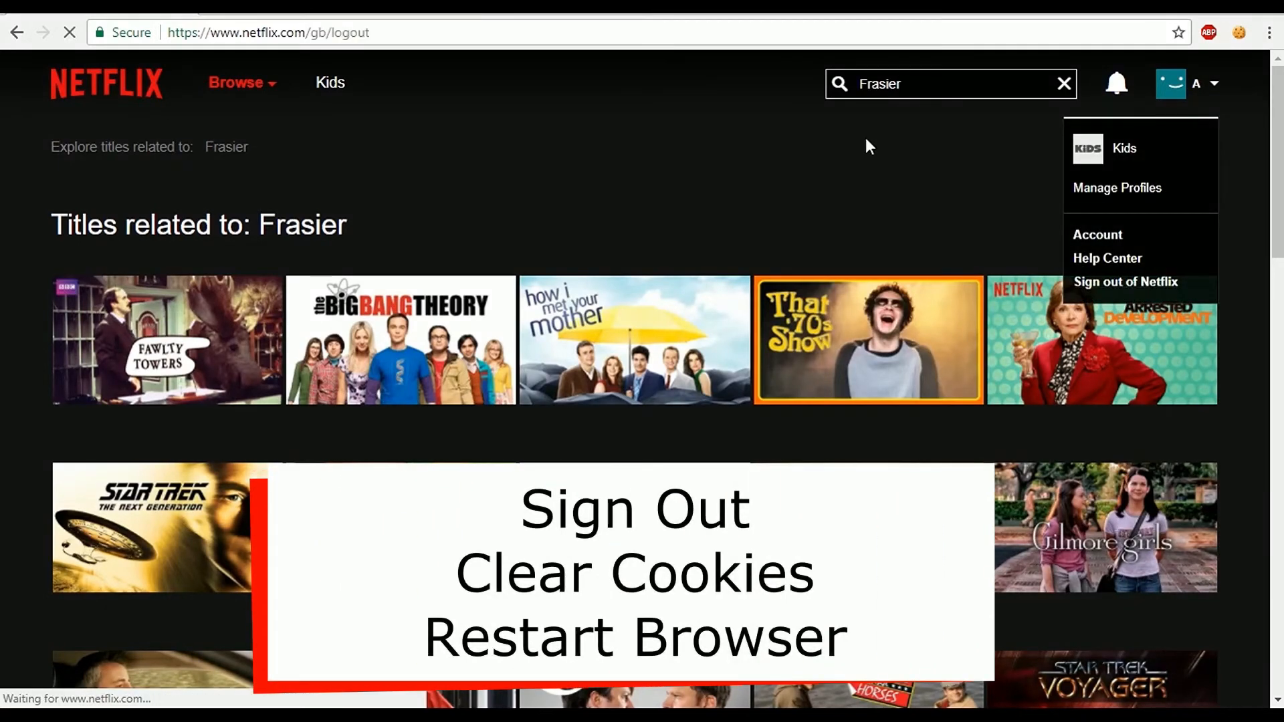
click(1125, 281)
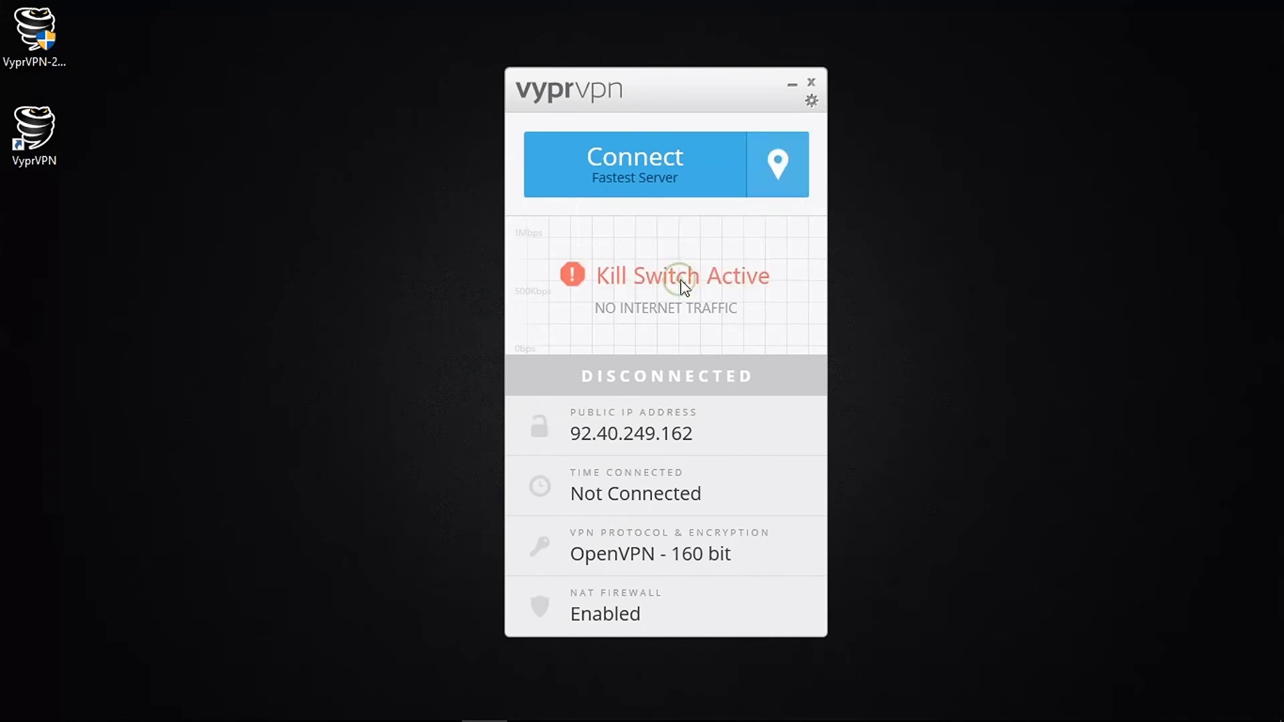
Show VyprVPN's server locations scrolled down to the USA servers.
click(776, 164)
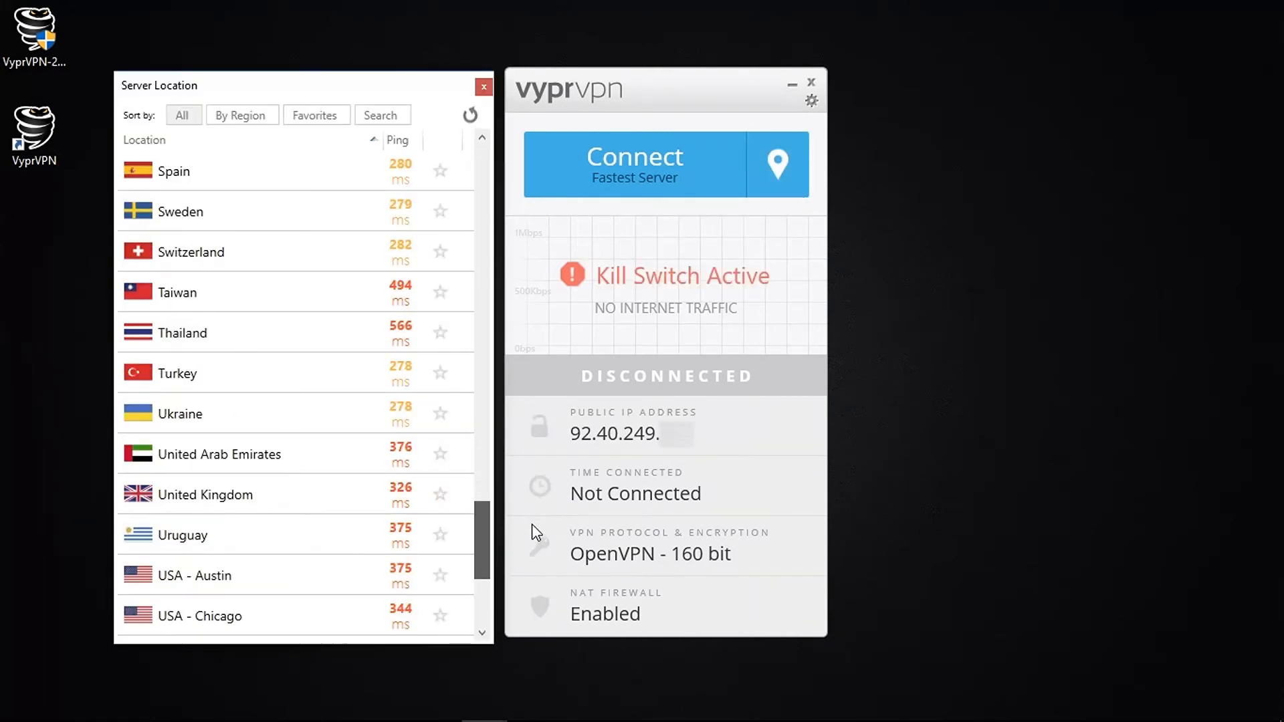
scroll(down, 3)
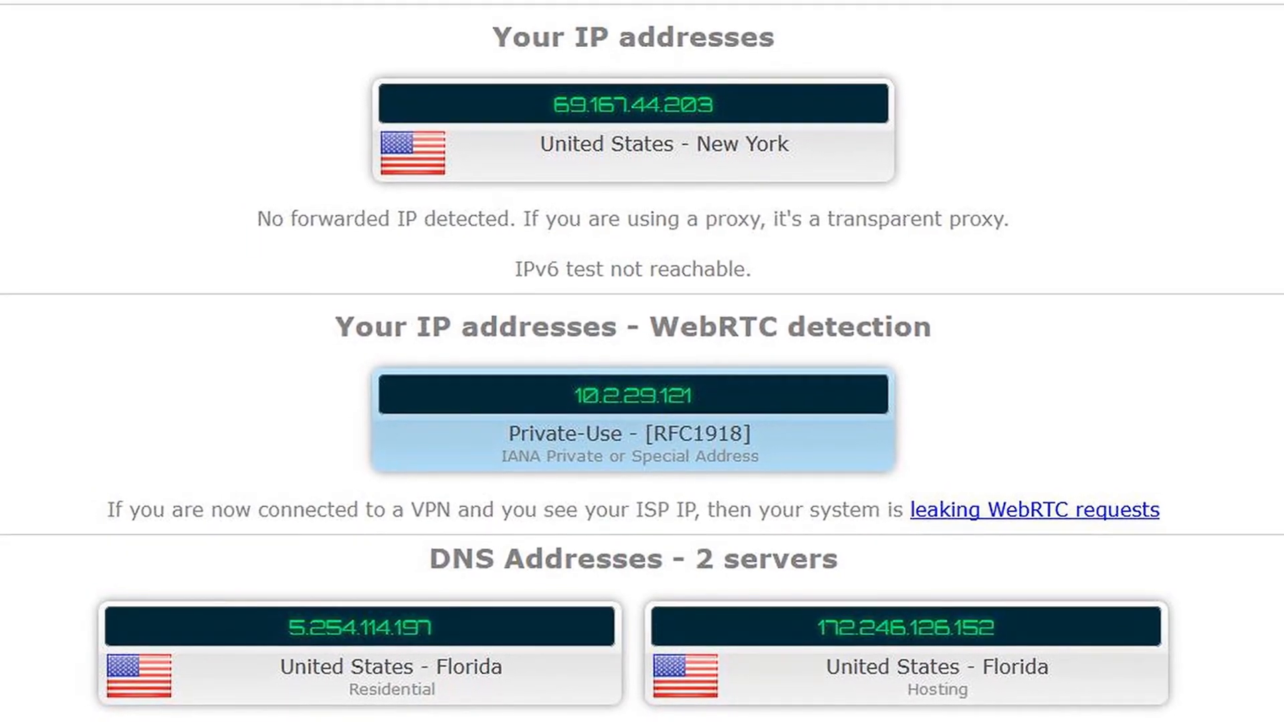
Review the ipleak.net New York results and start the Speedtest against AT&T New York City.
scroll(down, 3)
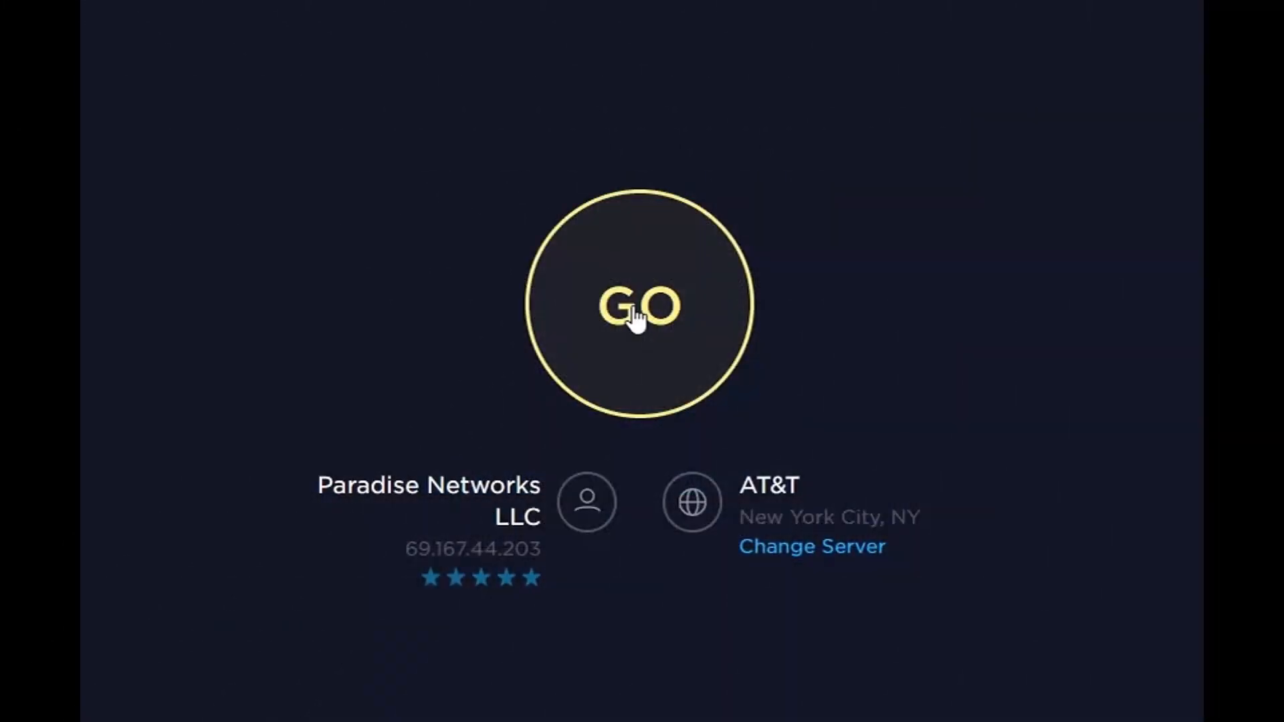
click(639, 305)
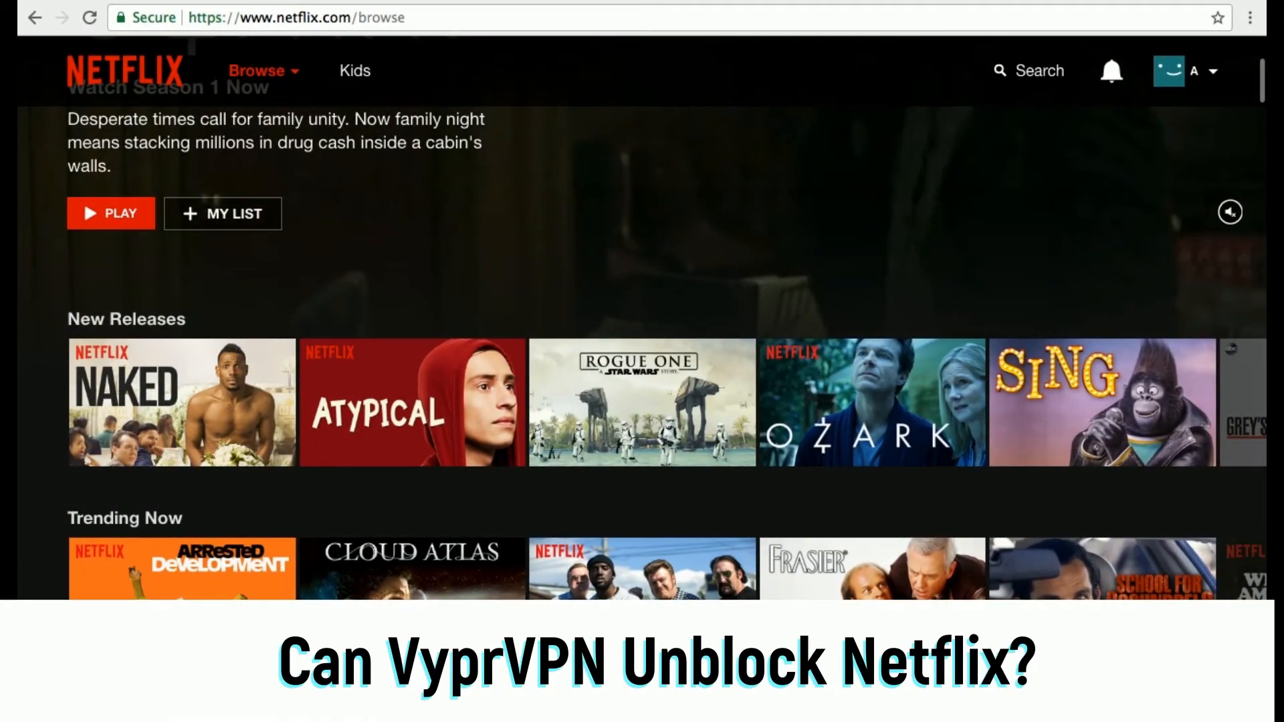
Search Netflix for 'Frasier' and open the Frasier show result.
click(1028, 71)
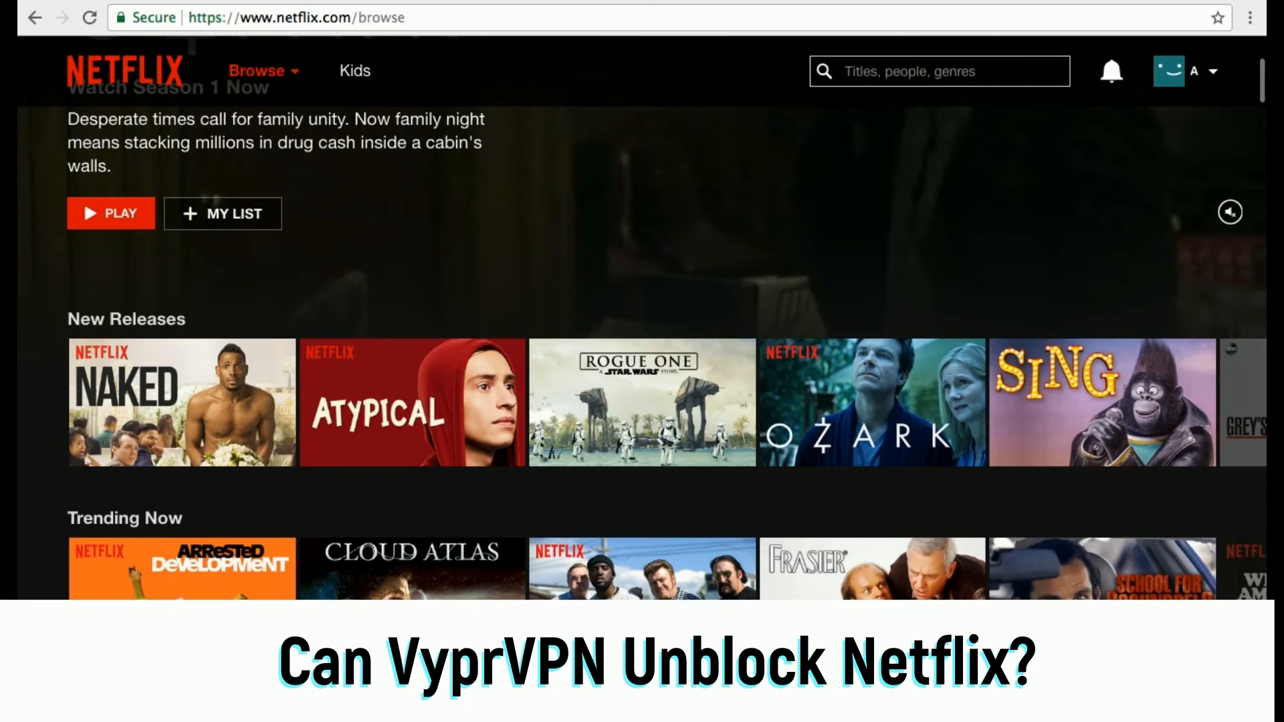
text(Frasier)
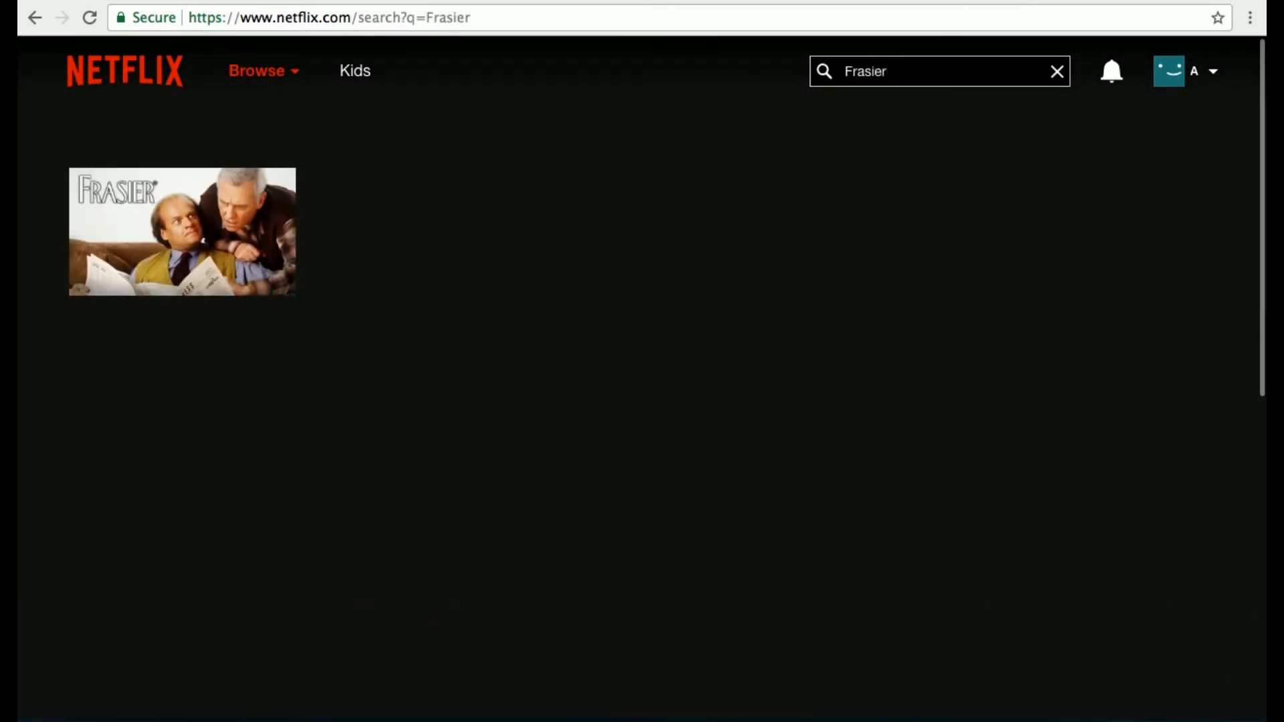
click(182, 232)
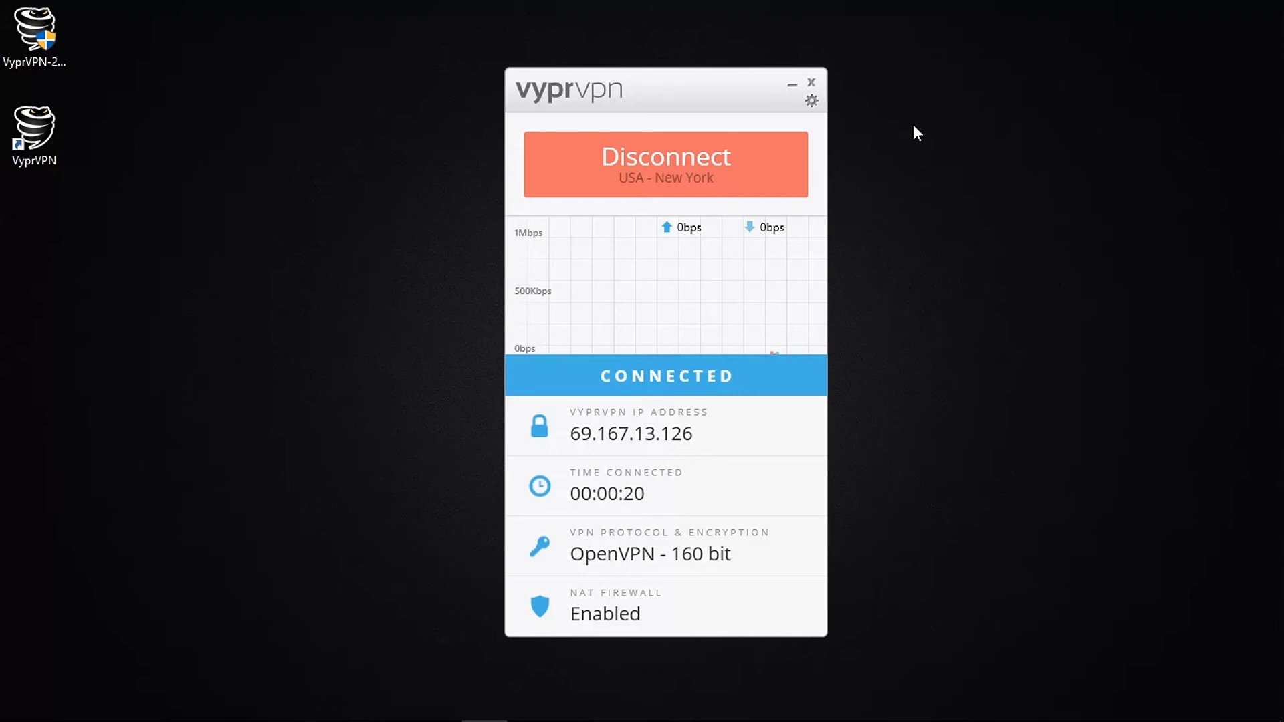
mouse_move(865, 149)
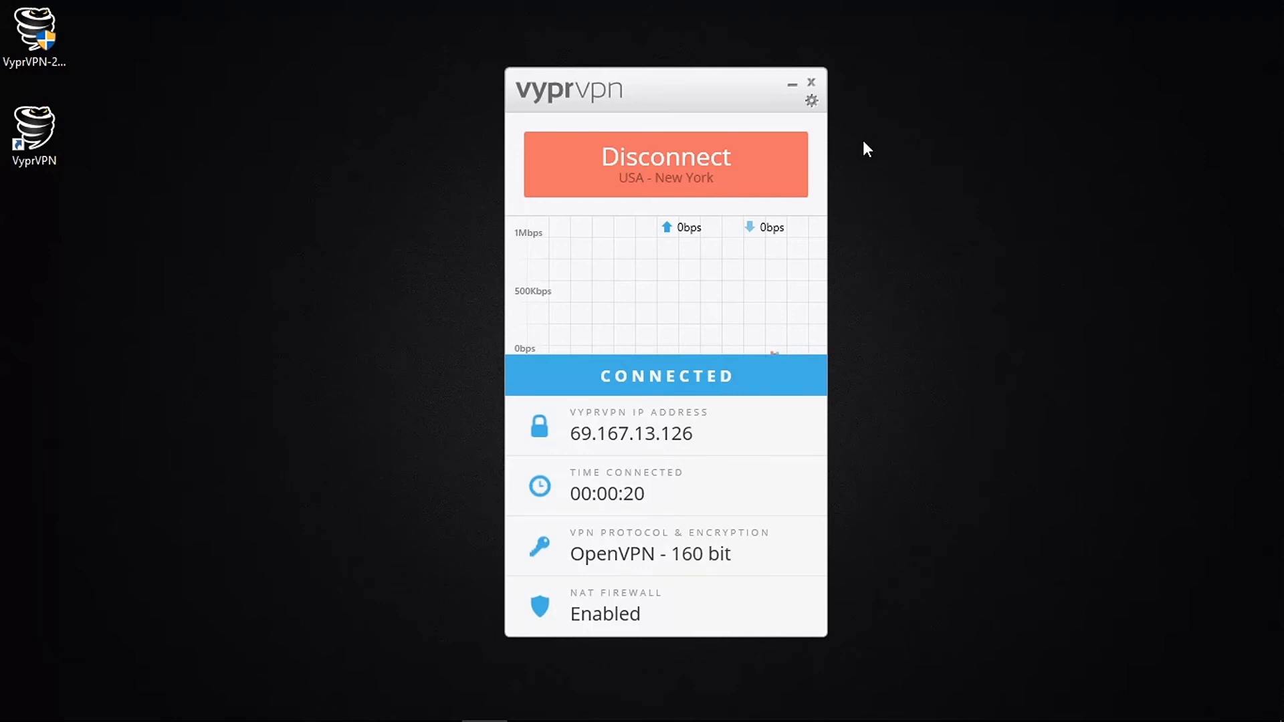
Choose Contact Support from the gear menu's Help to reach the support form.
click(811, 100)
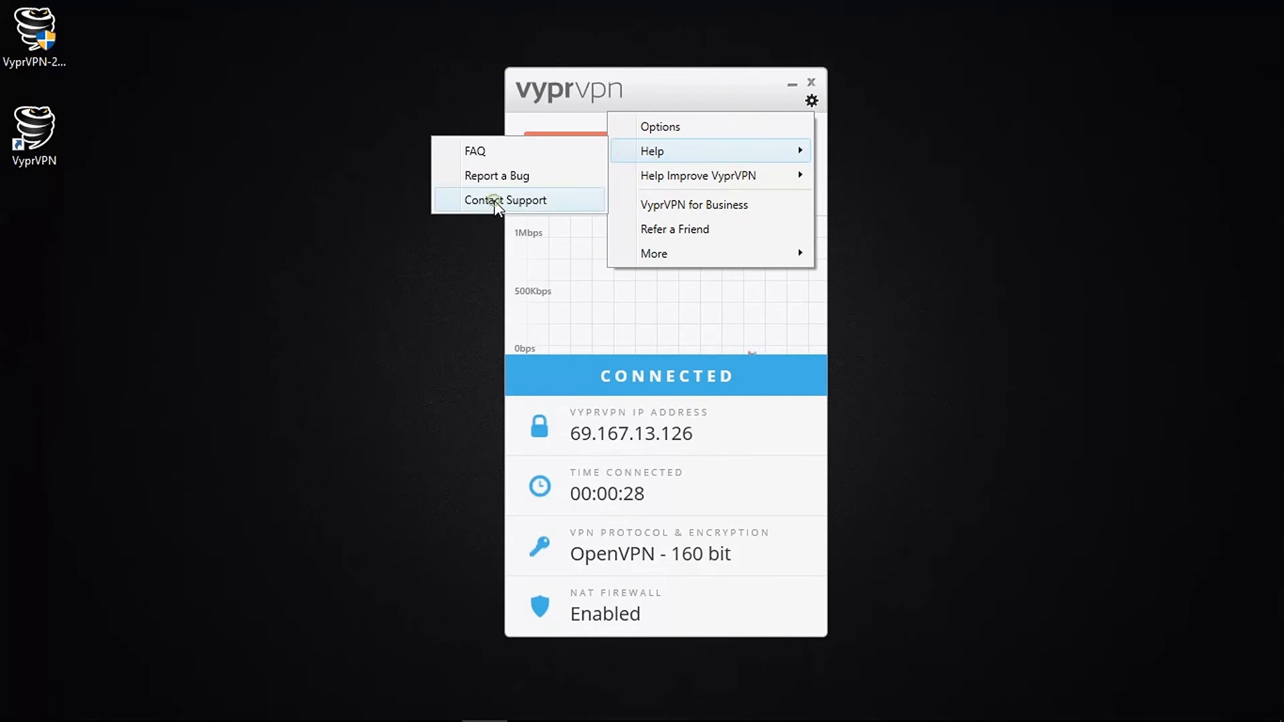
click(505, 199)
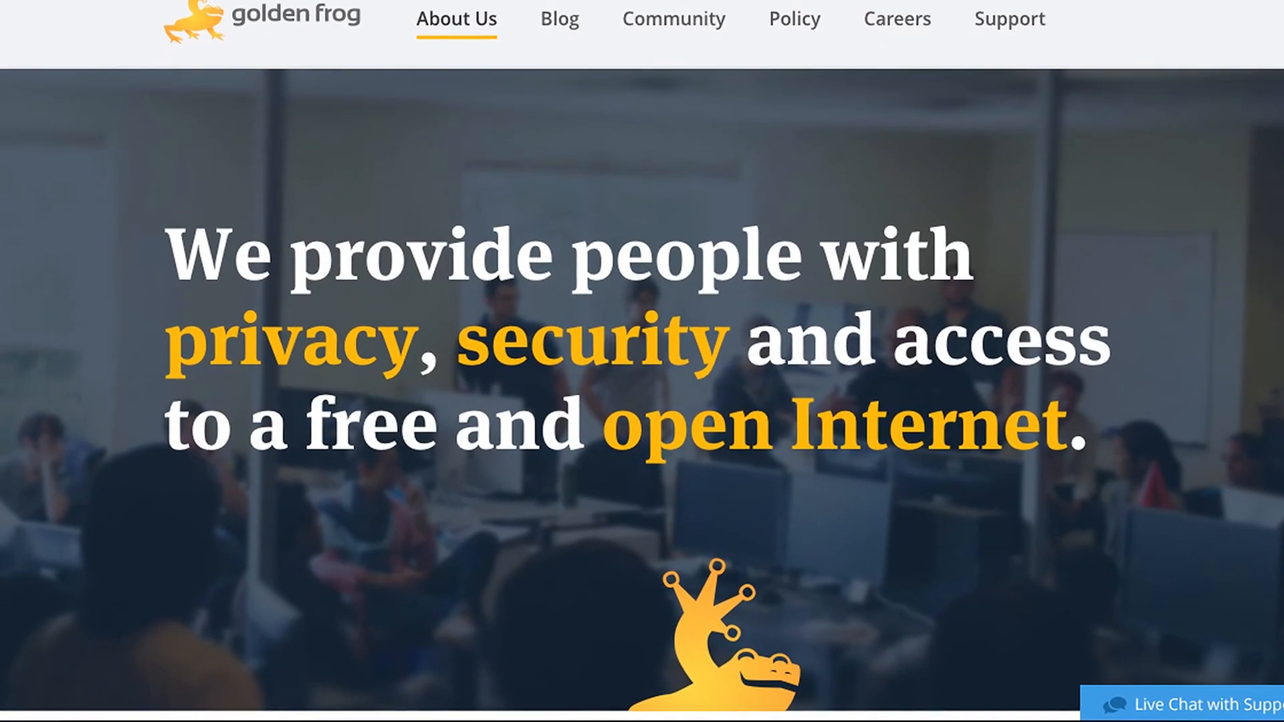
Scroll through Our Core Beliefs, from Advocacy is Important to Transparency Creates Trust.
scroll(down, 3)
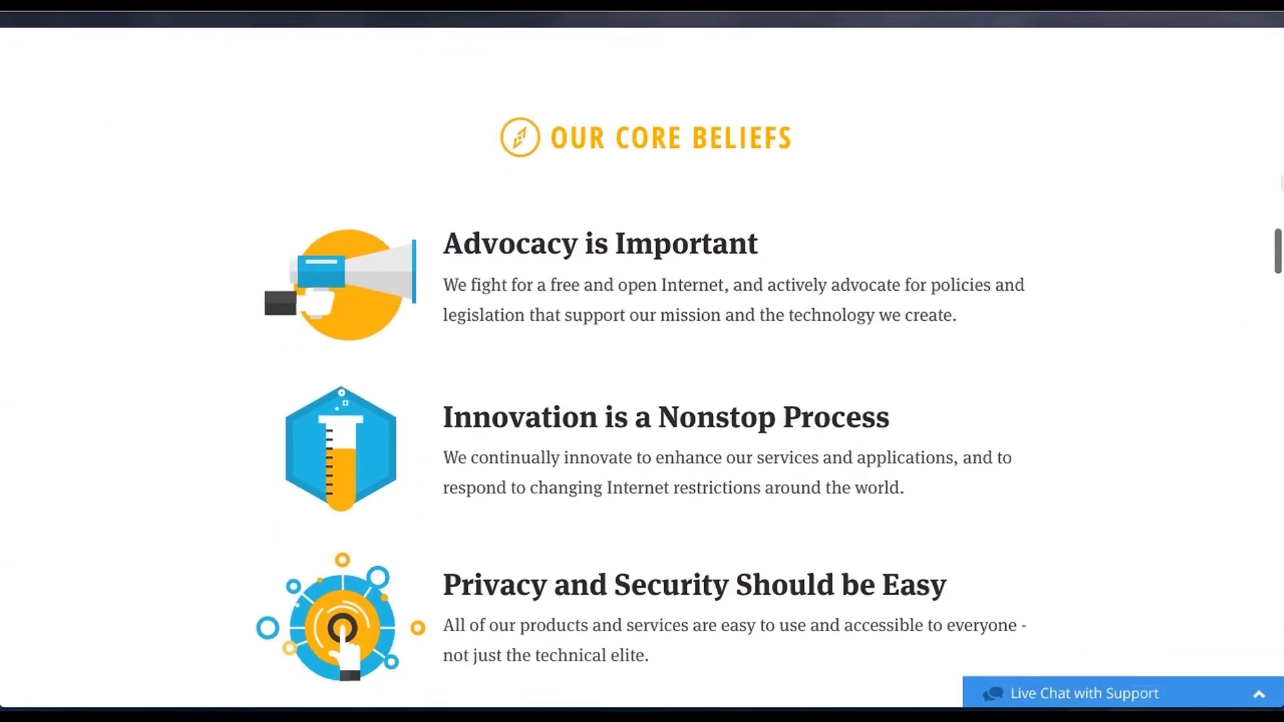
scroll(down, 3)
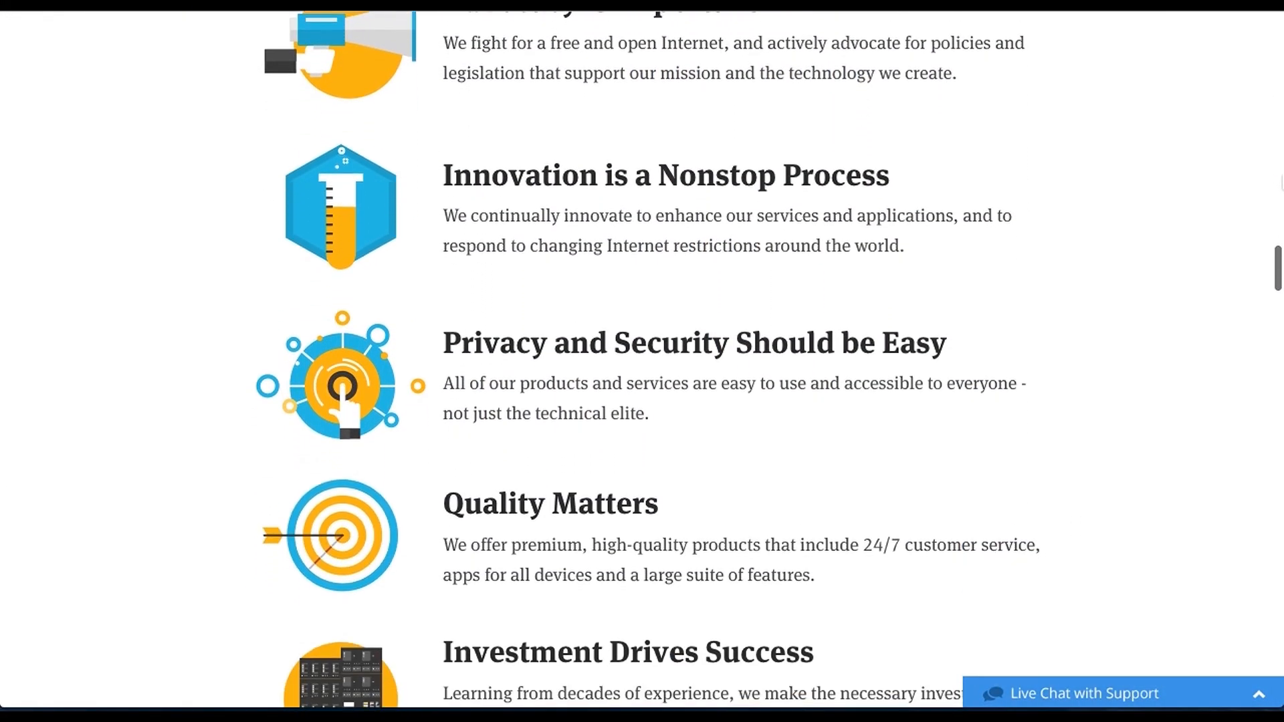
scroll(down, 3)
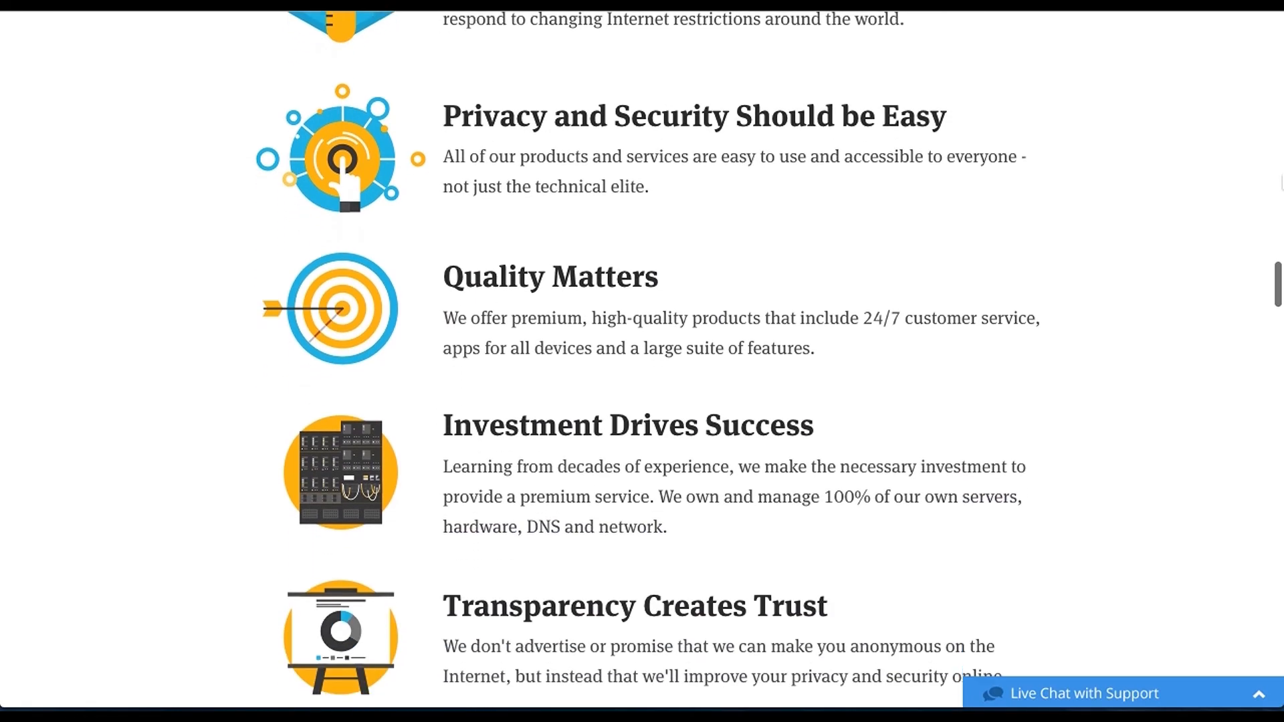
scroll(down, 3)
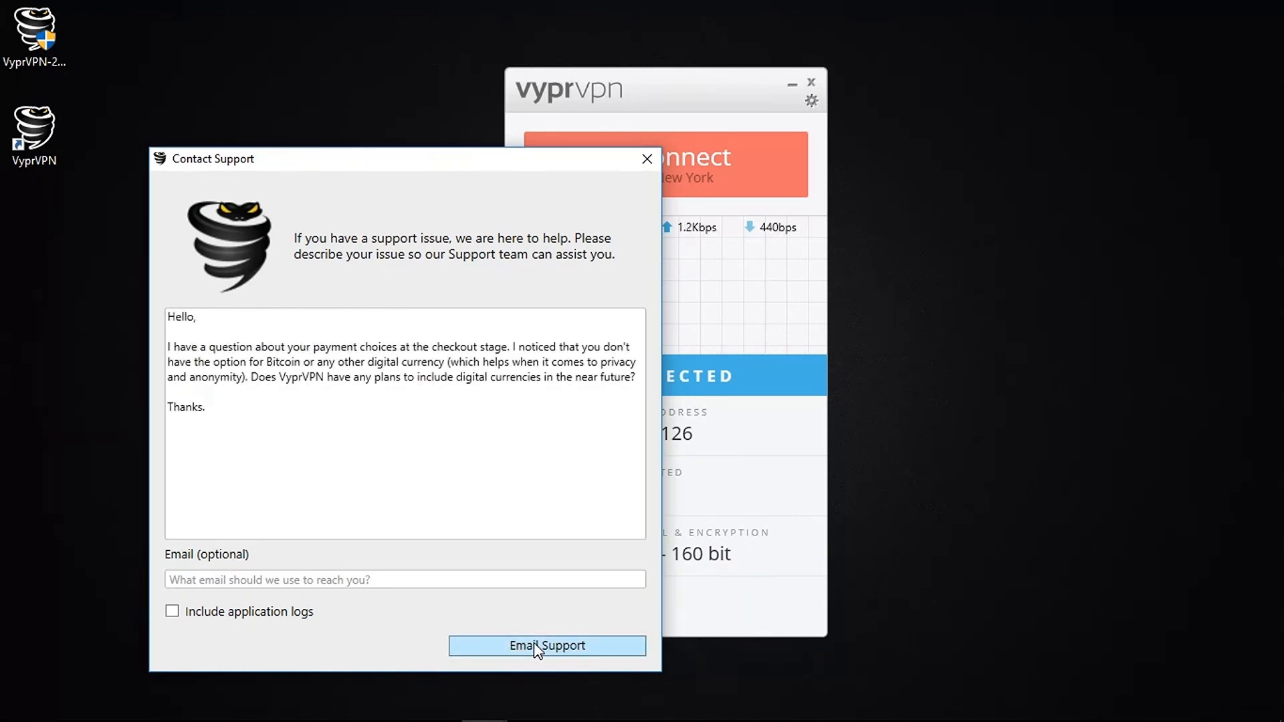
Send the Bitcoin/digital-currency payment question to support via Email Support.
click(545, 644)
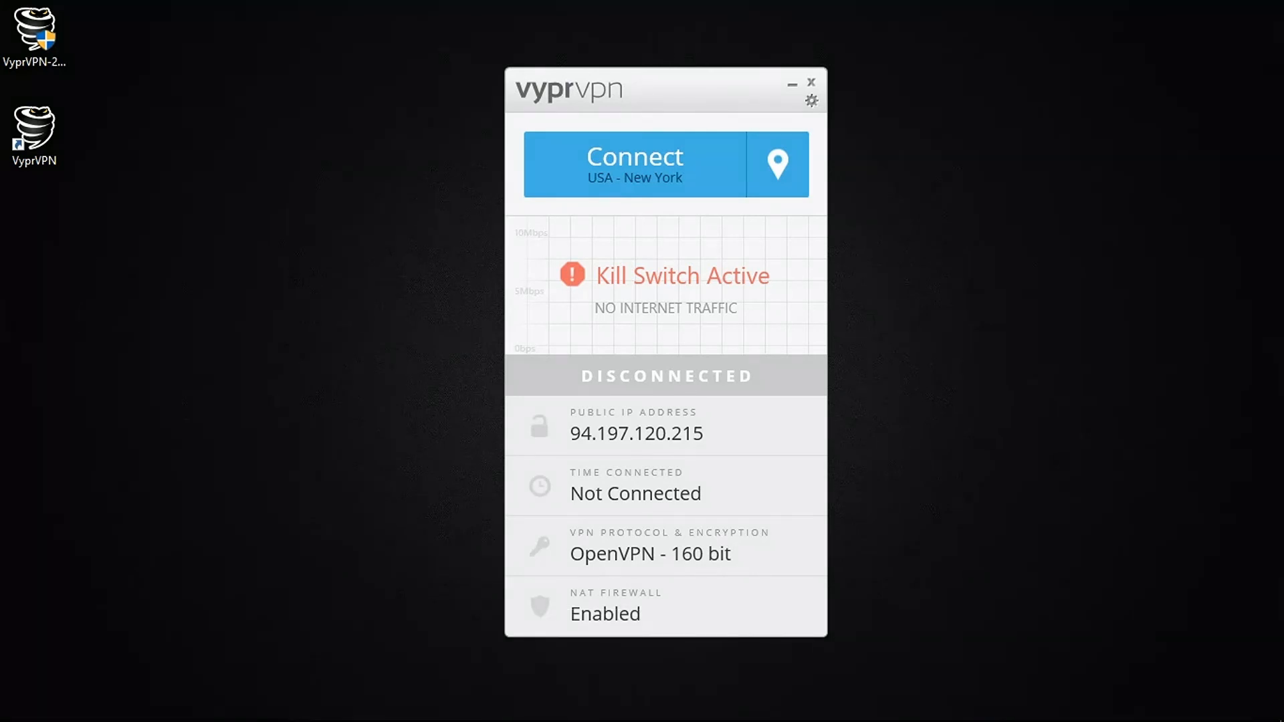
mouse_move(796, 125)
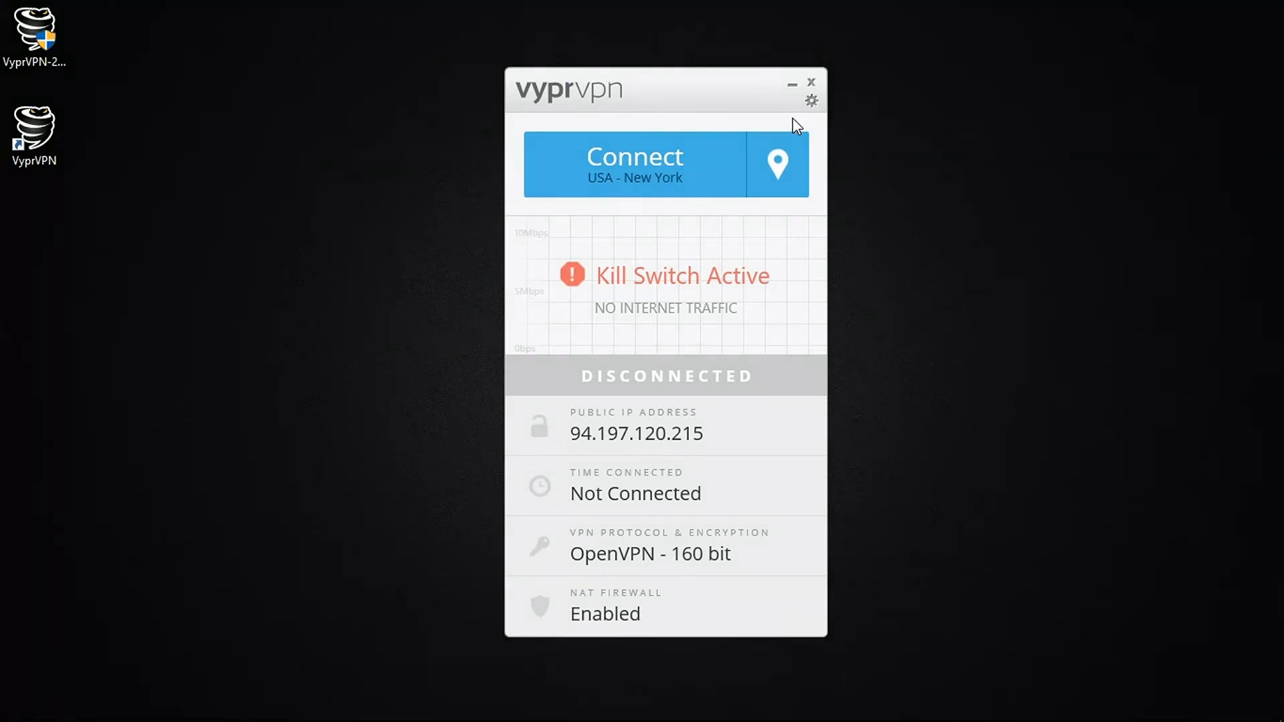
View the Account details in Options and launch Manage account settings online.
click(811, 100)
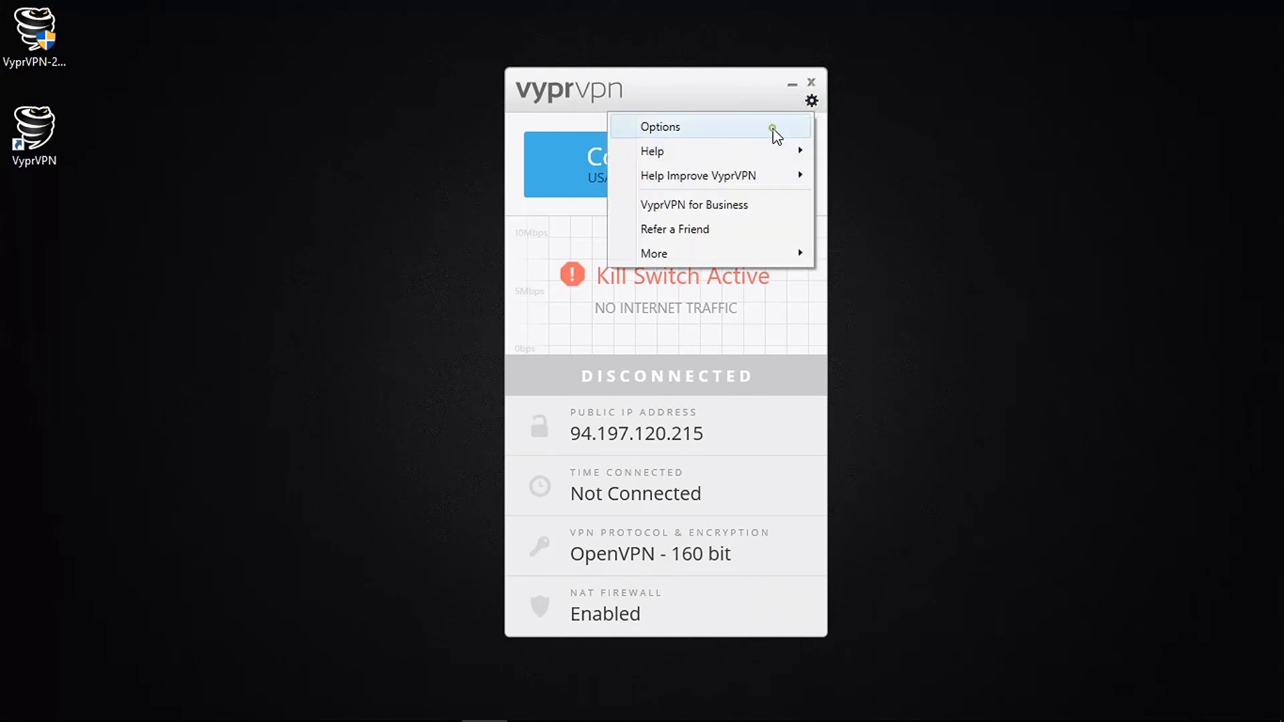
click(659, 126)
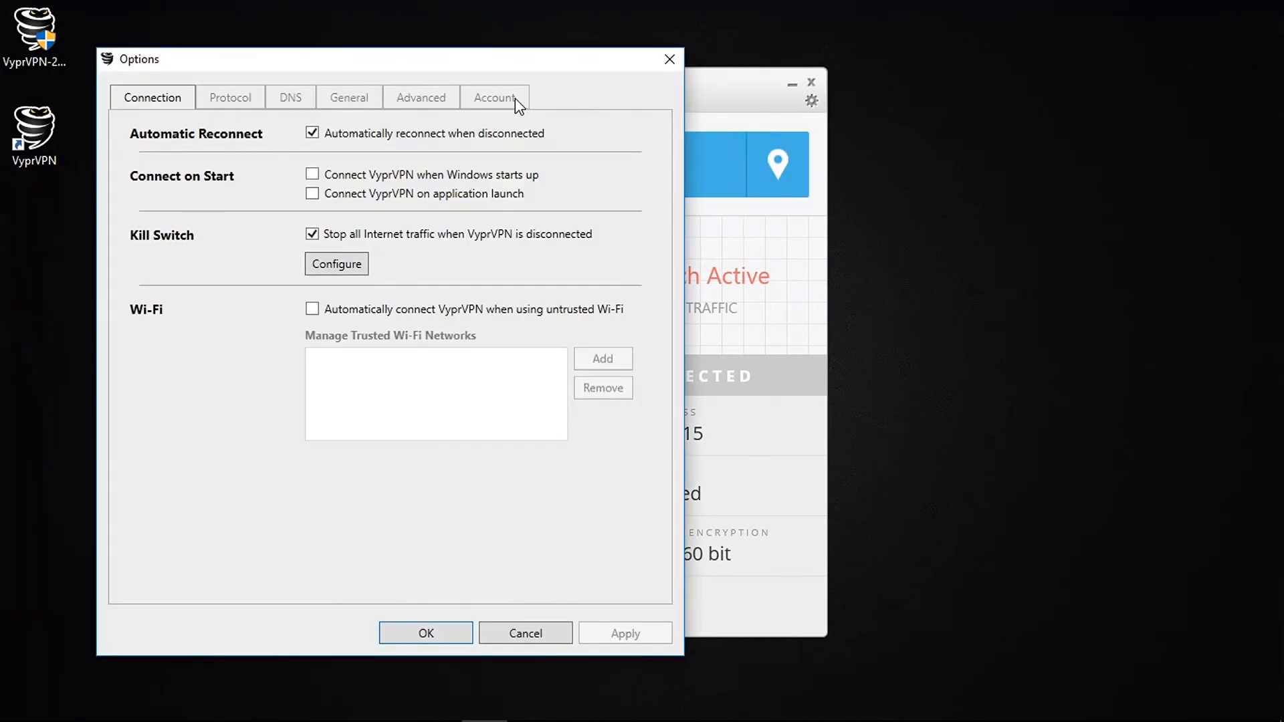
click(493, 97)
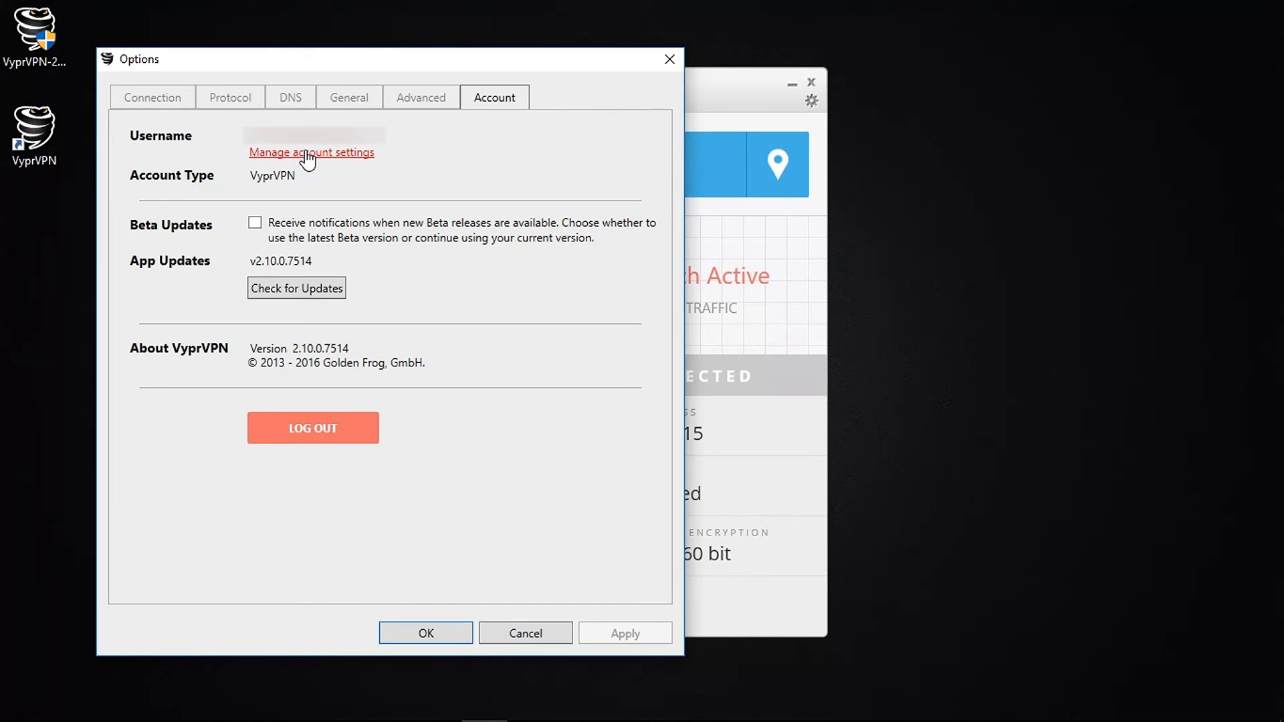
click(312, 153)
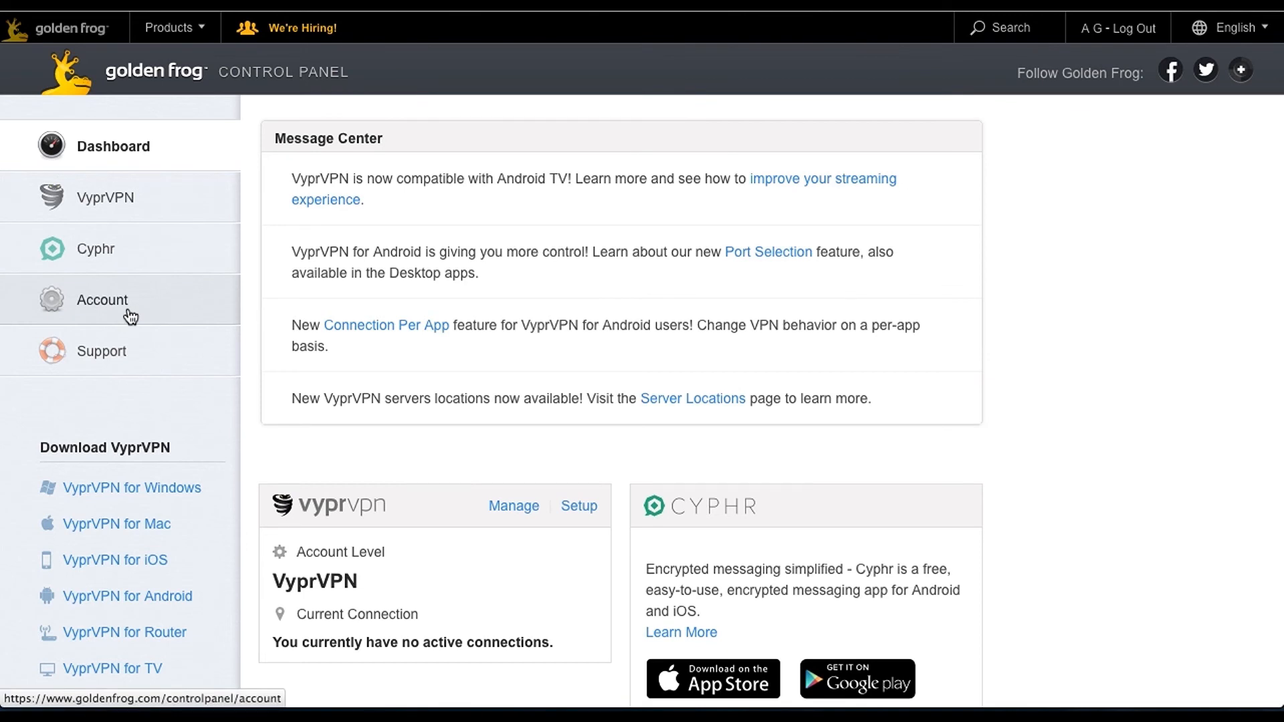
Cancel the VyprVPN service with 'No Longer Need a VPN' as the reason.
click(103, 299)
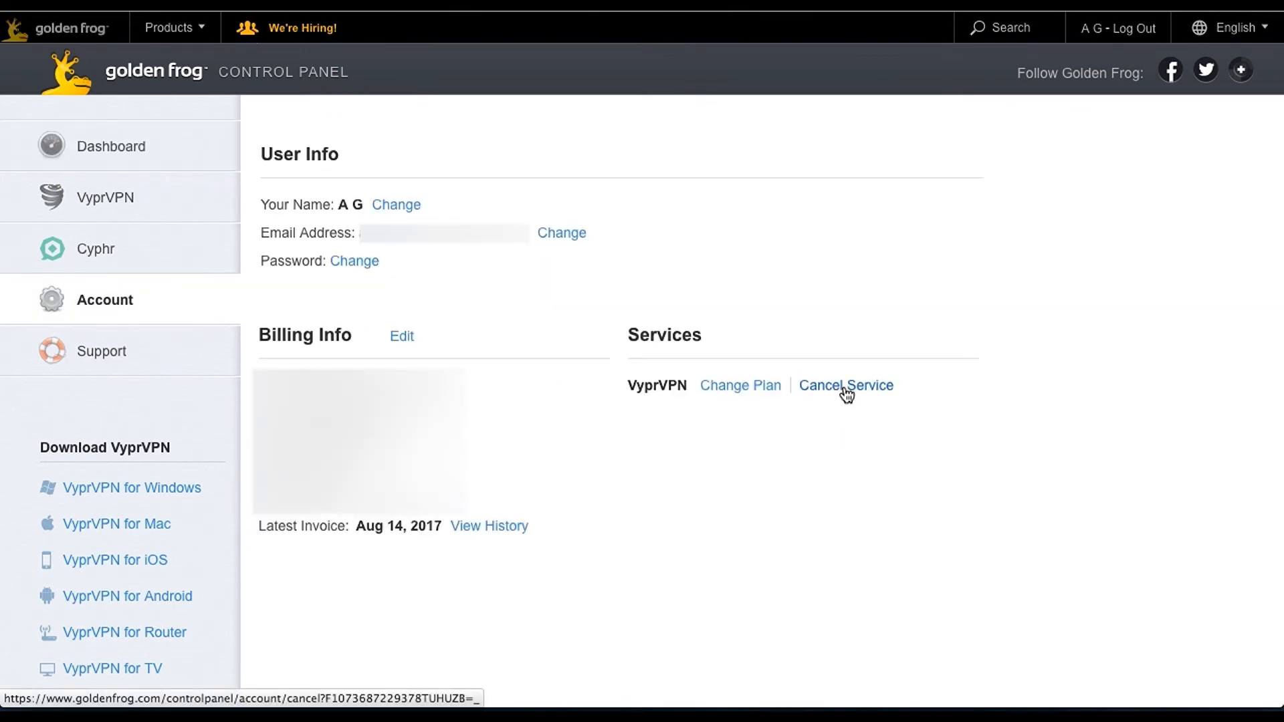
click(845, 386)
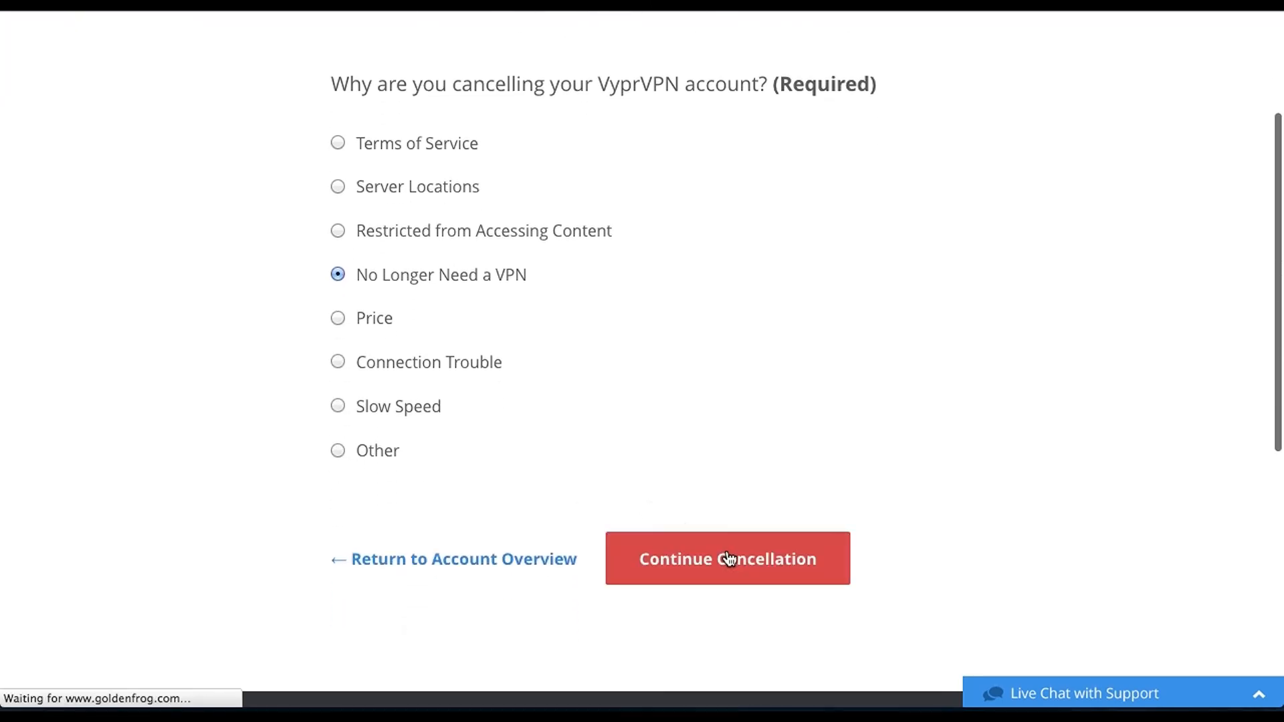
click(726, 559)
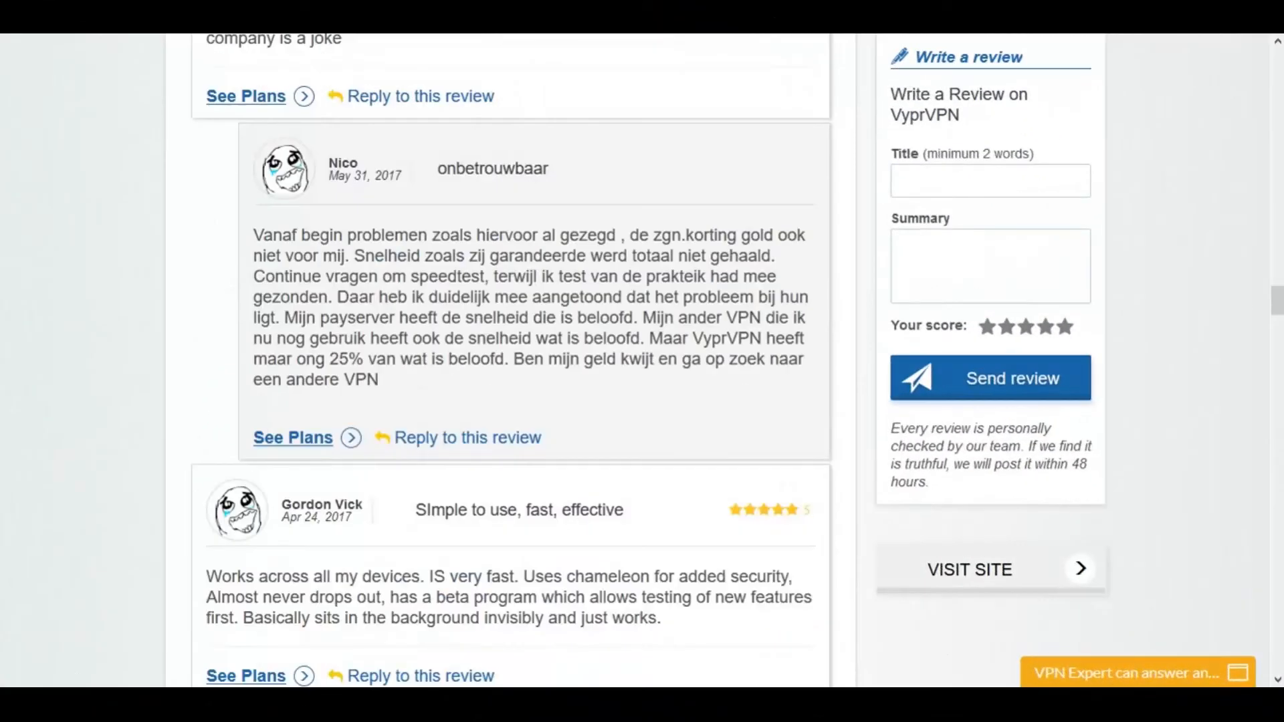
Scroll the VyprVPN user reviews down to the January 2016 reviews from John and Karen.
scroll(down, 3)
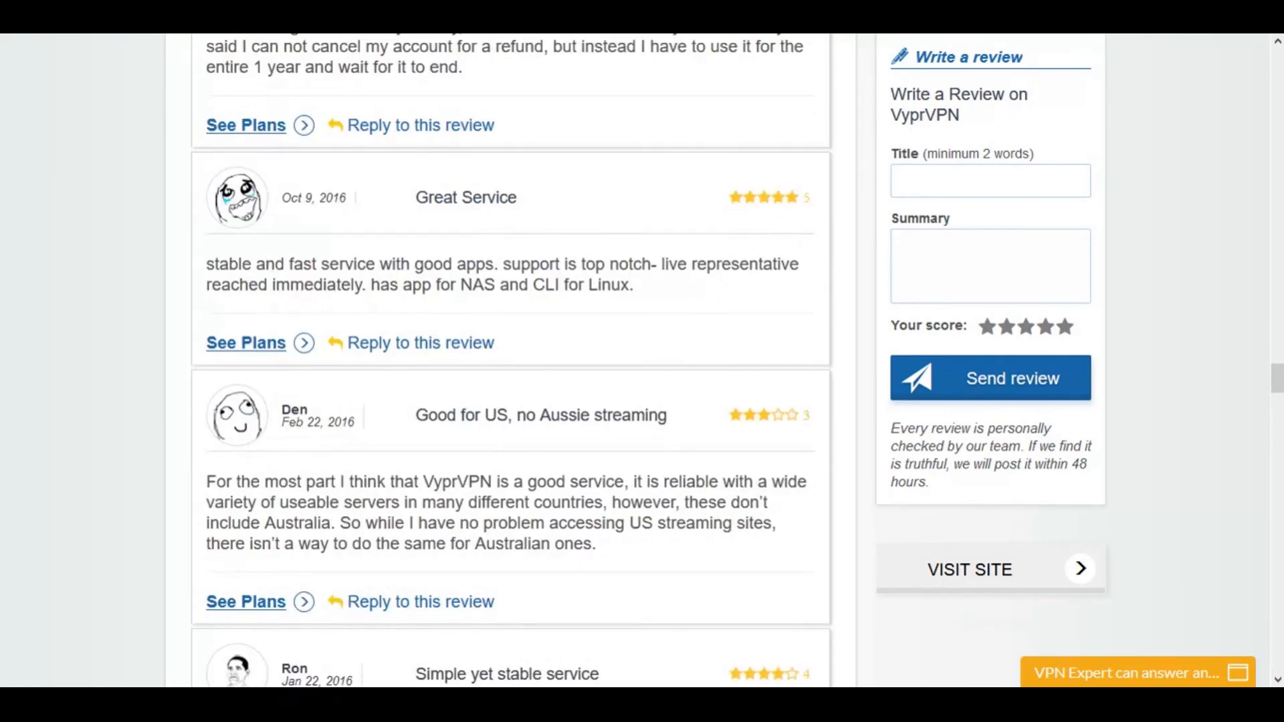
scroll(down, 3)
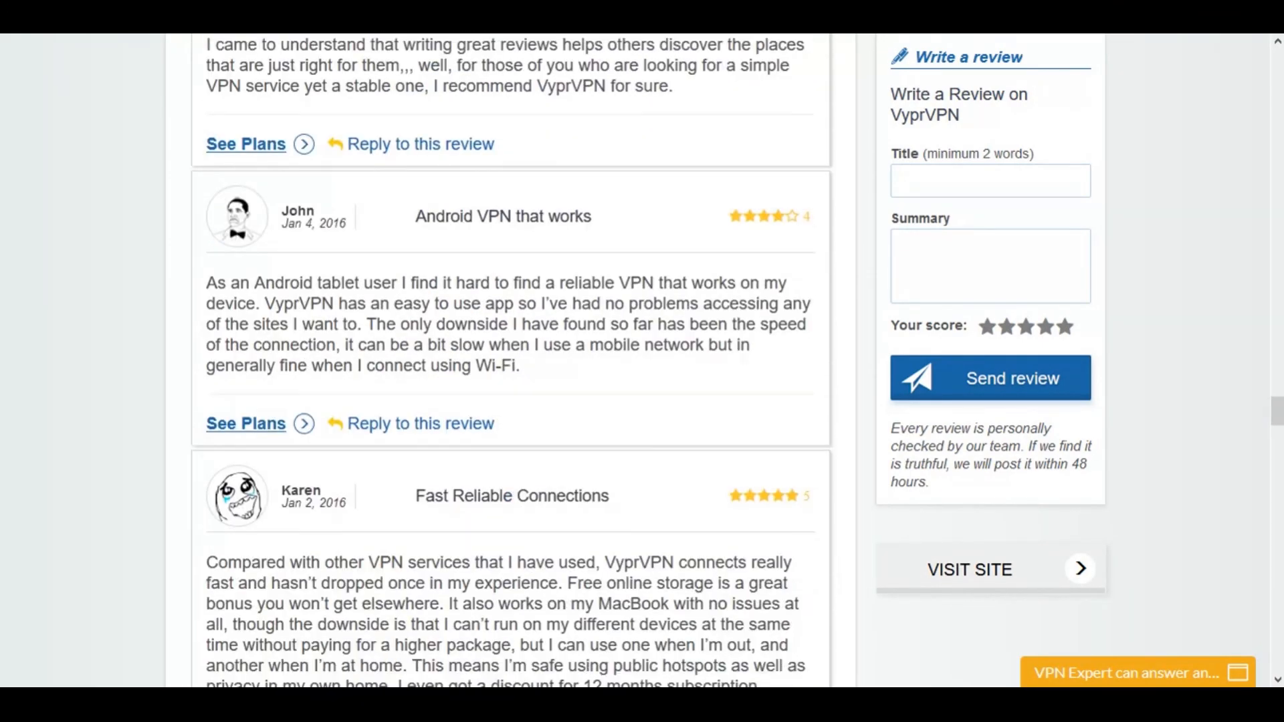